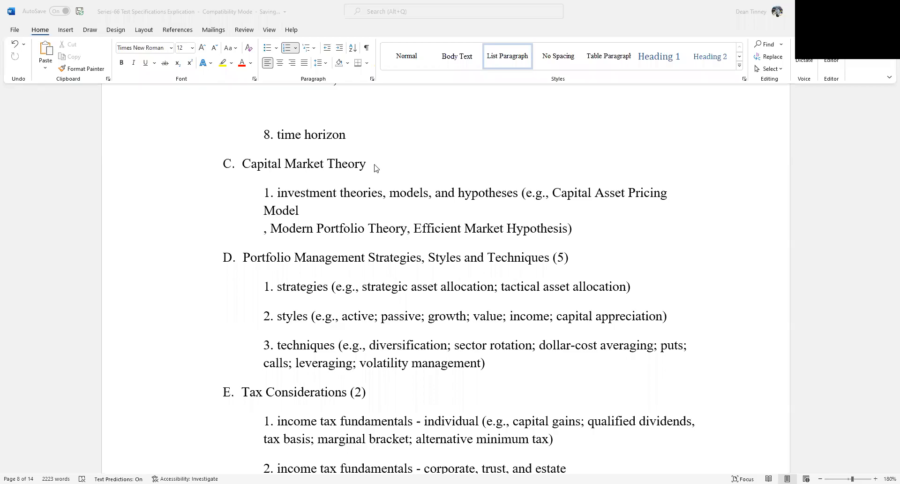
mouse_move(384, 168)
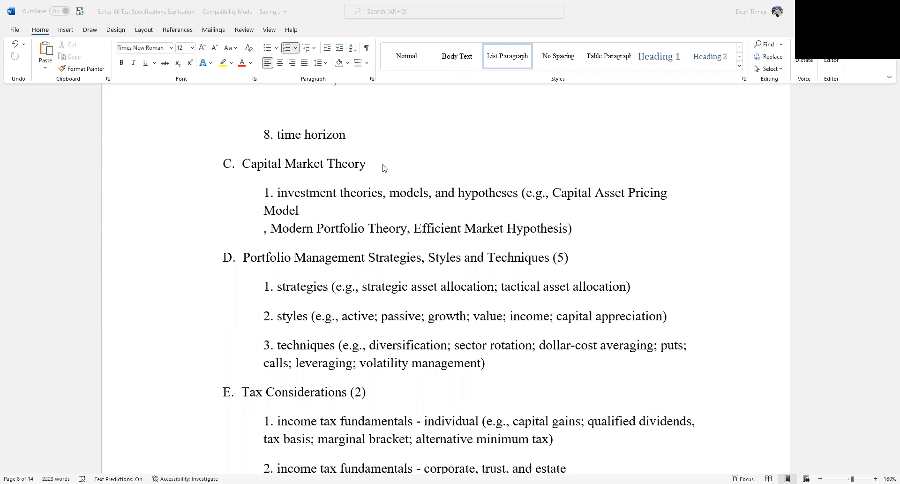
mouse_move(258, 108)
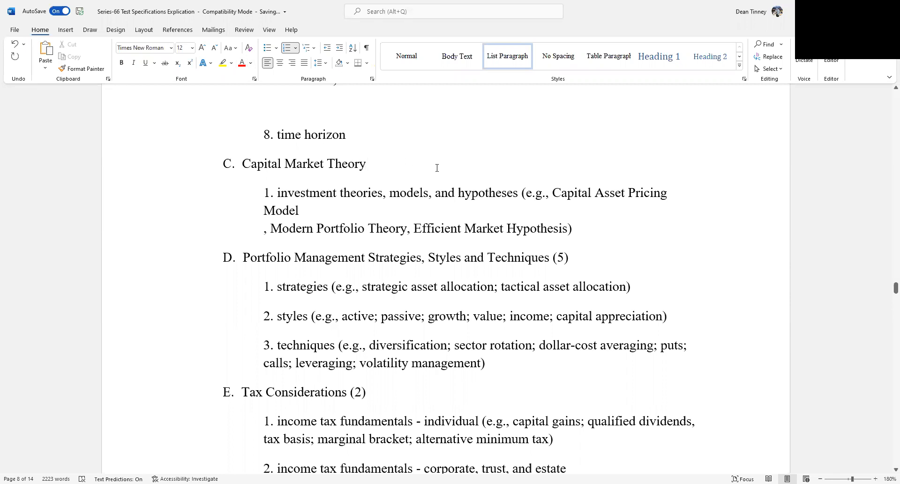
Step: Write the red note '2 or 3 questions' right after the Capital Market Theory heading
click(365, 163)
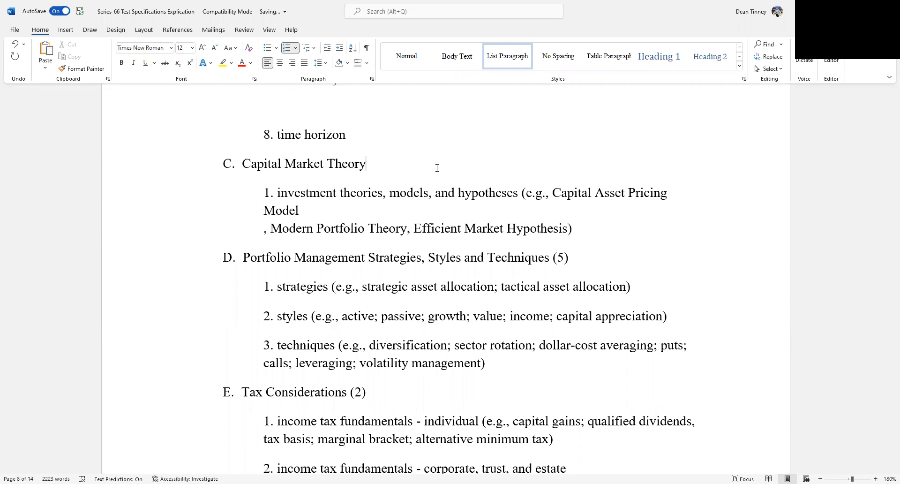
text(2)
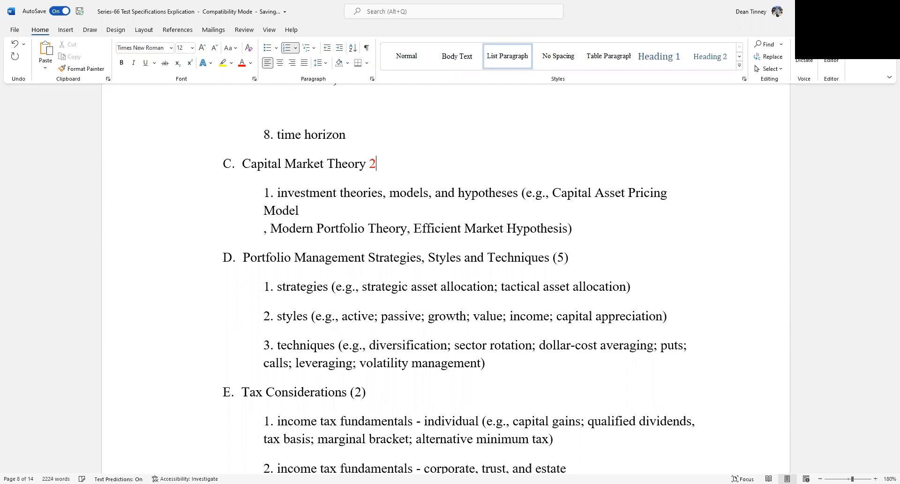
text(or)
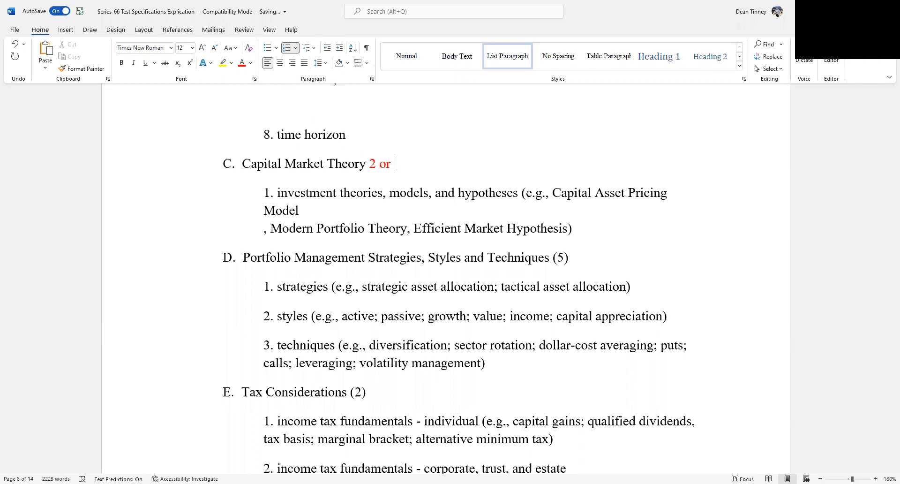
text(3 qu)
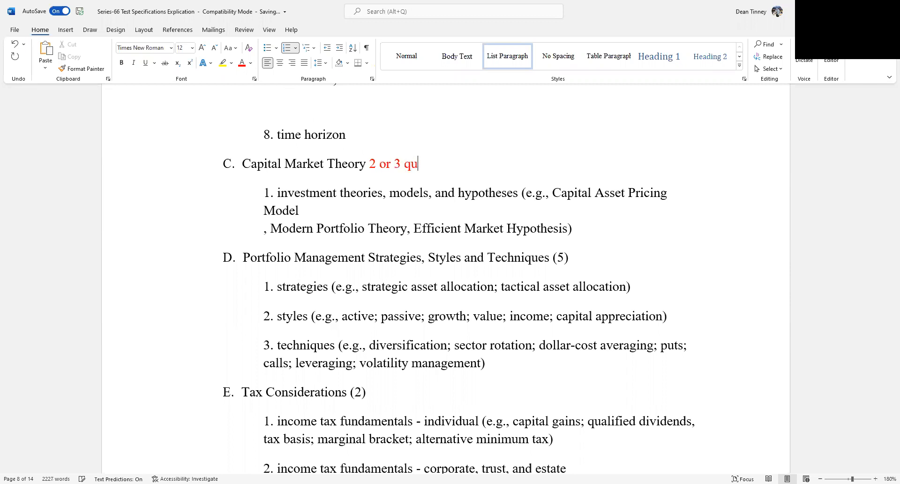
text(estions)
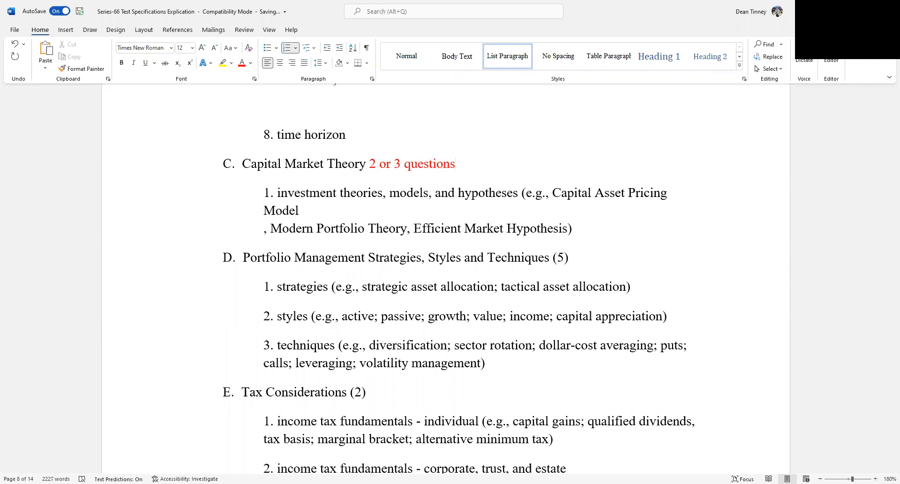
click(437, 163)
text(A)
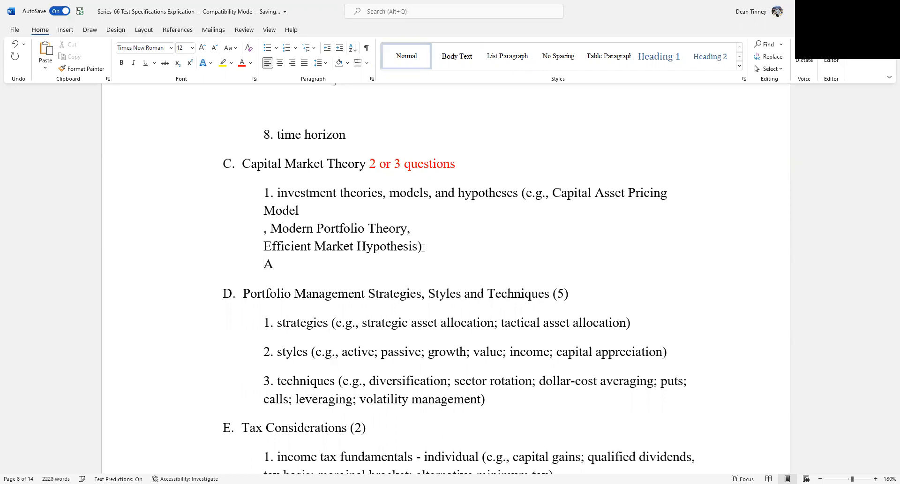
Step: Switch the font colour to red and write 'Weak form' as lettered item A
key(Backspace)
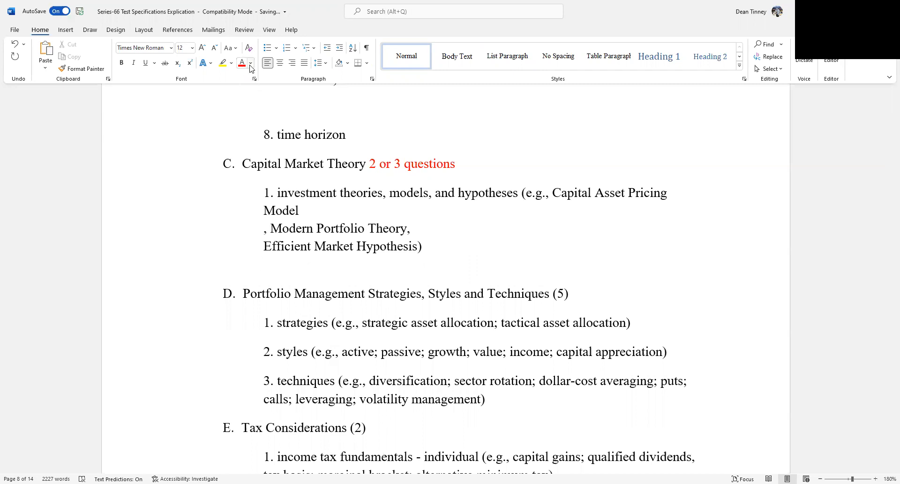
click(251, 62)
text(A.)
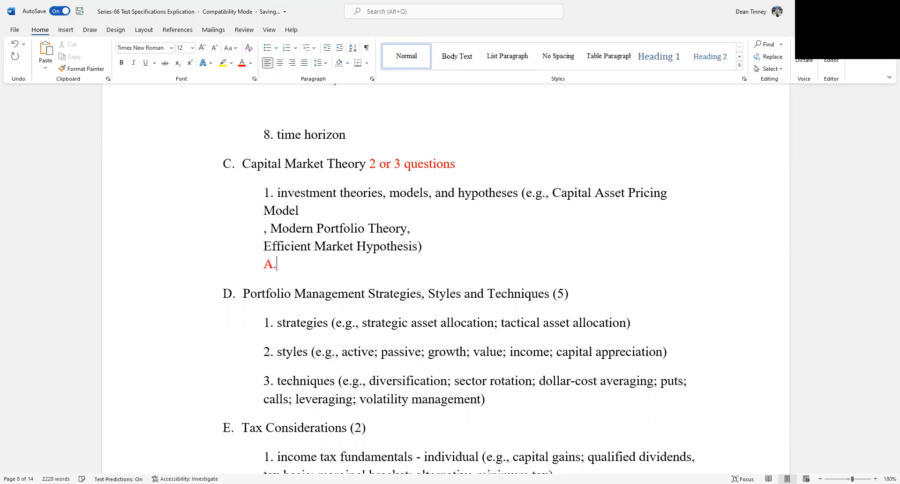
text(W)
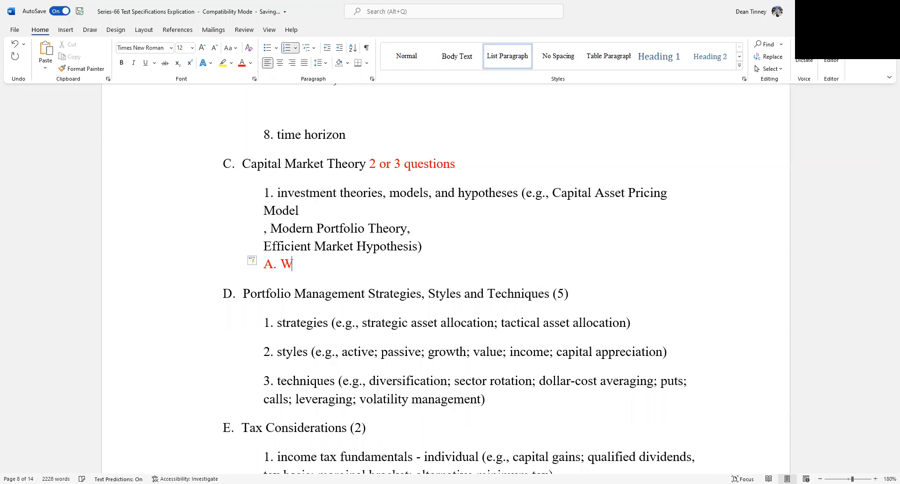
text(ea)
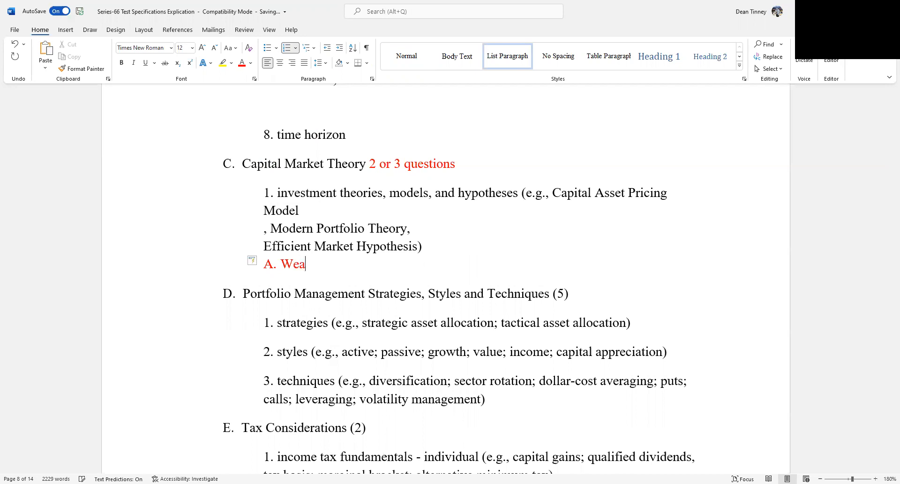
text(k form)
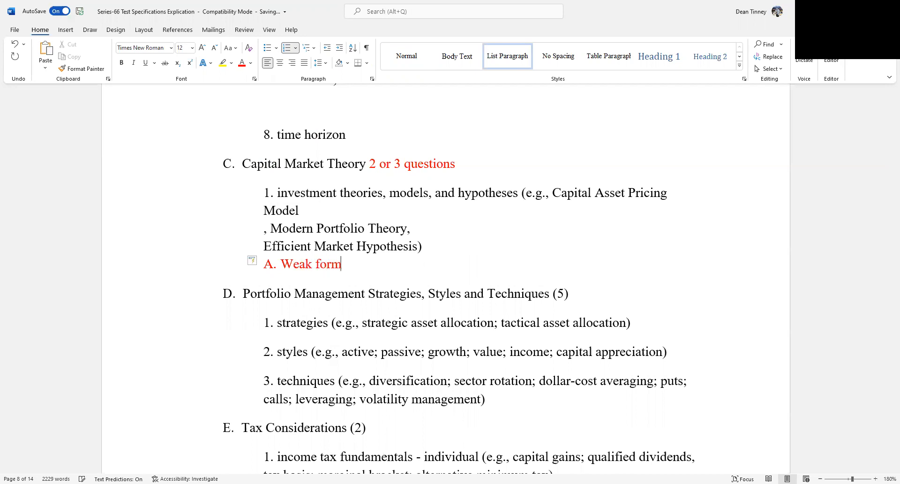
key(Enter)
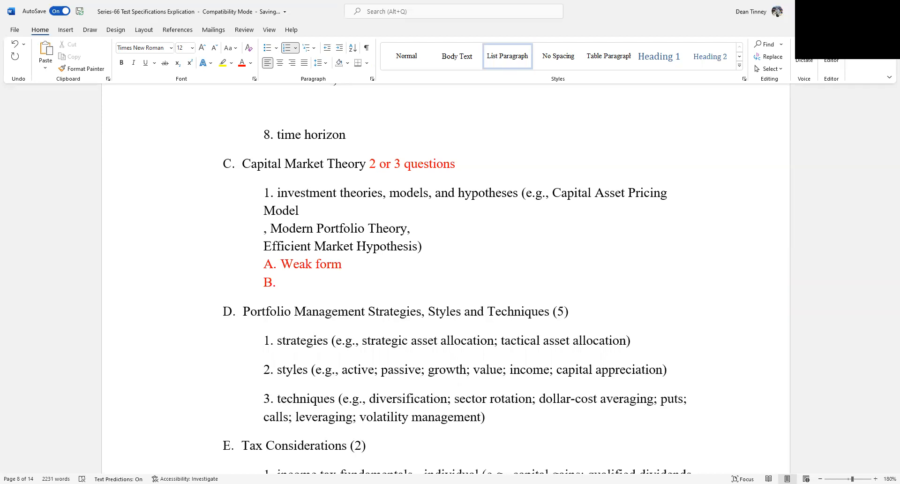
Step: Add 'Semi Strong' and 'Strong' as lettered items B and C
text(Semi)
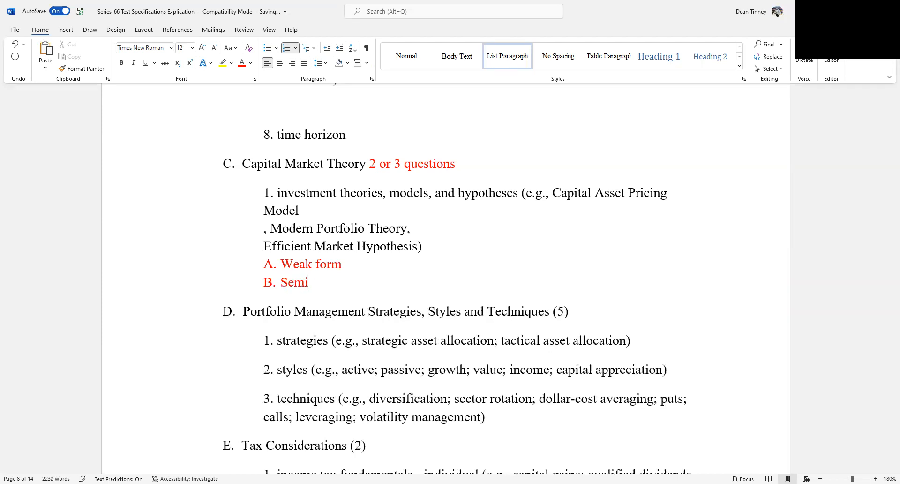
text(Strong)
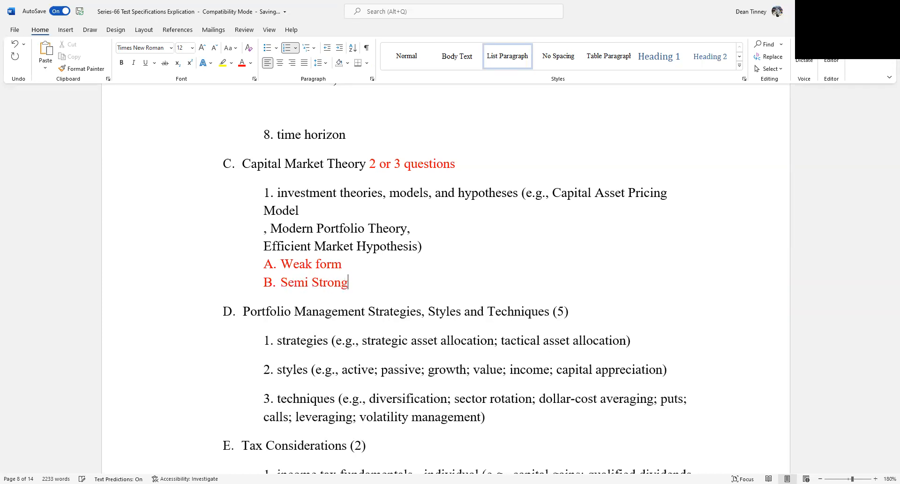
key(enter)
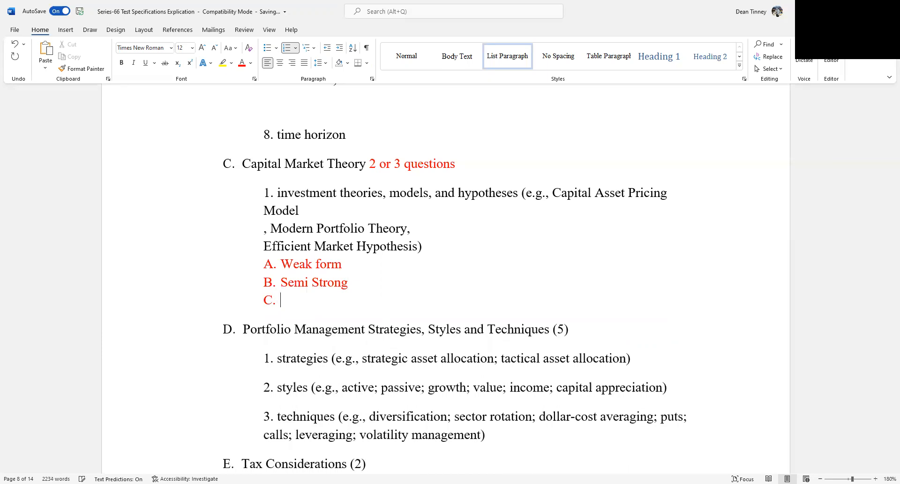
text(Stro)
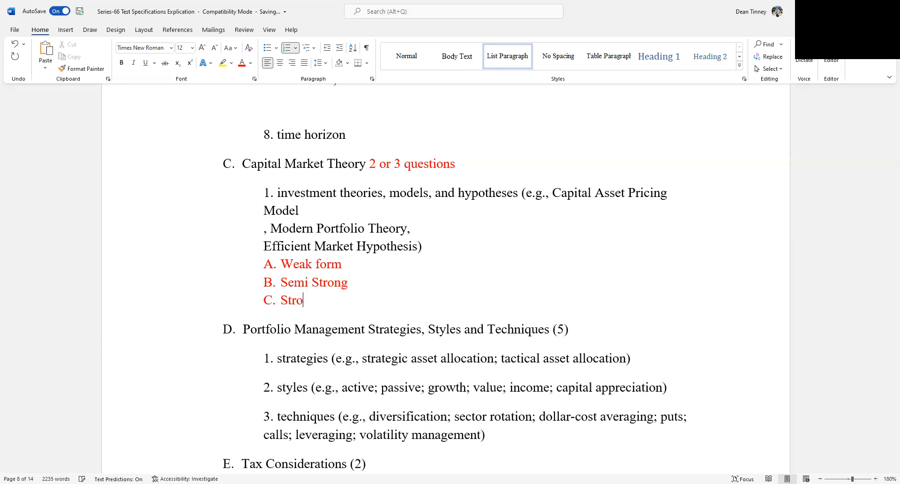
text(ng)
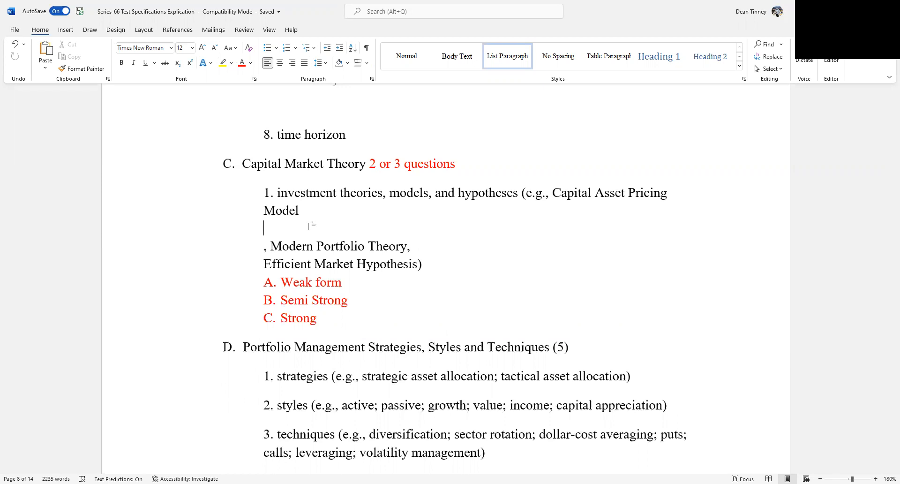
mouse_move(633, 123)
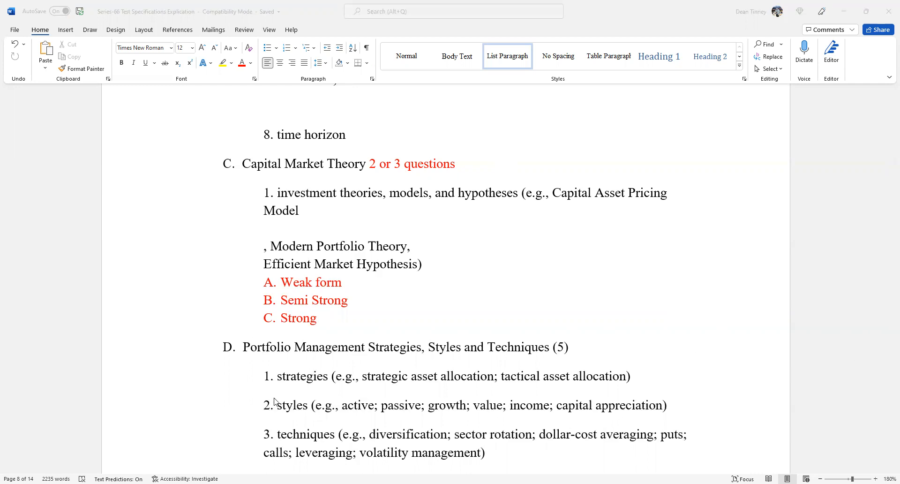
mouse_move(347, 333)
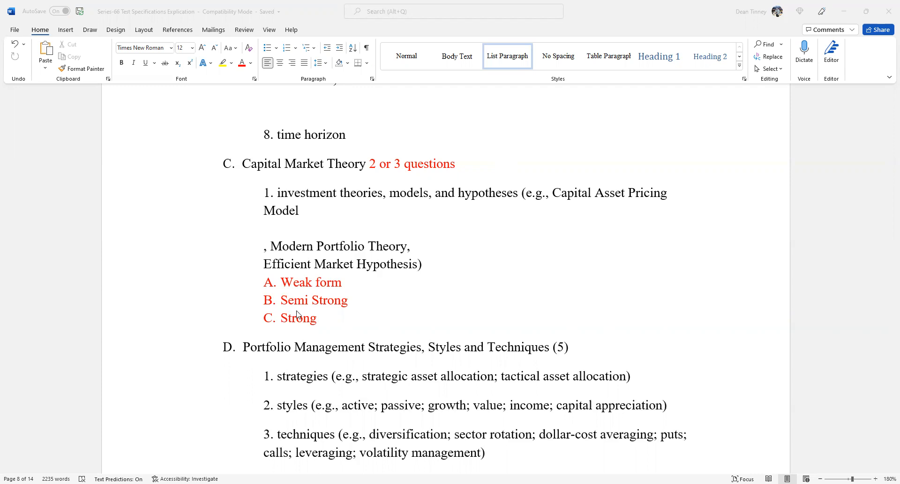
mouse_move(321, 98)
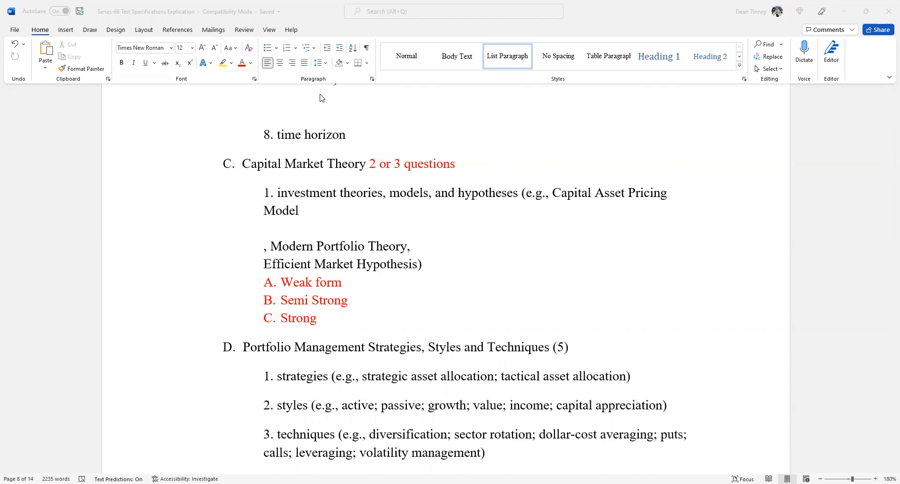
mouse_move(322, 221)
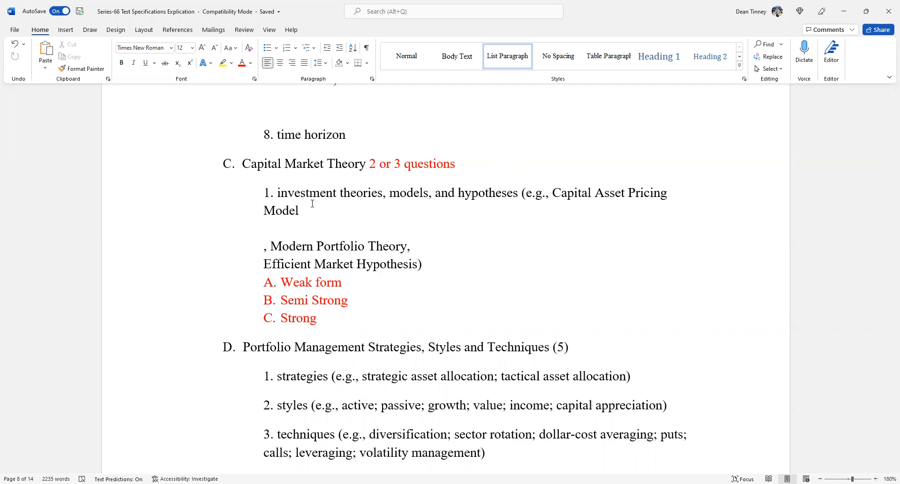
Step: Write 'determine the required rate of return or expected rate of return from an investment' and end the line
text(determ)
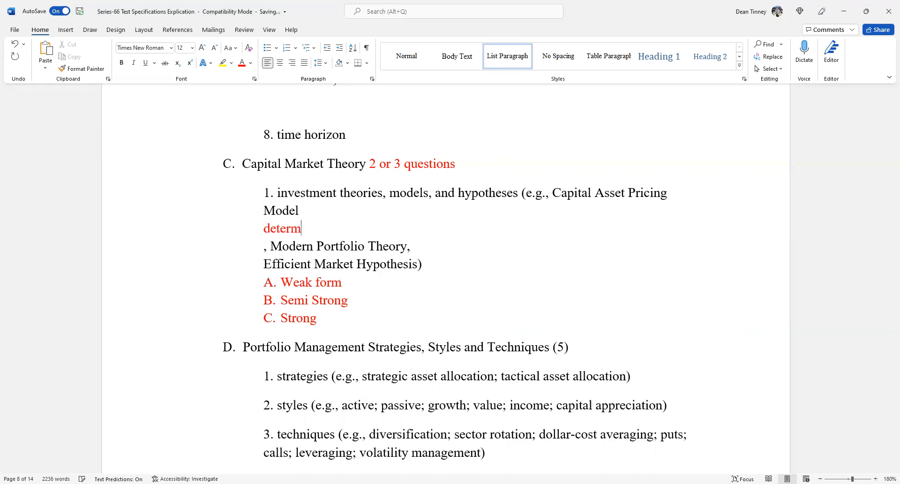
text(ine the)
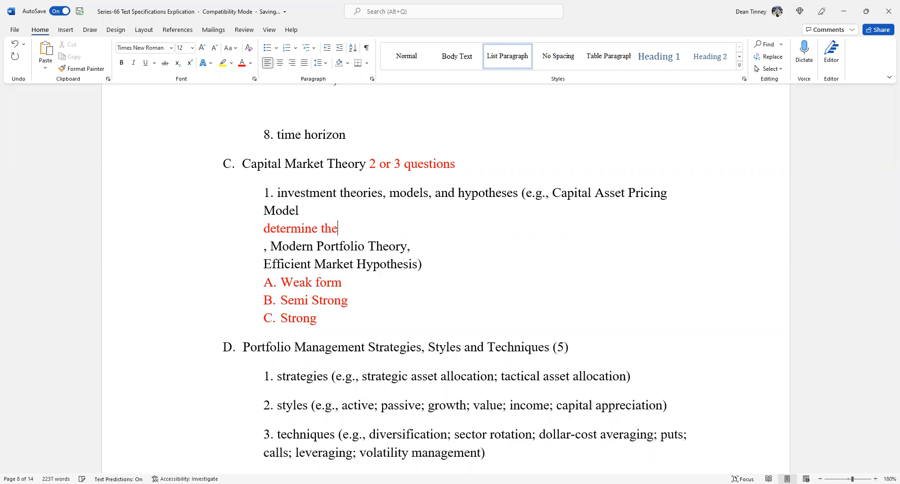
text(requirements)
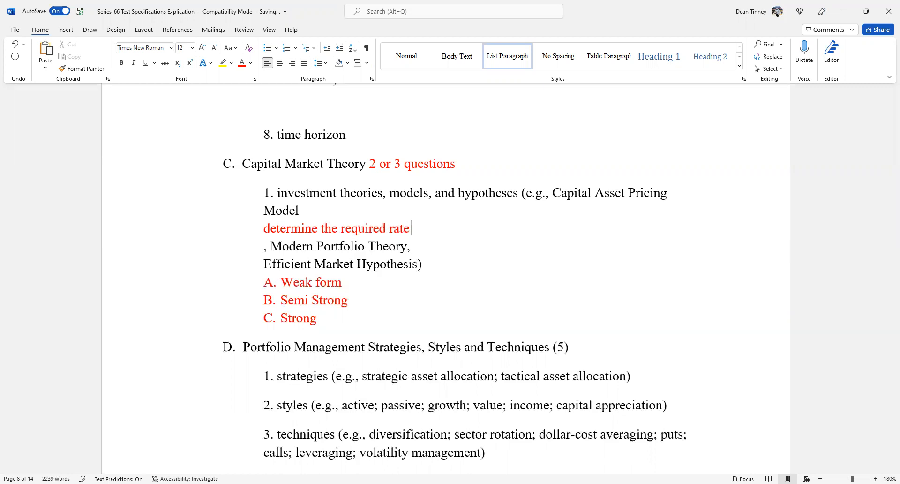
text(of return or exp)
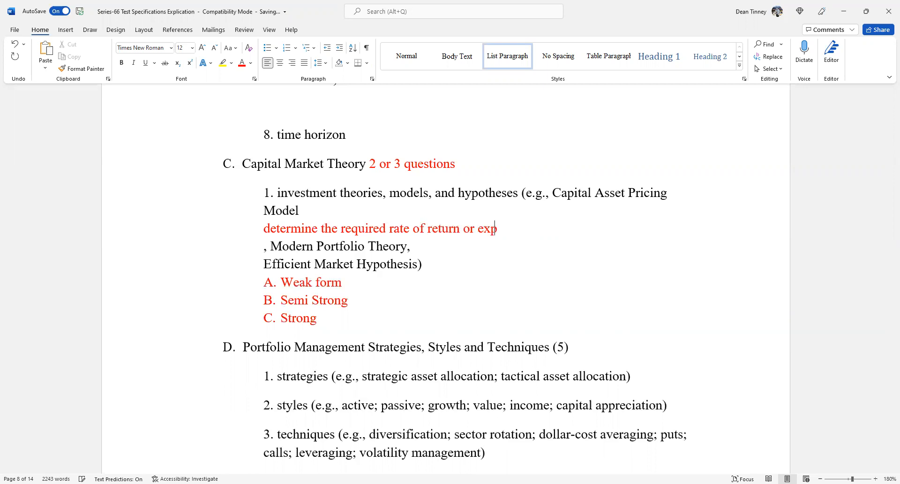
text(ected rate of retun)
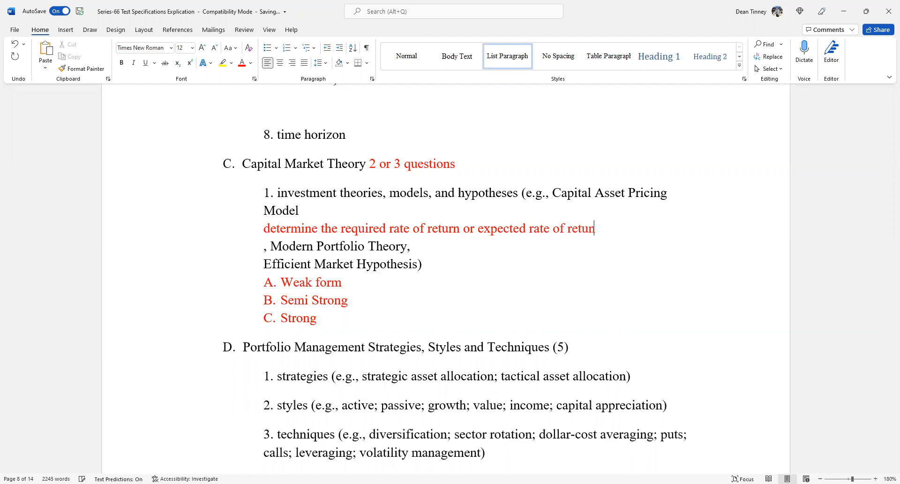
text(from an investment)
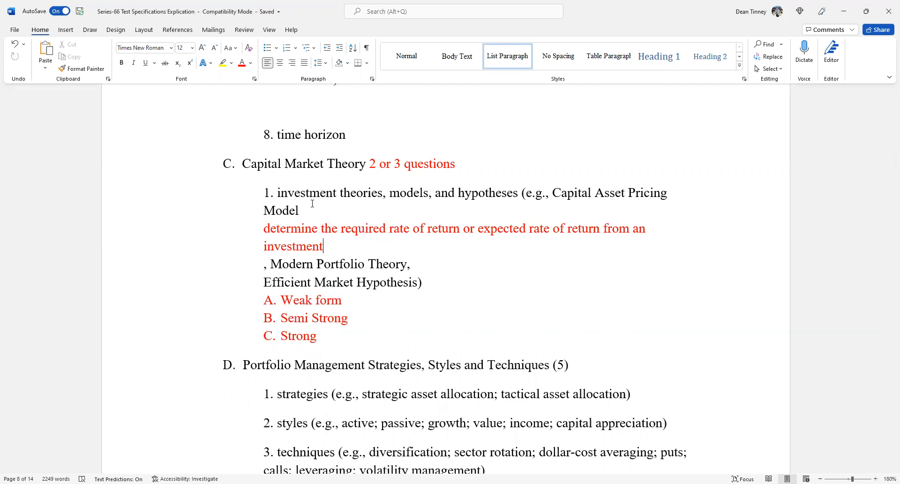
key(Enter)
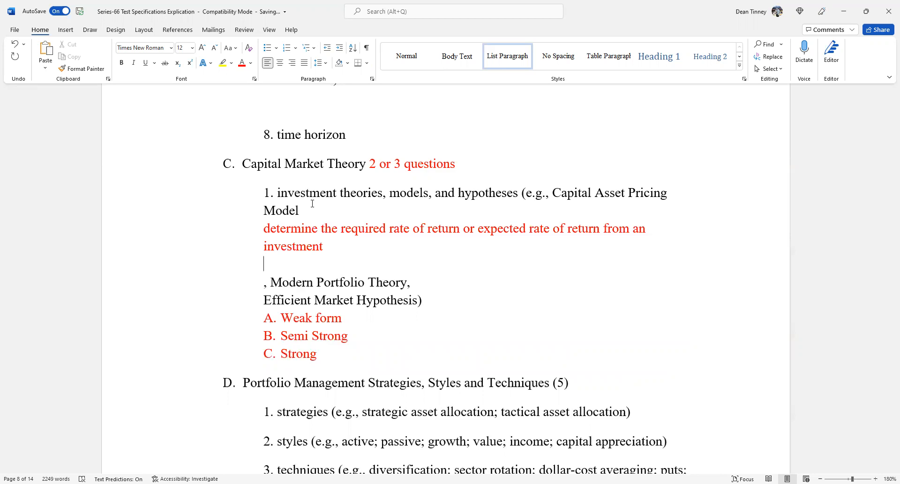
Step: Write the red note 'assume “risk free”' on its own line
text(assume)
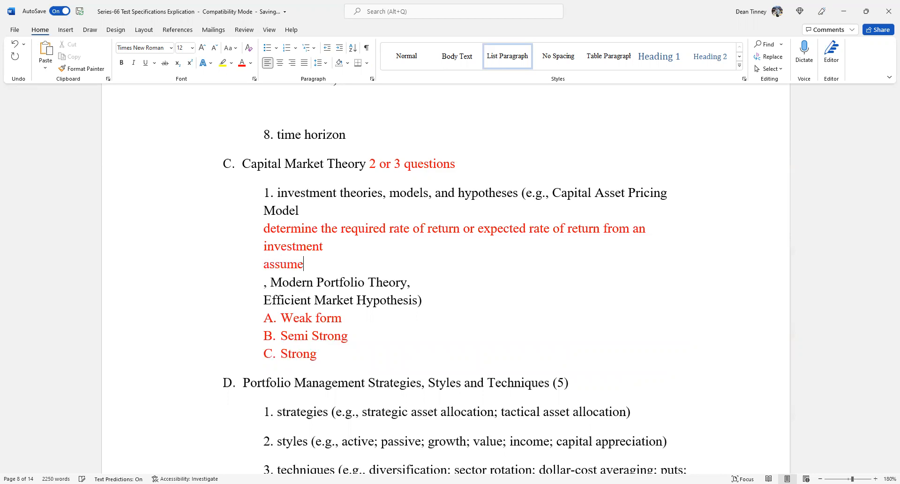
text("r)
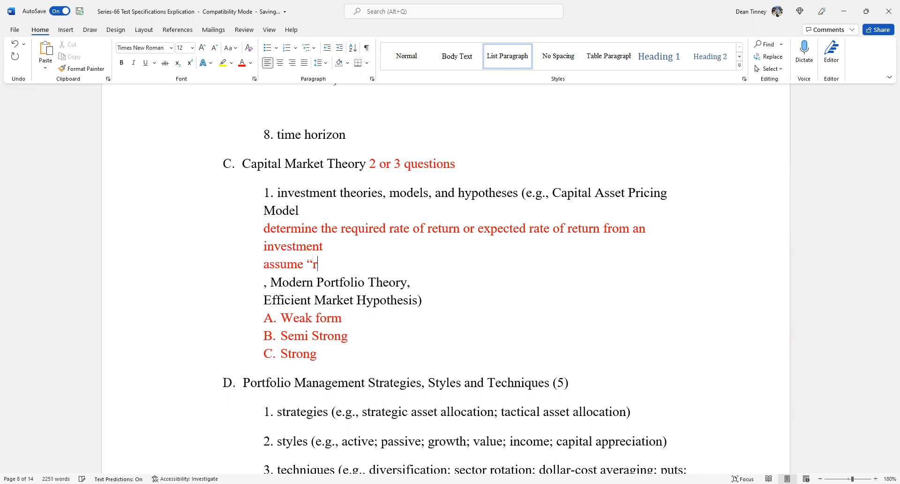
text(isk free)
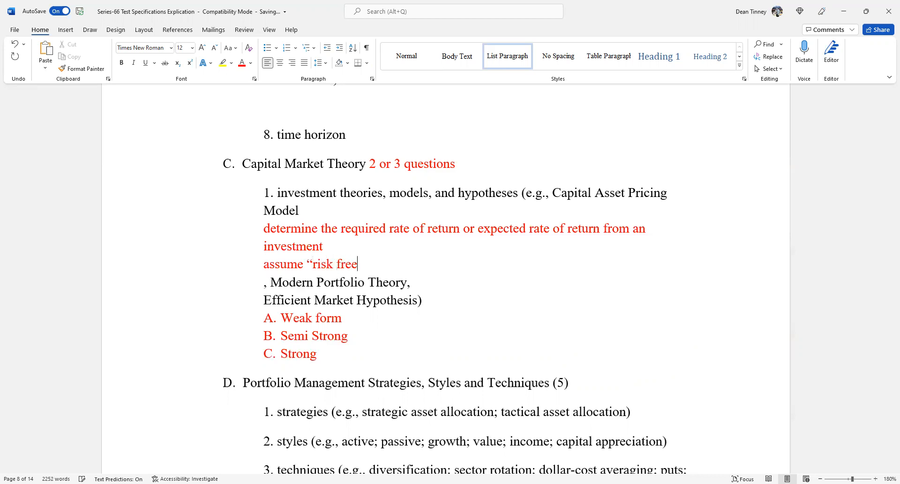
text(")
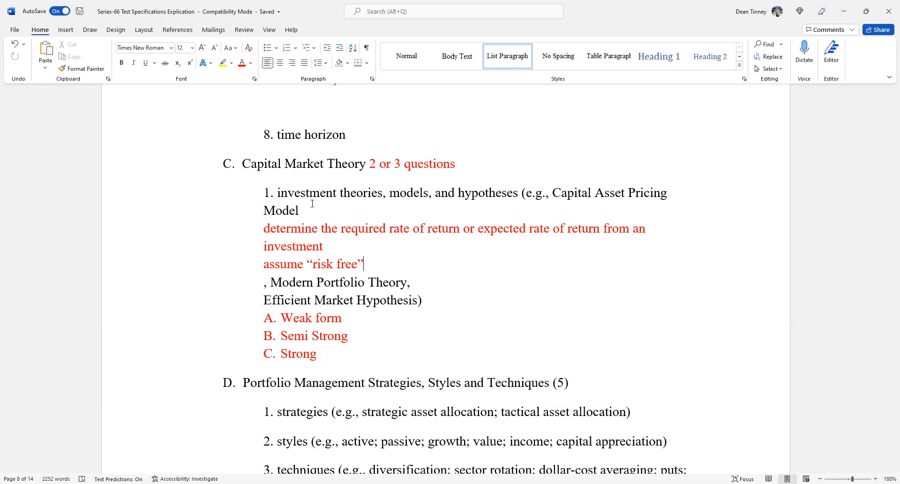
key(Enter)
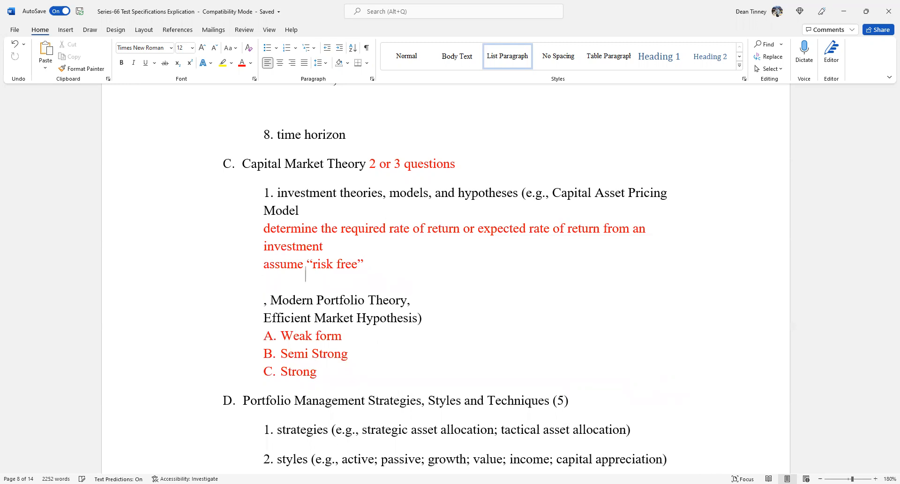
Step: Write the next red note 'must be compensated for systematic risk'
text(must be)
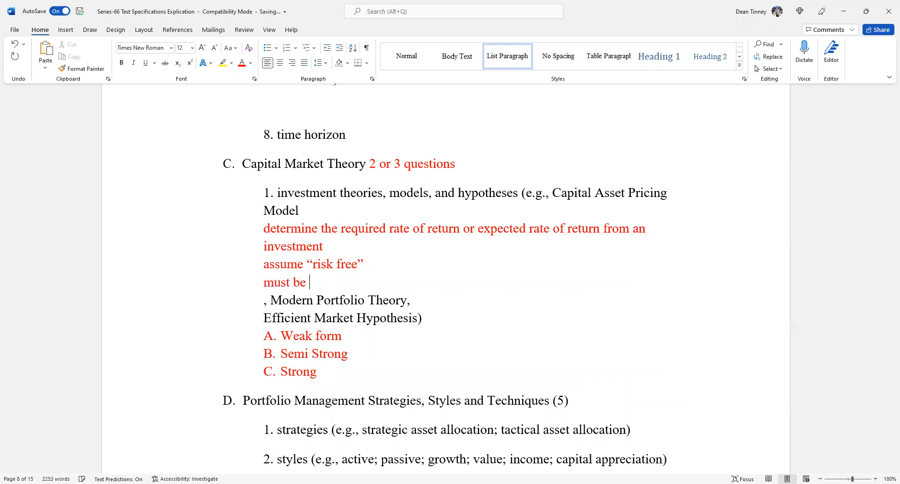
text(compen)
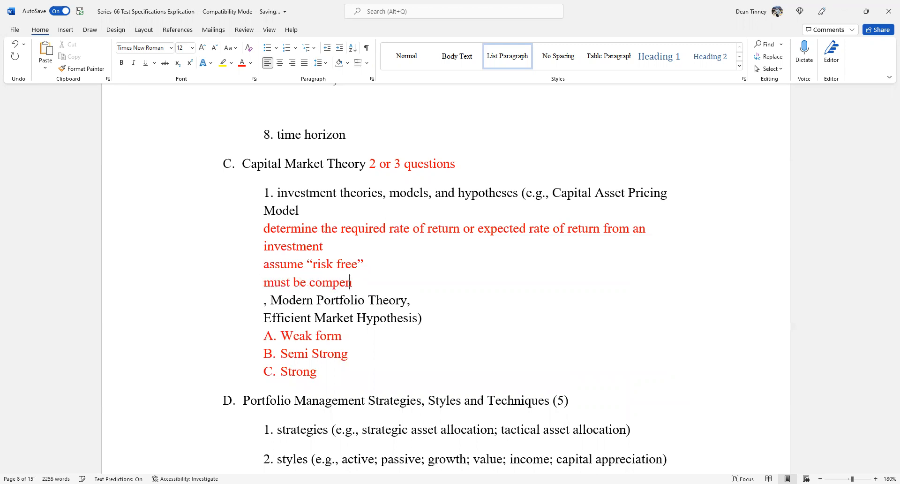
text(sated for)
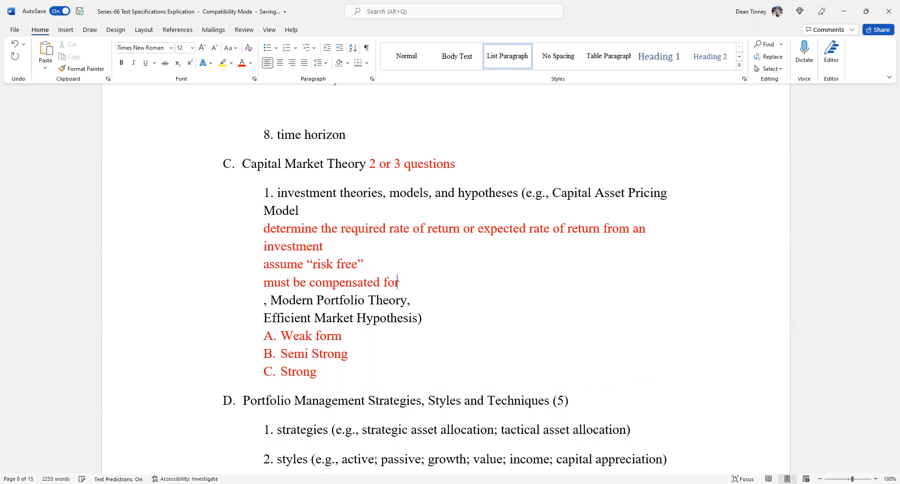
text(system)
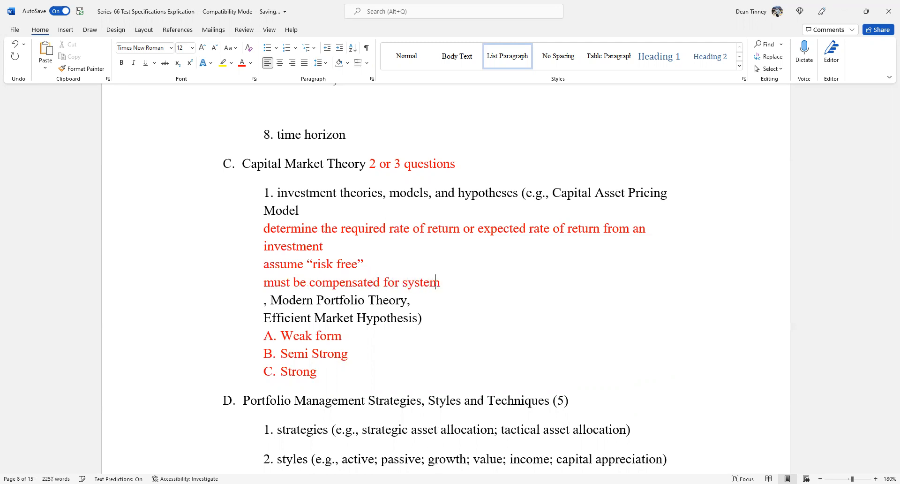
text(ati)
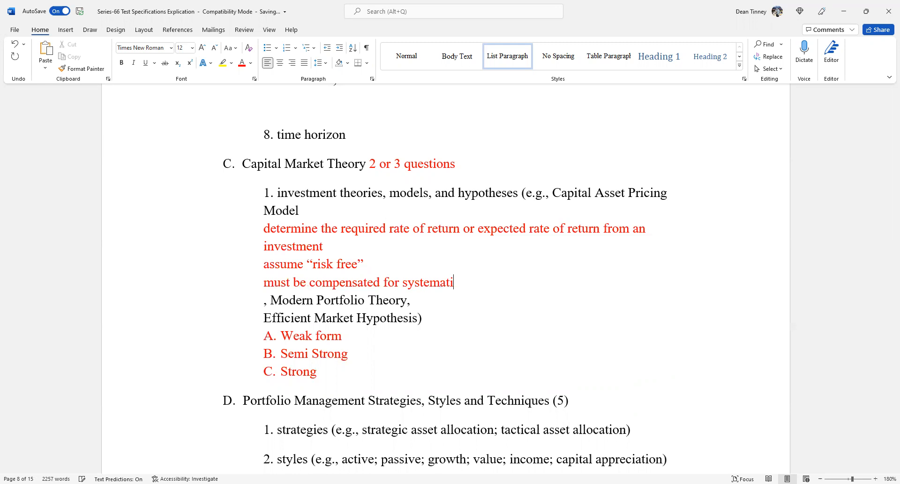
text(c ri)
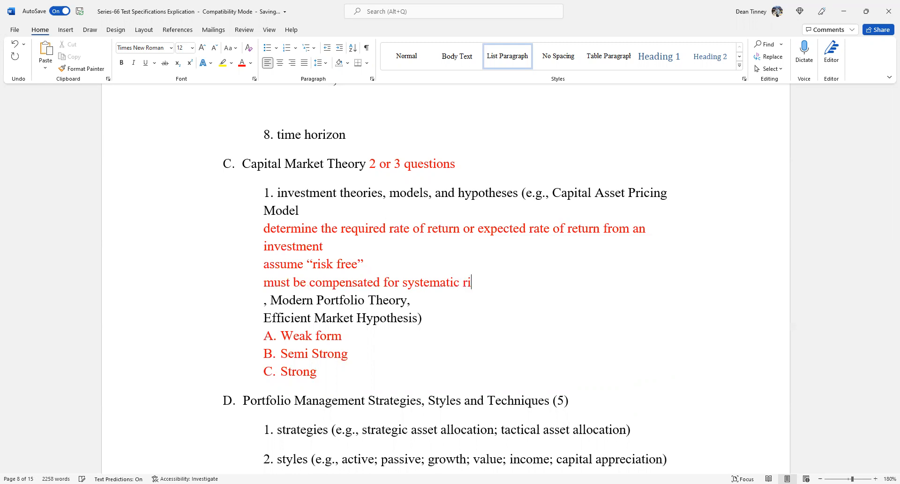
text(sk)
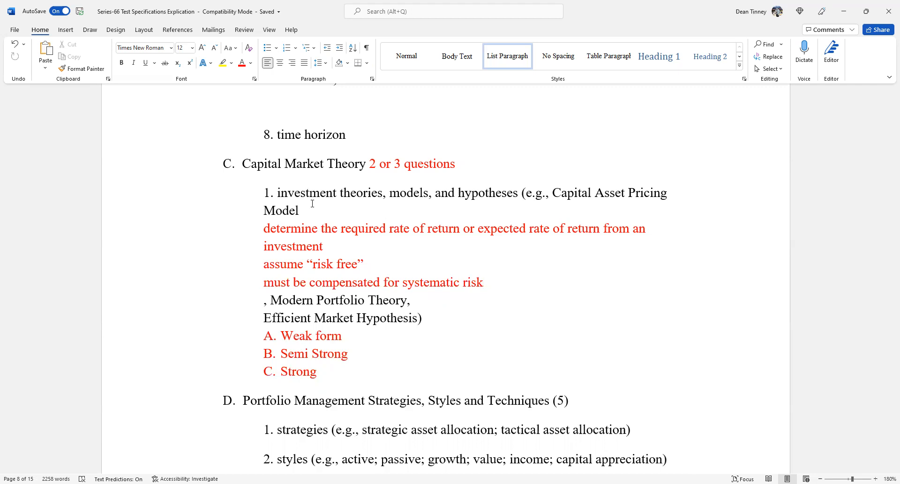
click(482, 282)
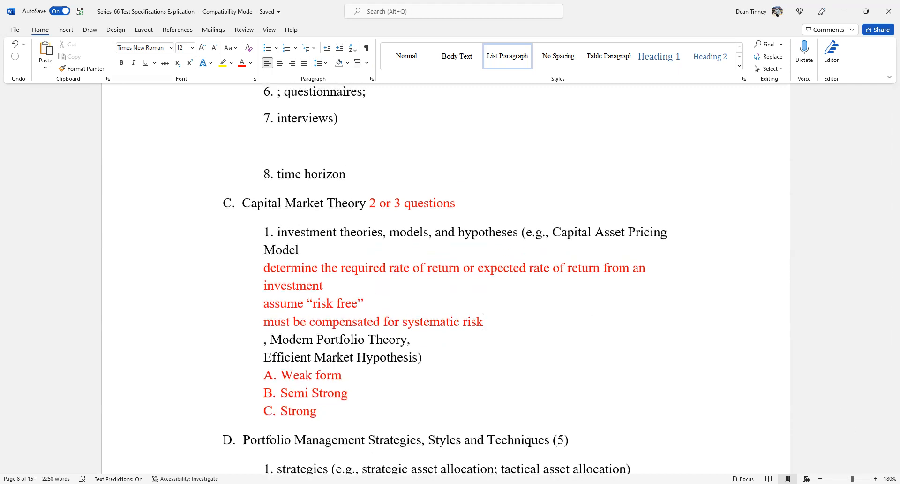
scroll(down, 3)
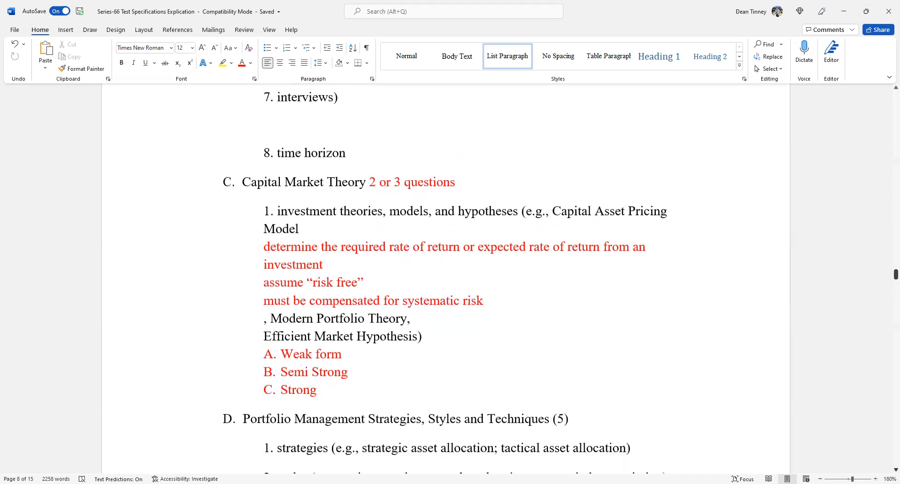
scroll(down, 3)
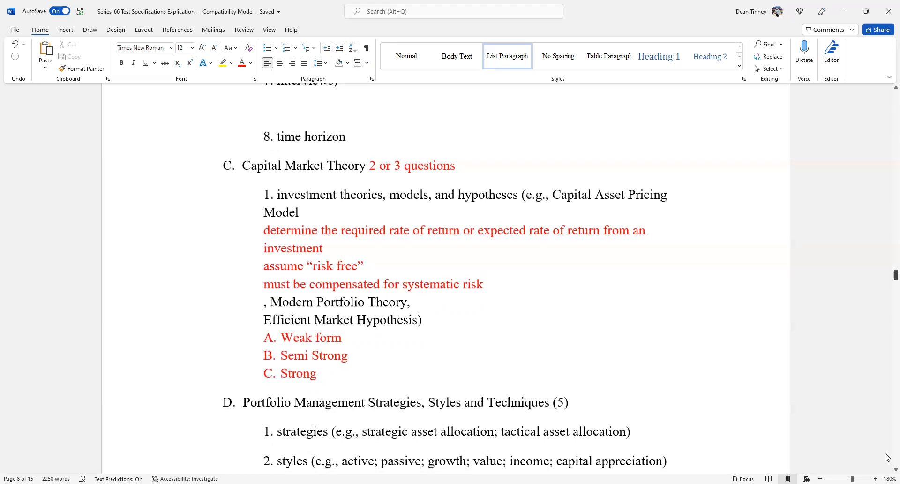
click(483, 284)
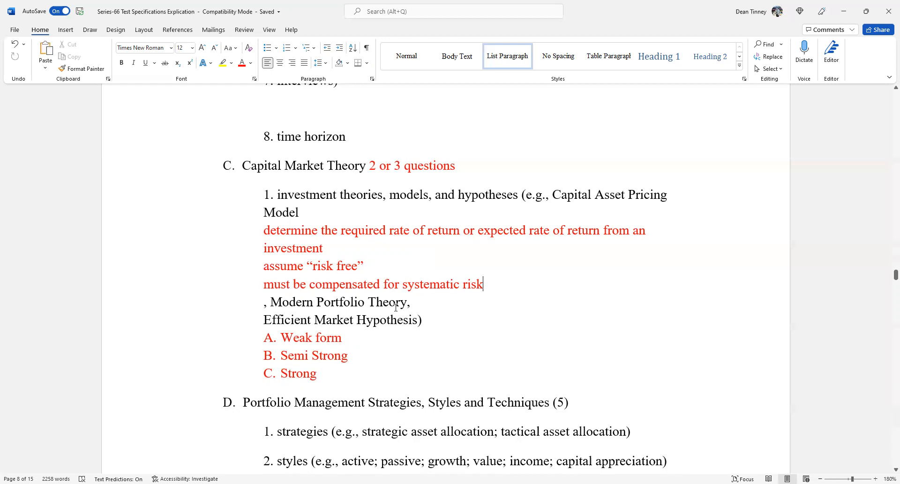
click(424, 300)
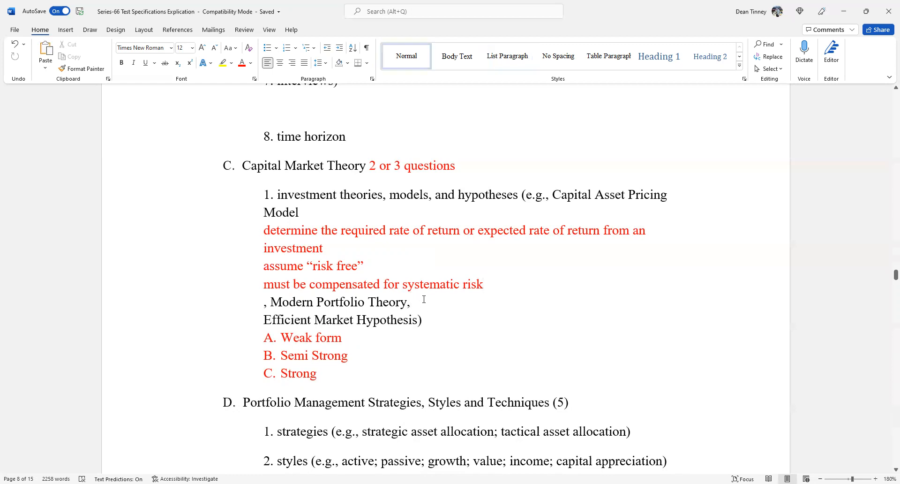
Step: Write the start of the note, 'Maximize returns w', fixing stray and doubled letters
text(M)
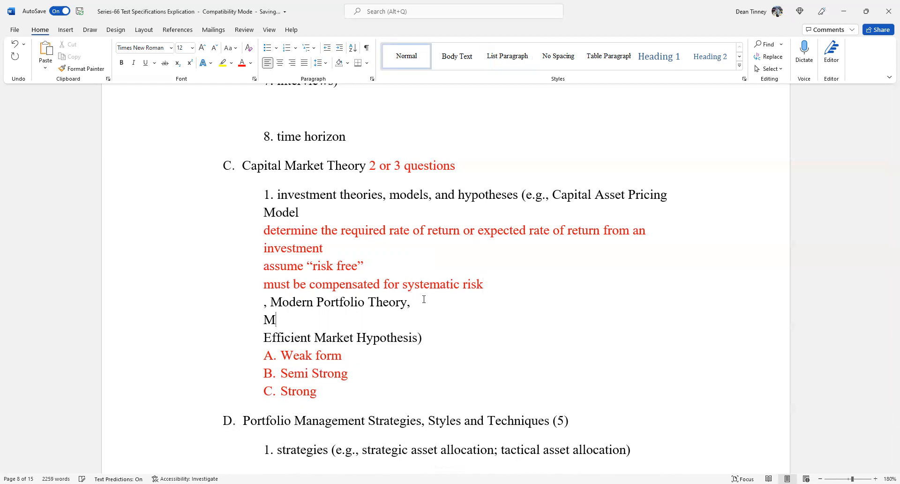
key(Backspace)
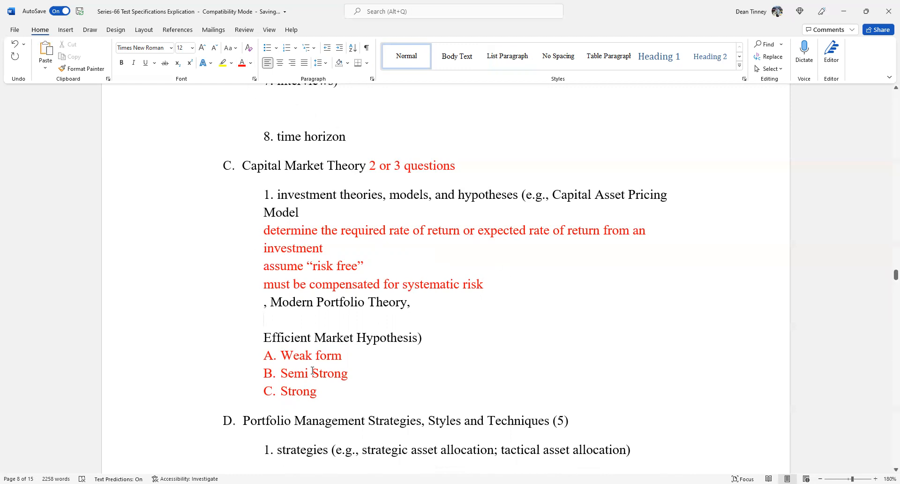
mouse_move(250, 324)
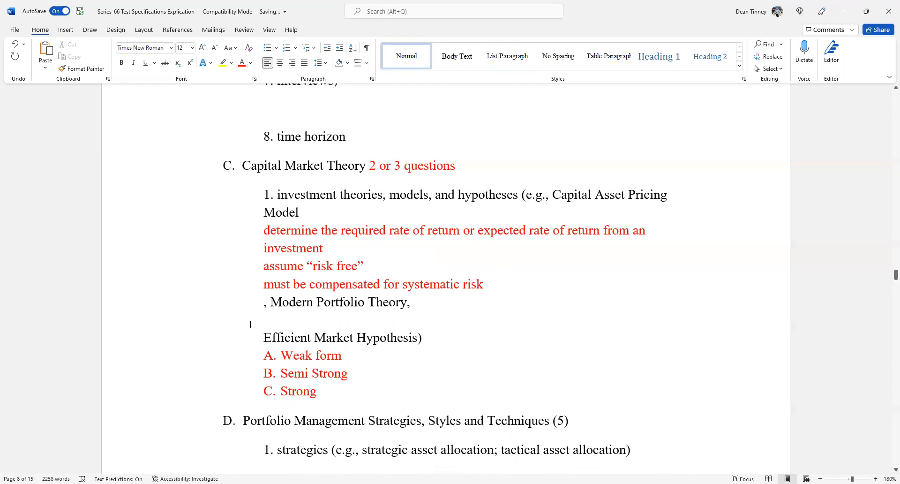
text(Maximi)
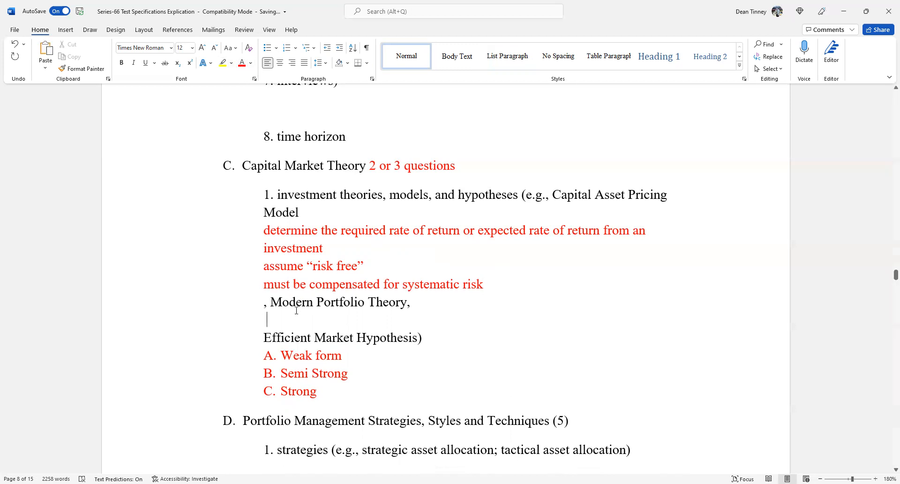
text(Max)
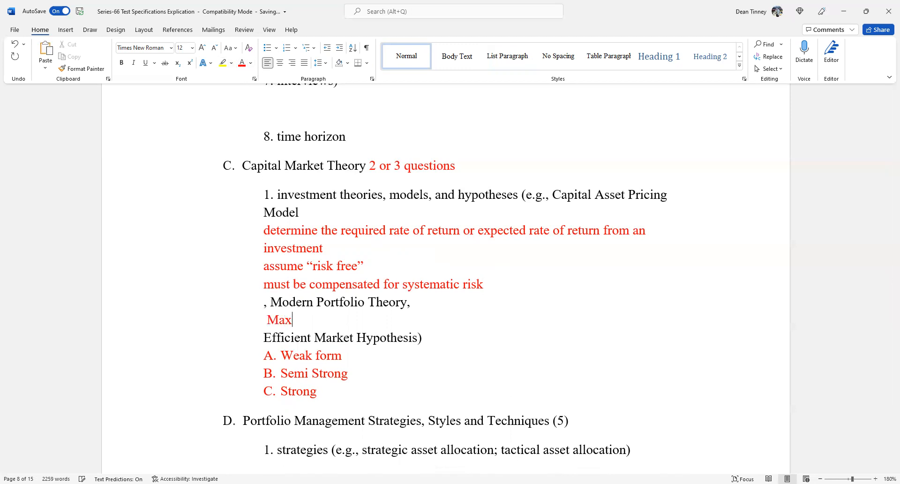
text(imi)
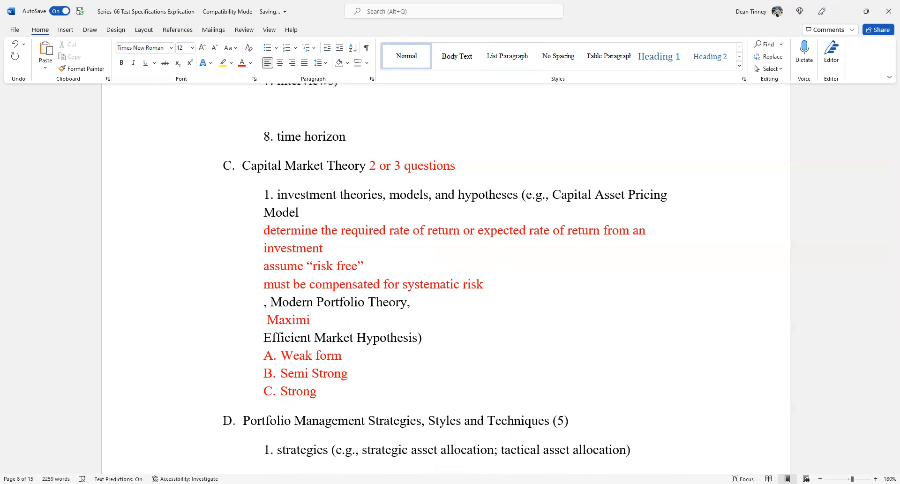
text(zee)
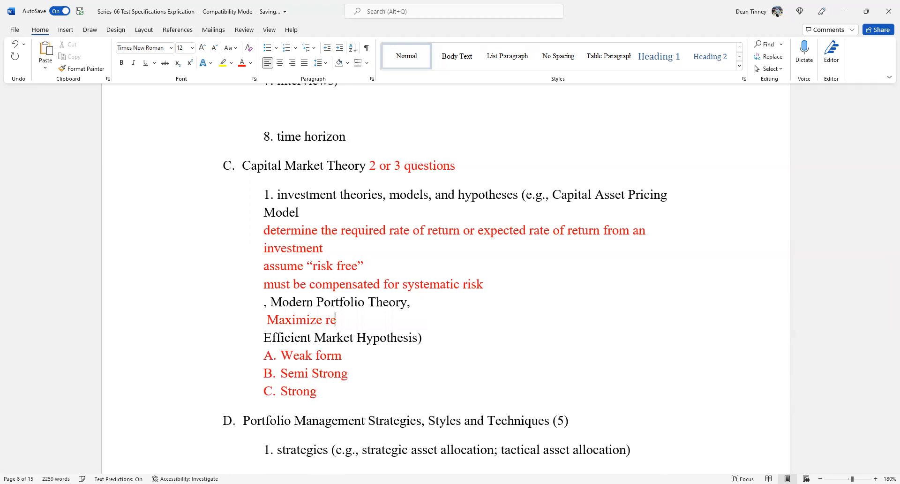
text(turns w)
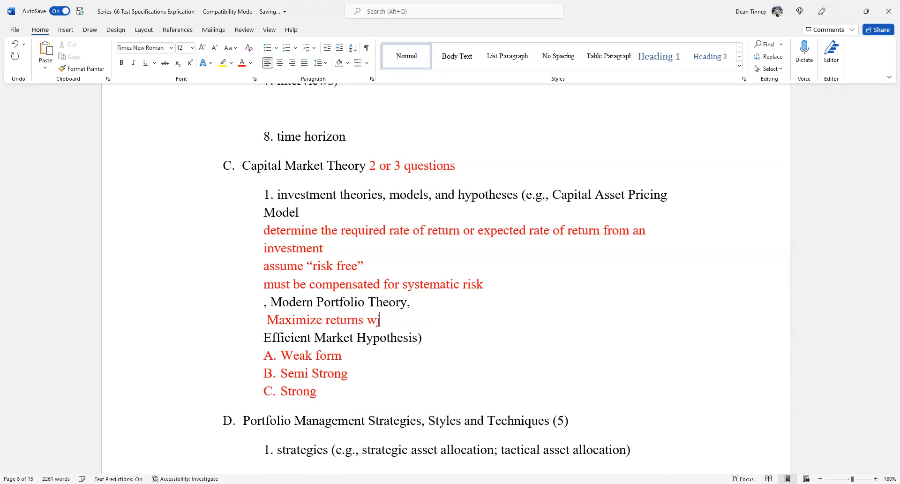
text(w)
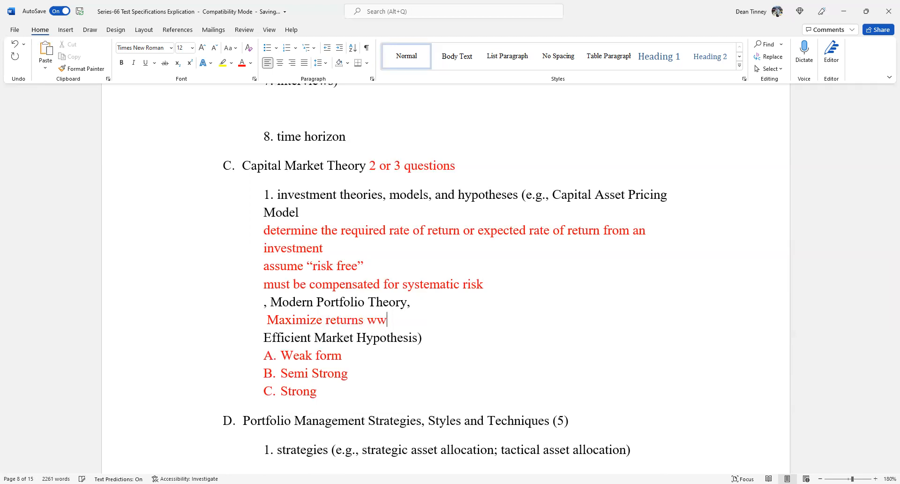
key(Backspace)
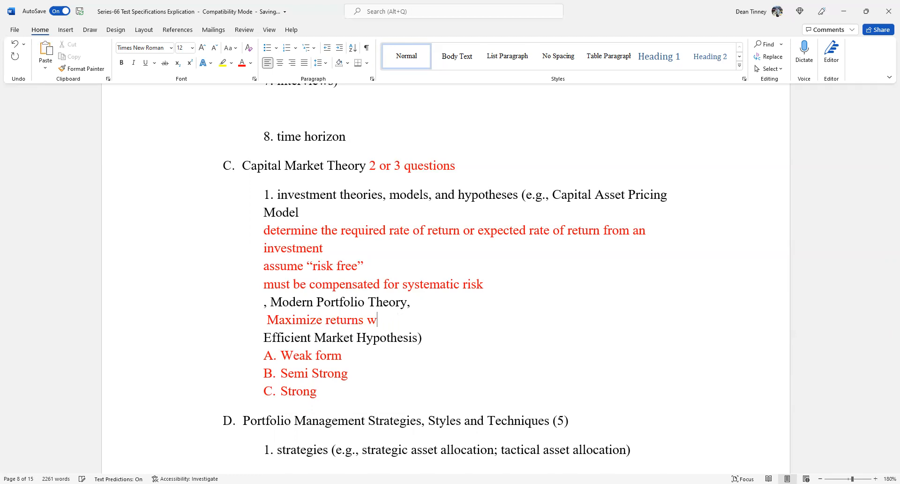
Step: Finish the note as 'while minimizes risk “nirvana”'
text(hile minim)
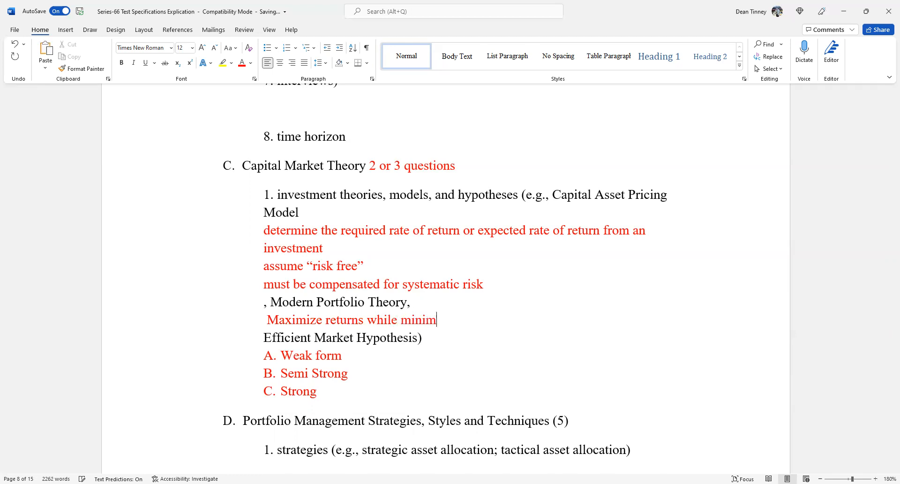
text(izes)
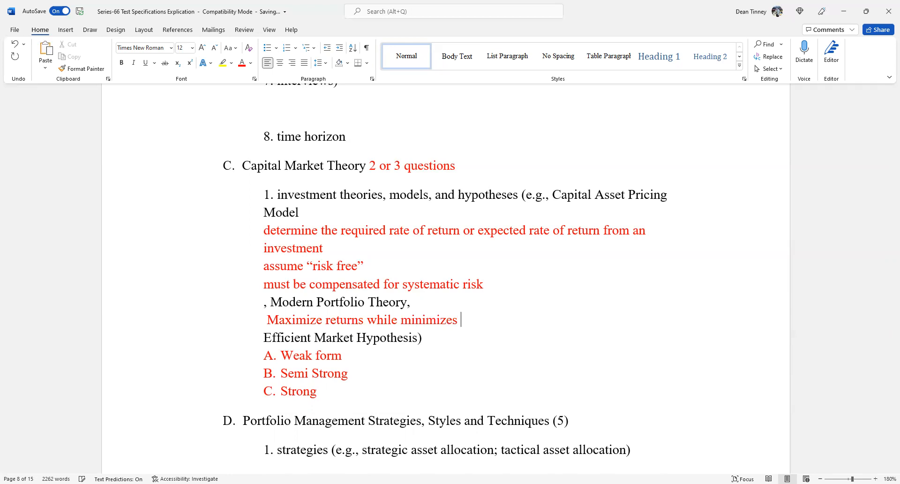
text(risk “r)
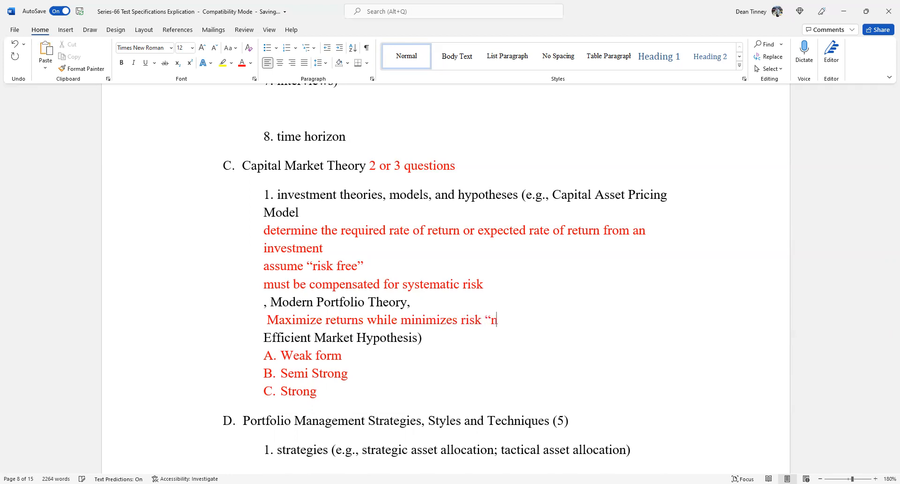
text(irvana”)
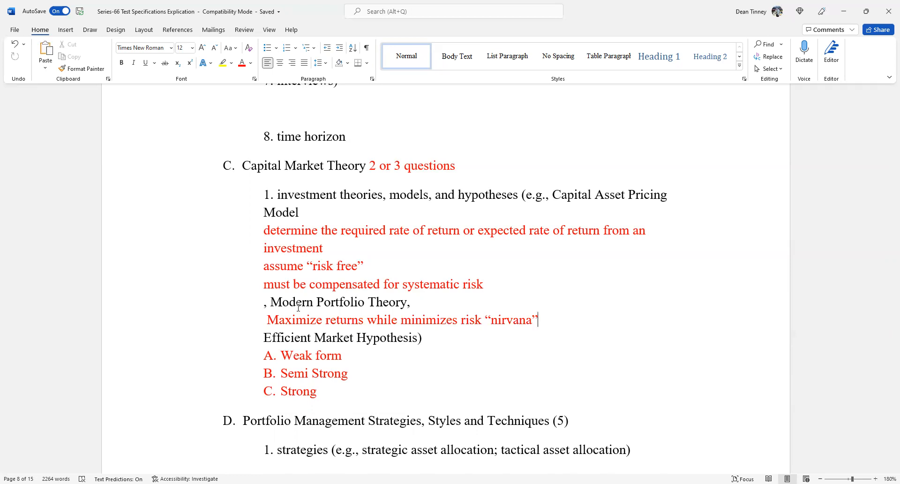
Step: Continue the nirvana note with 'the place where we maximize returns'
text(/)
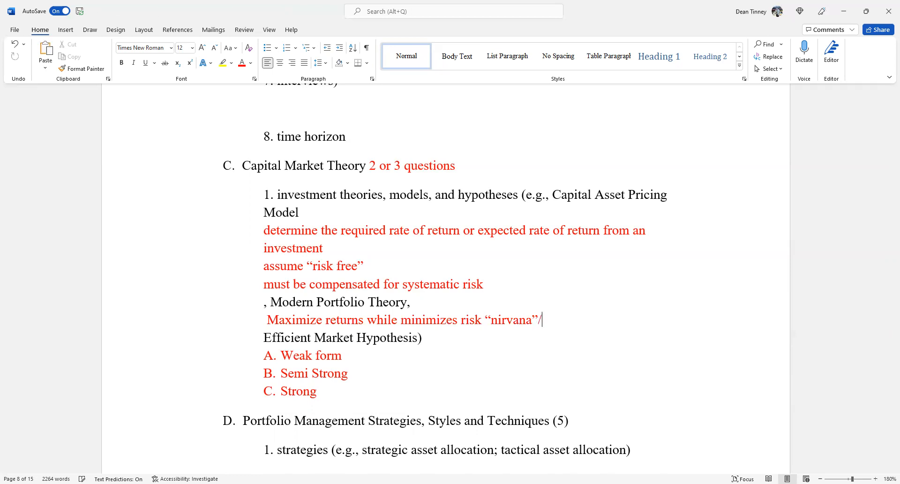
text(The pl)
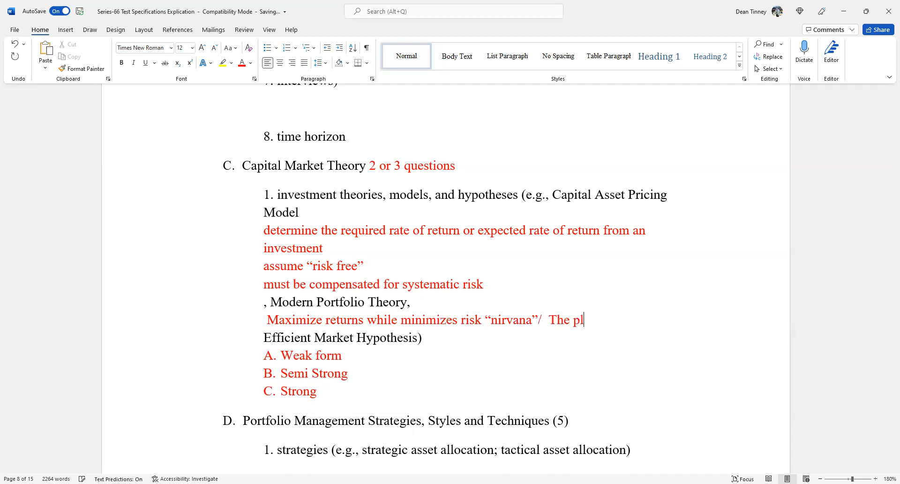
text(a)
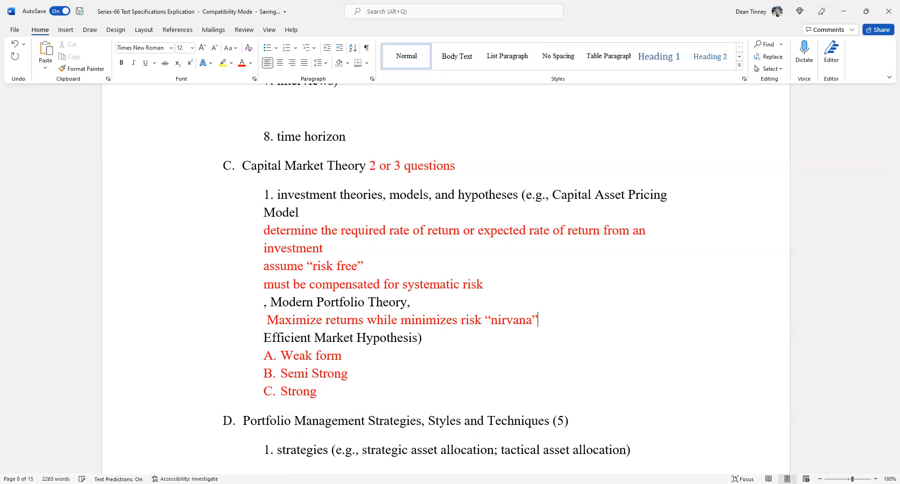
text(the place where)
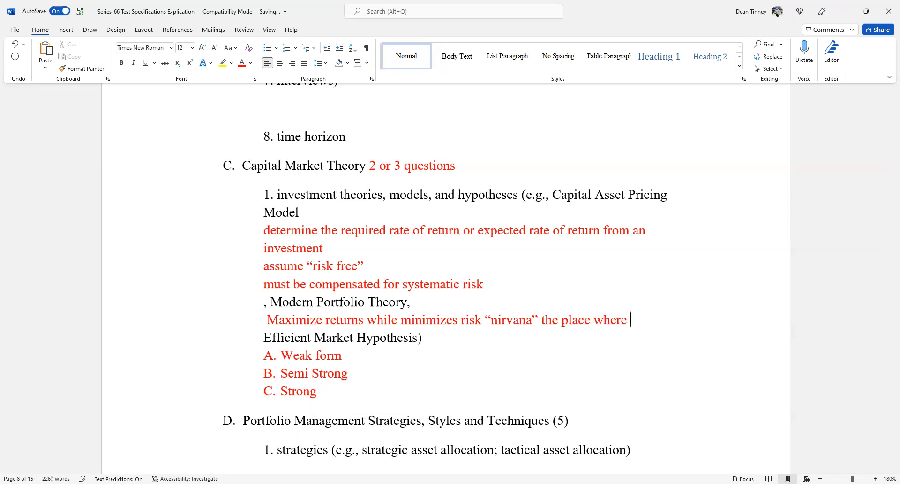
text(we maximize re)
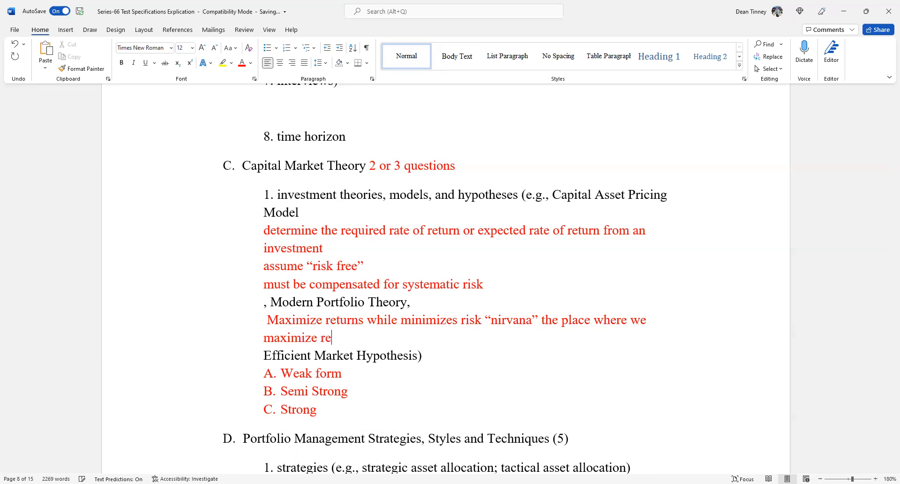
text(turn)
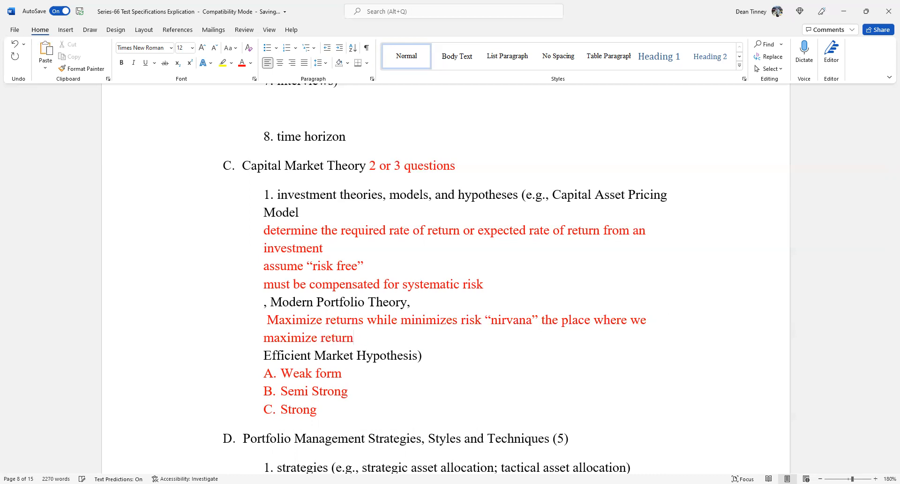
text(s)
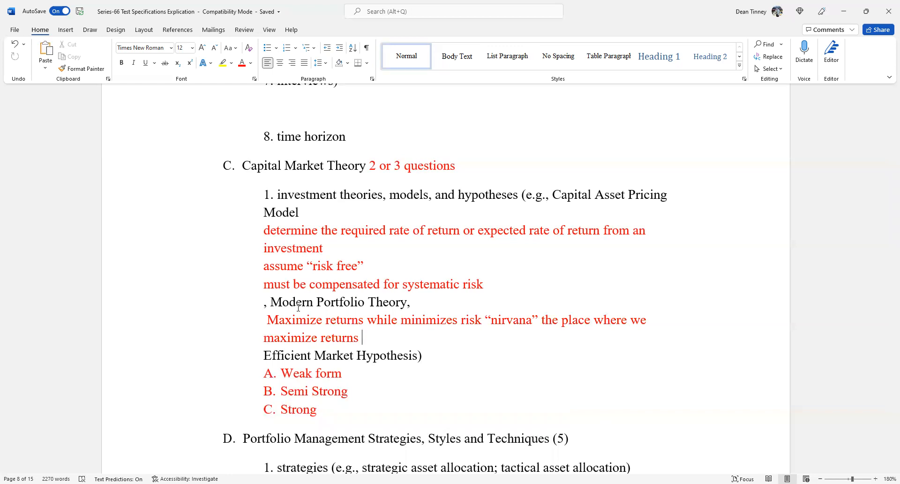
Step: Finish it with 'with acceptable level of risk' and rest the cursor at the note's end
text(with a)
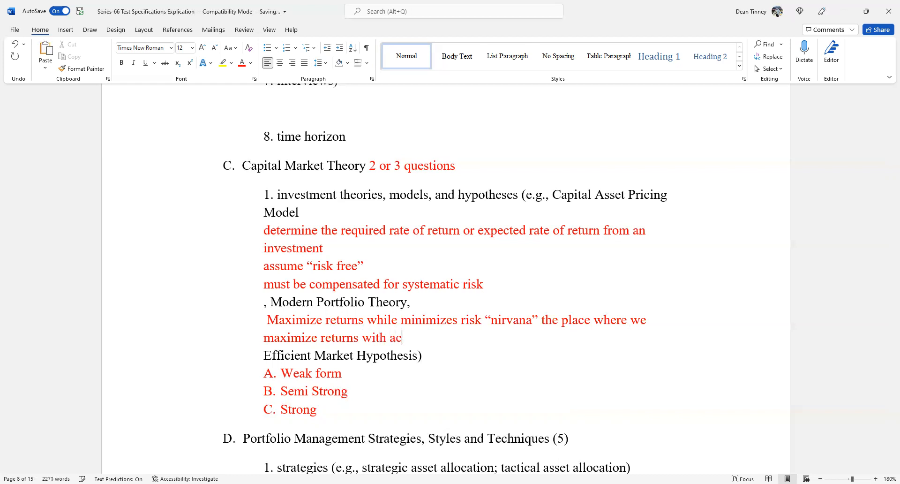
text(ceptable level of)
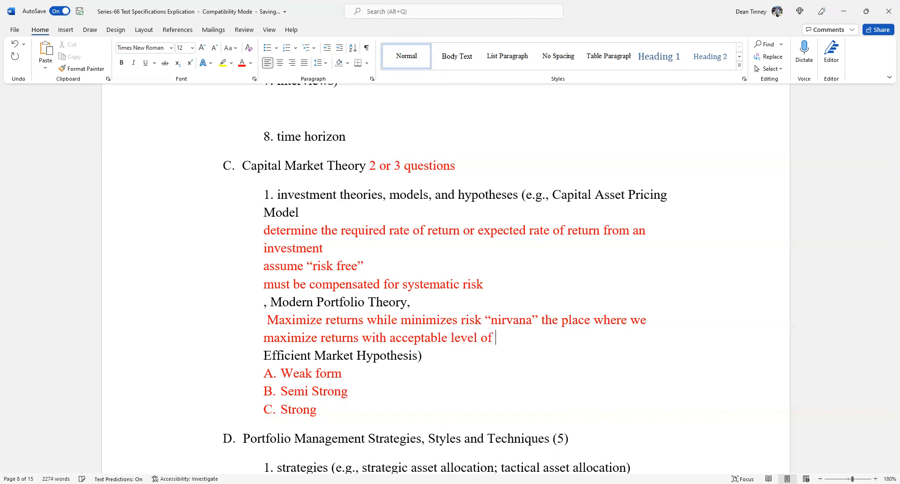
text(risk)
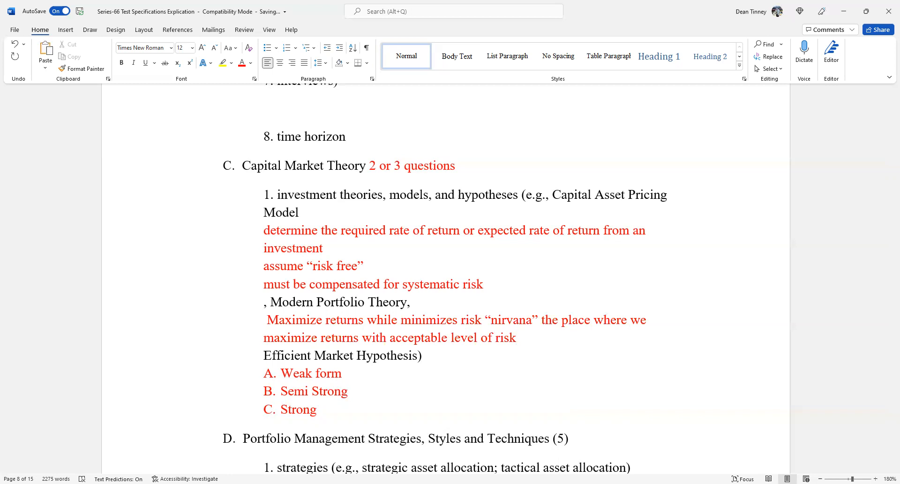
click(516, 337)
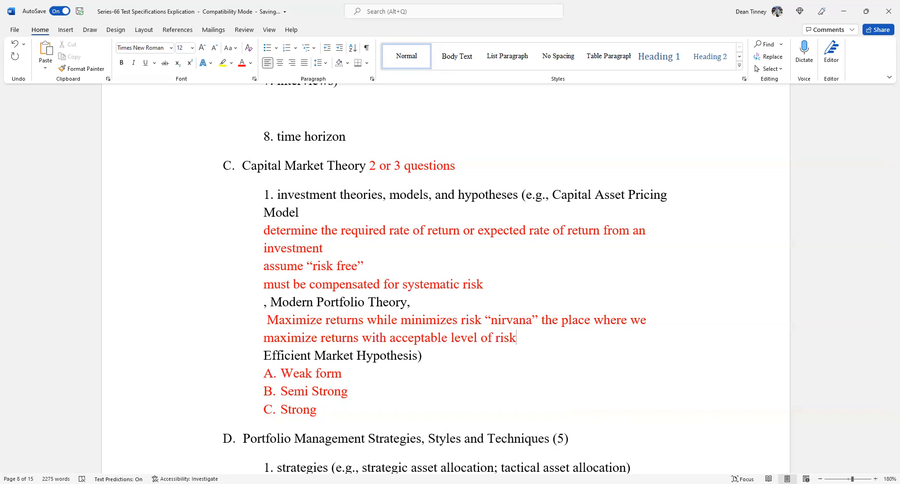
Step: On a new line write 'Different asset classes and securities to reduce risk'
key(Enter)
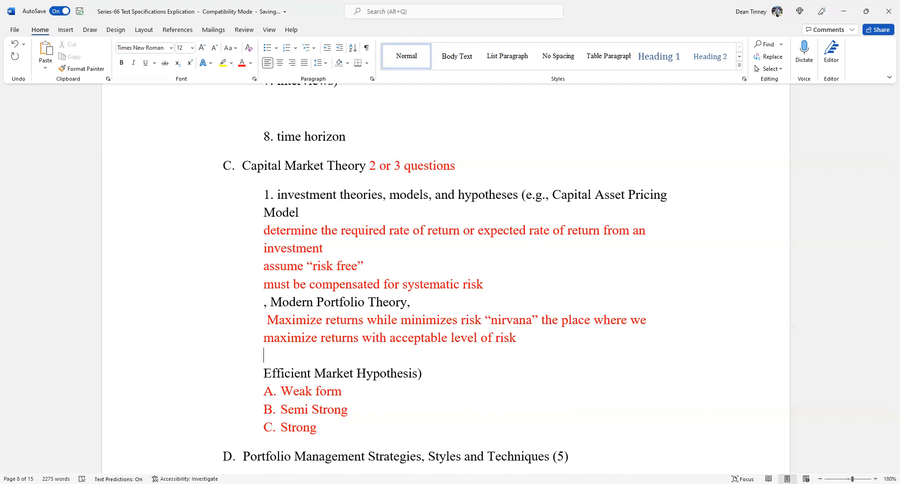
text(different asset)
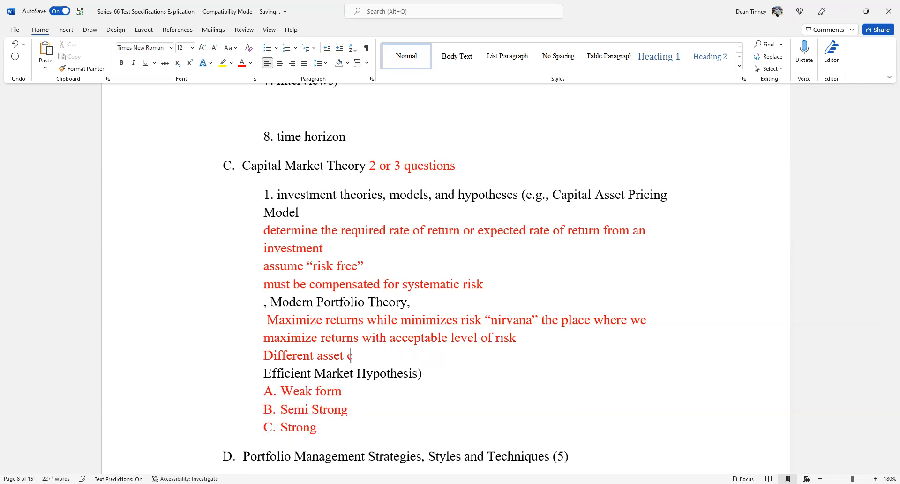
text(calls)
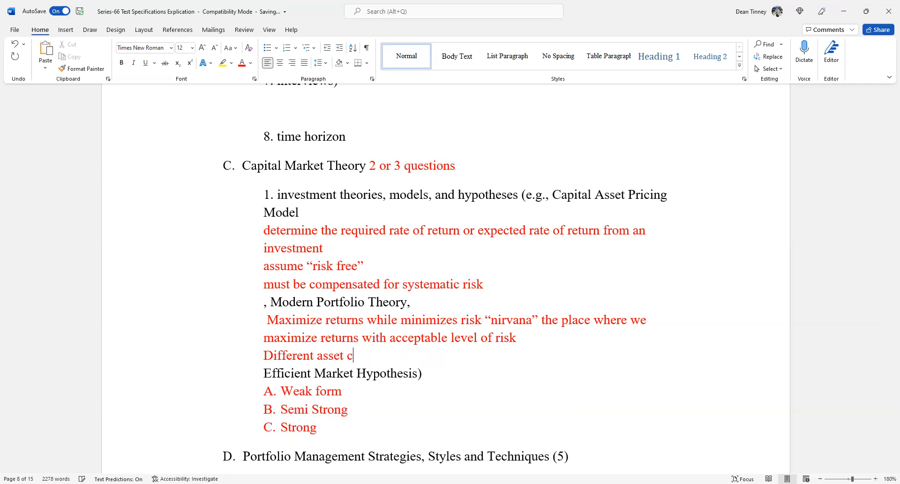
text(lasses)
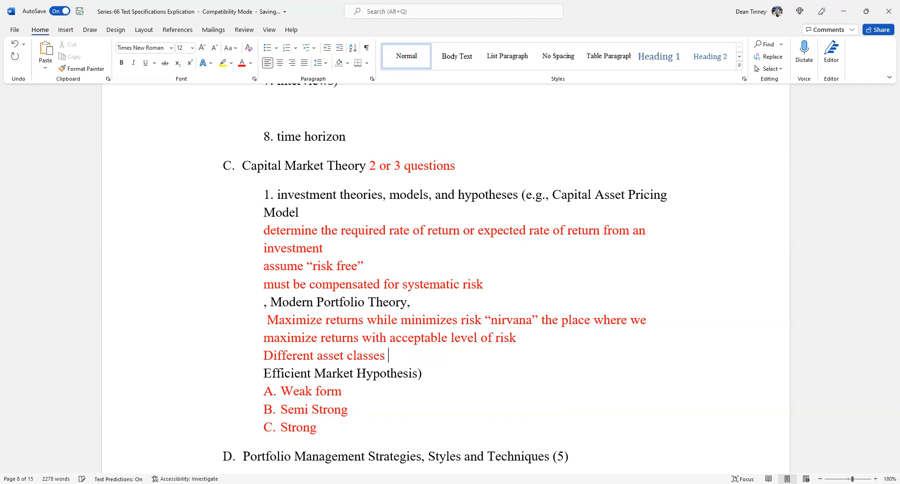
text(and s)
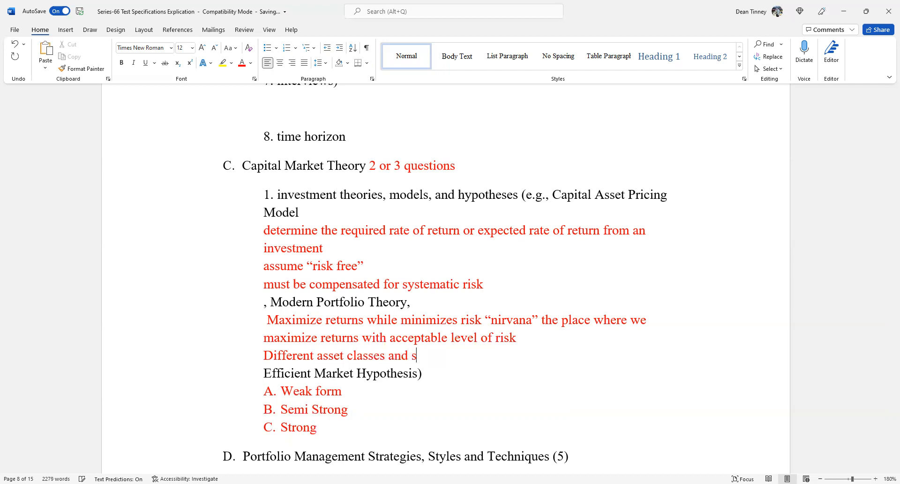
text(ecurities)
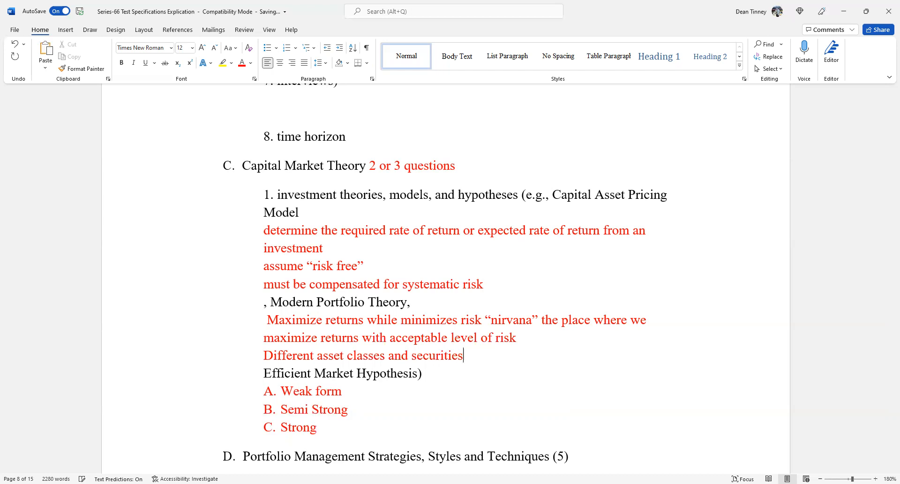
text(t)
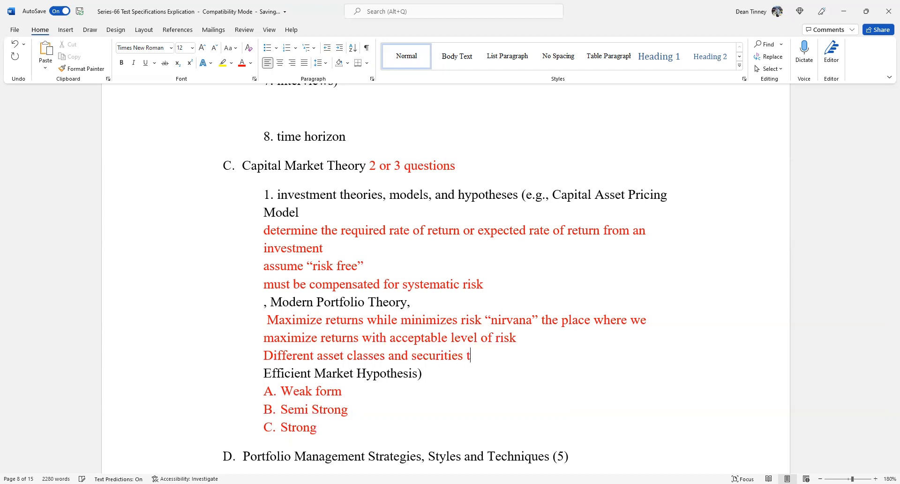
text(o reduce r)
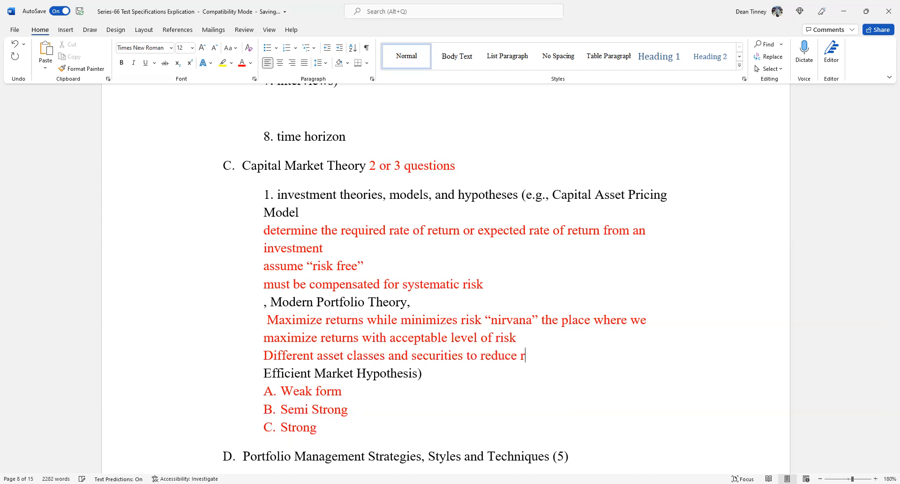
text(isk)
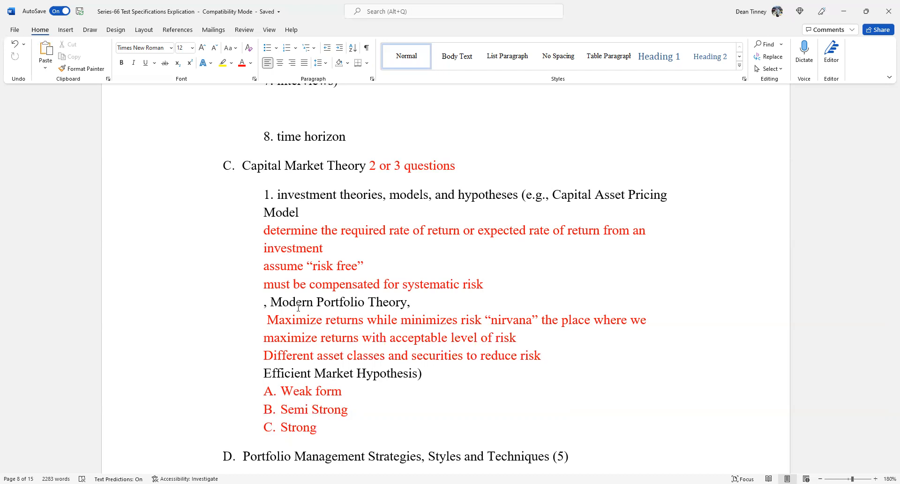
Step: Choose blue font colour and place the cursor right after 'Weak form'
click(542, 355)
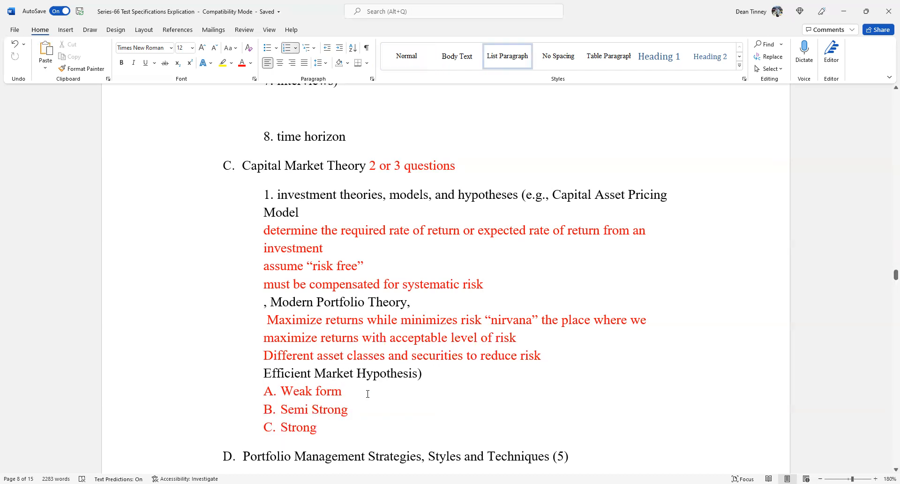
click(345, 390)
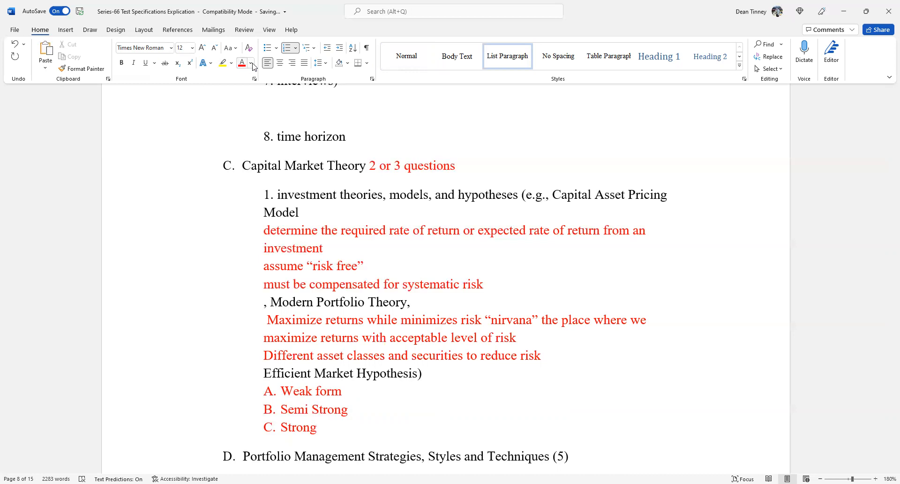
click(251, 62)
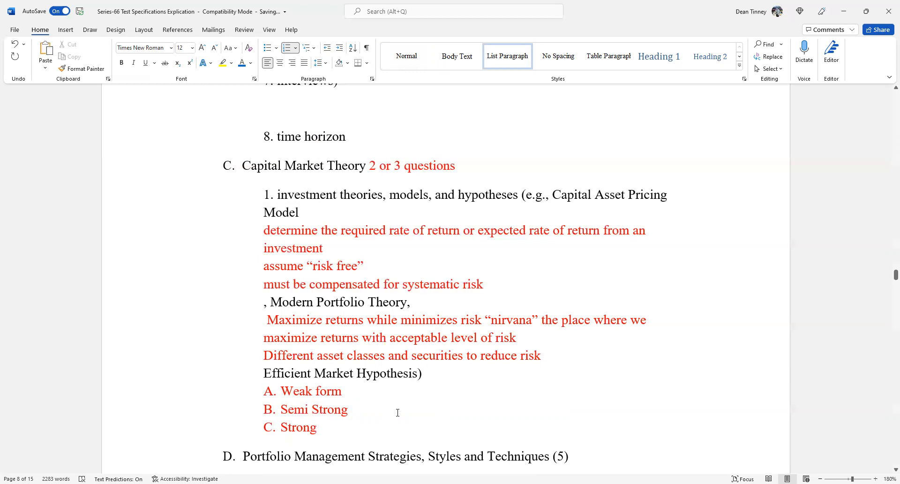
click(344, 391)
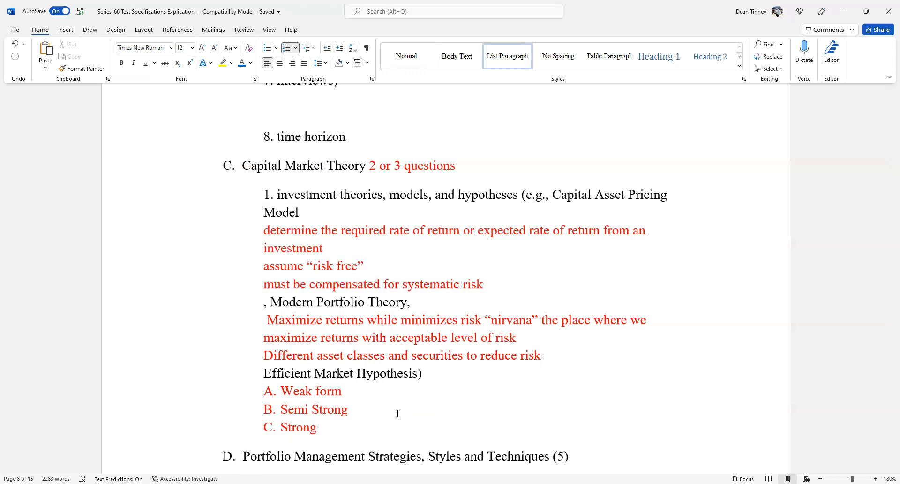
click(343, 391)
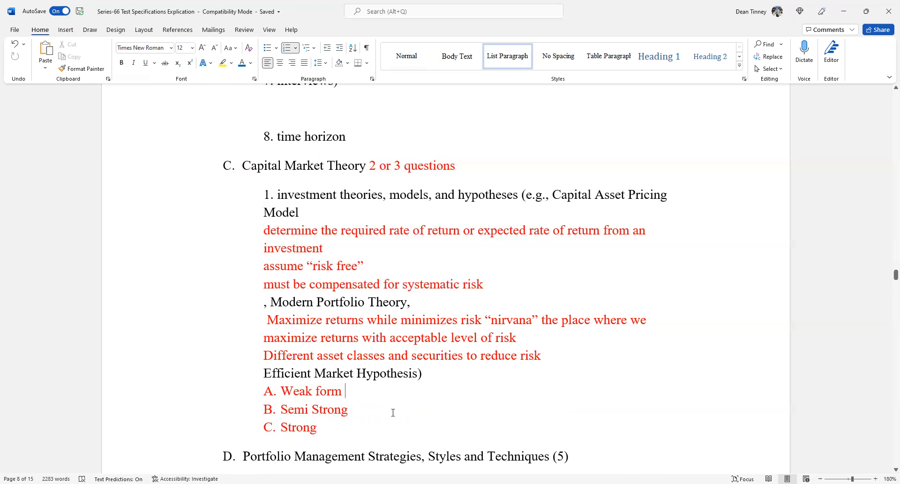
Step: Write 'technical analysis does not work' in blue beside Weak form, then move to the Semi Strong line
text(te)
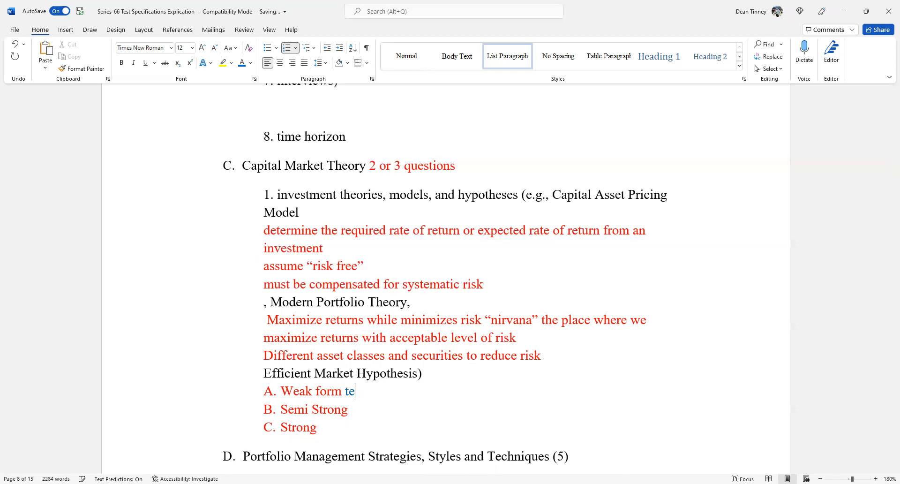
text(chnical)
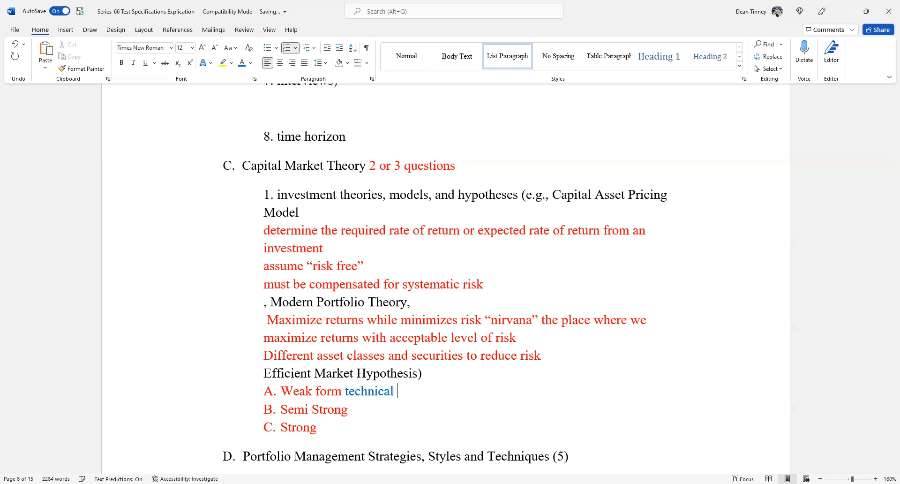
text(anay)
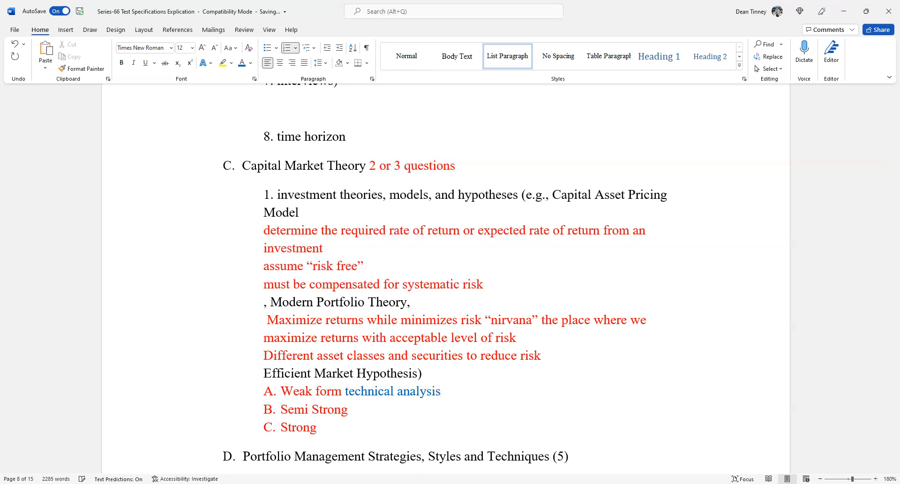
text(does not)
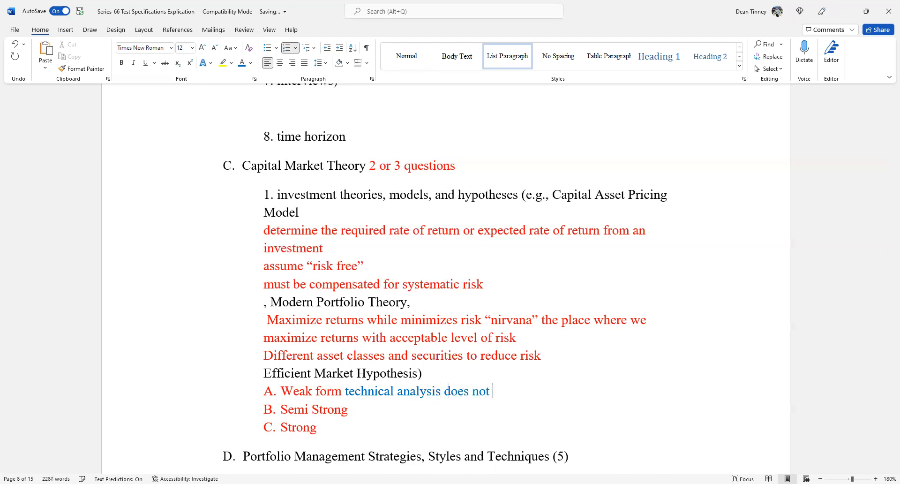
text(work)
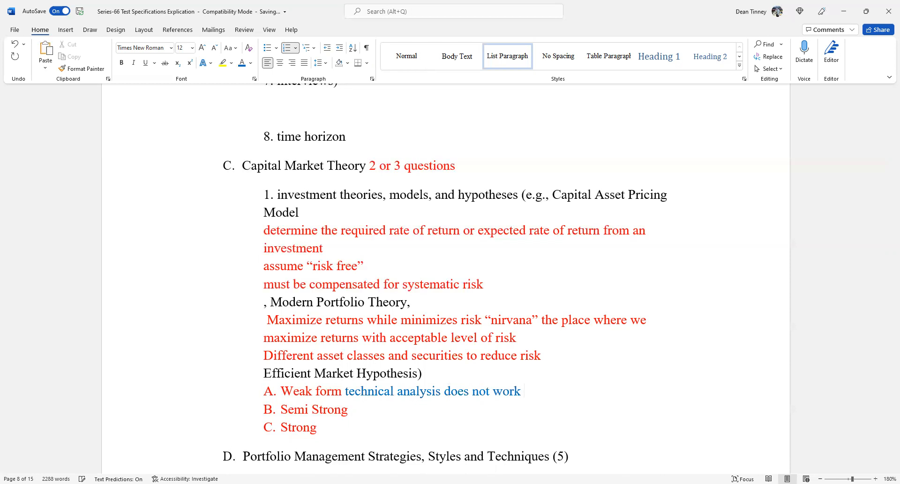
click(523, 390)
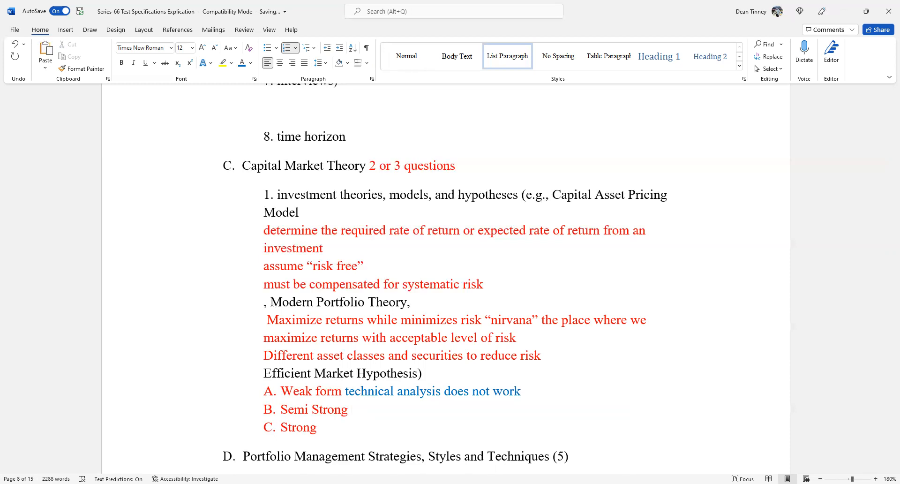
Step: Write the blue Semi Strong note 'neither technical of fundamental analysis will work', redoing the first word in blue
text(neither)
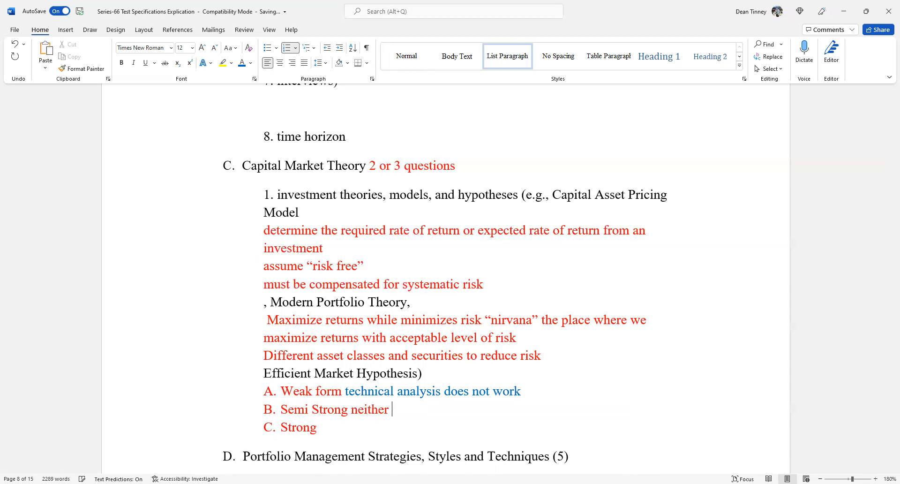
key(Backspace)
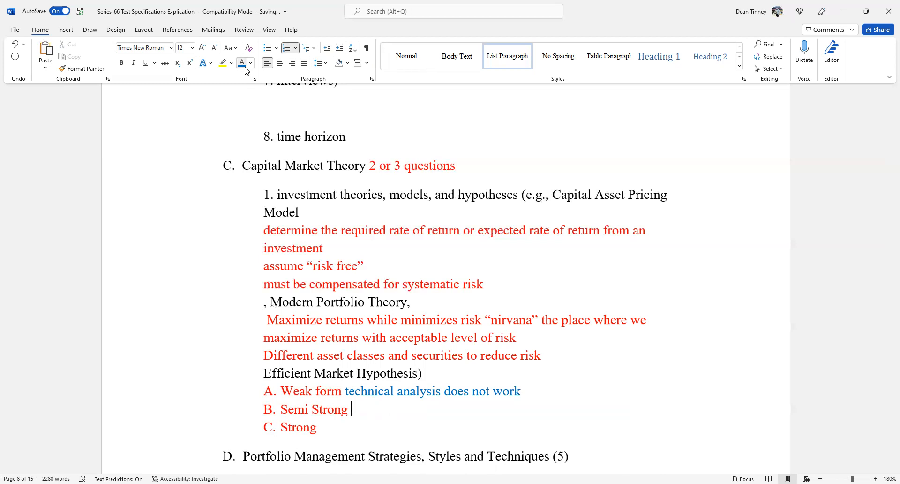
text(neighborhood)
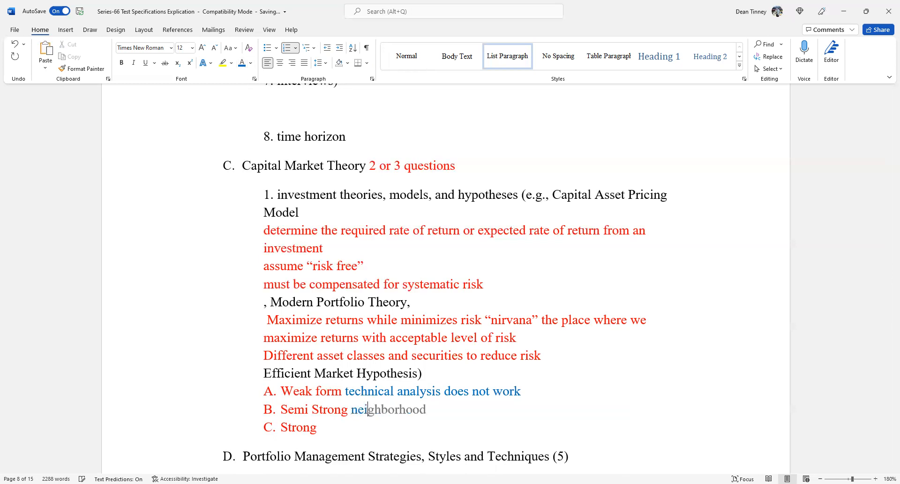
text(neither tec)
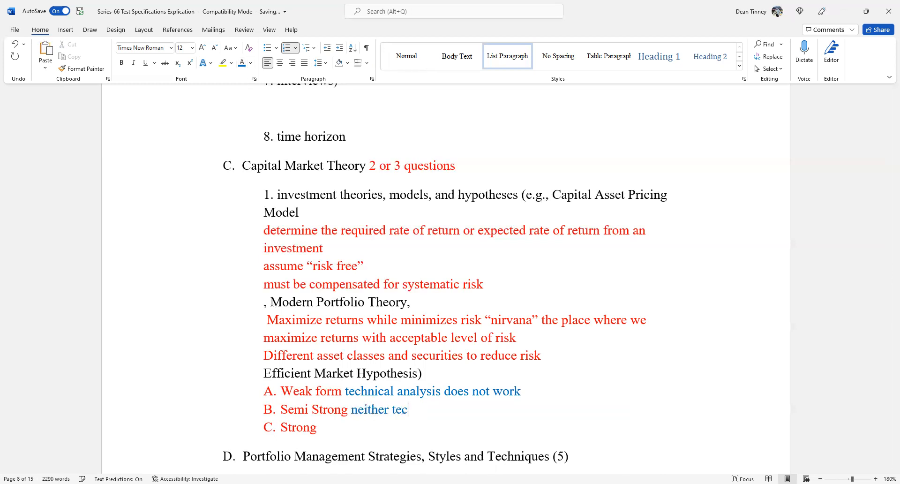
text(hnical of funda)
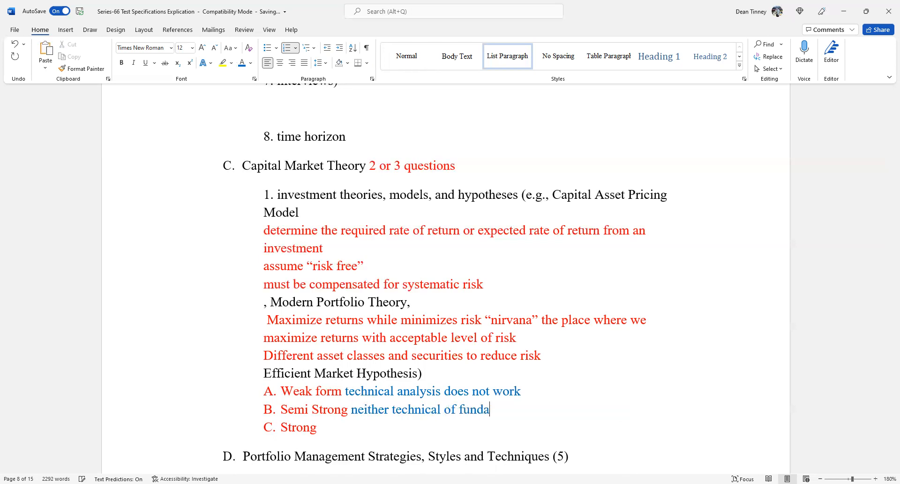
text(mental anal)
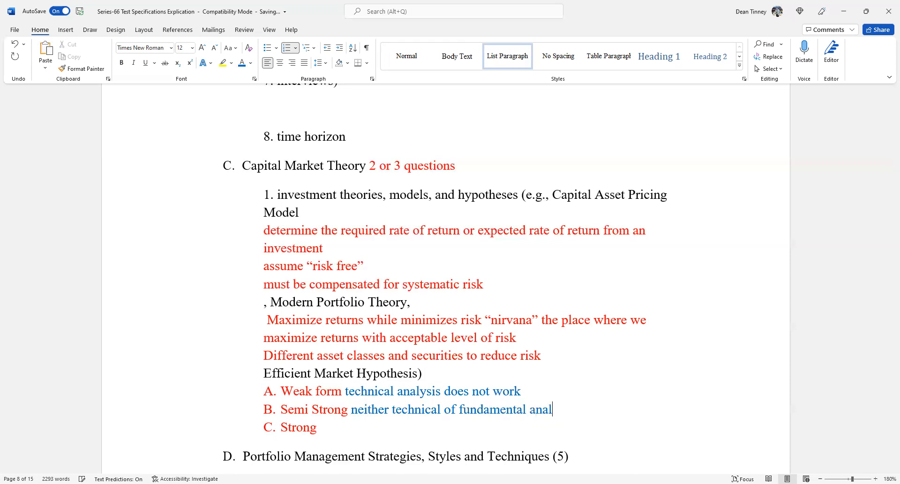
text(ysis will)
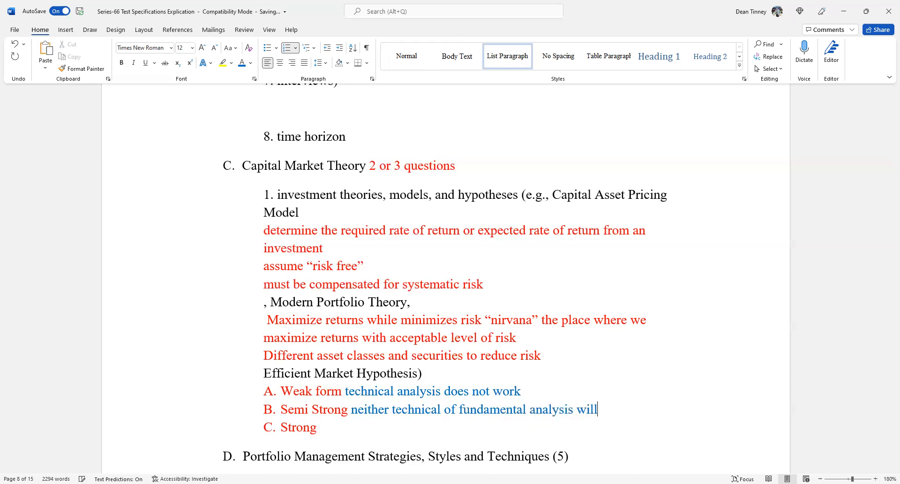
text(worl)
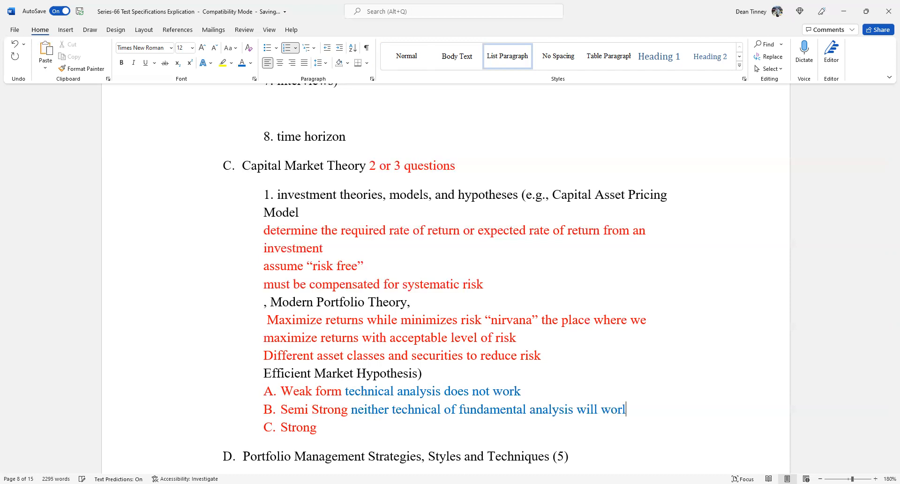
key(Backspace)
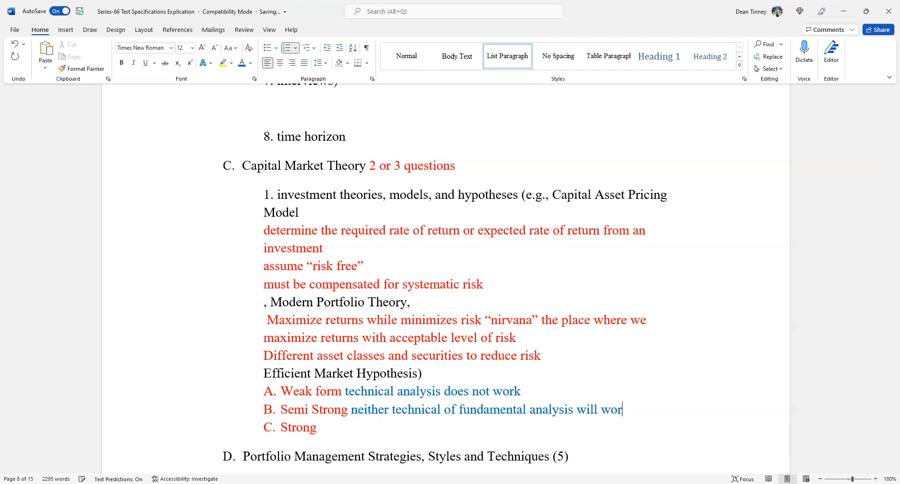
text(k)
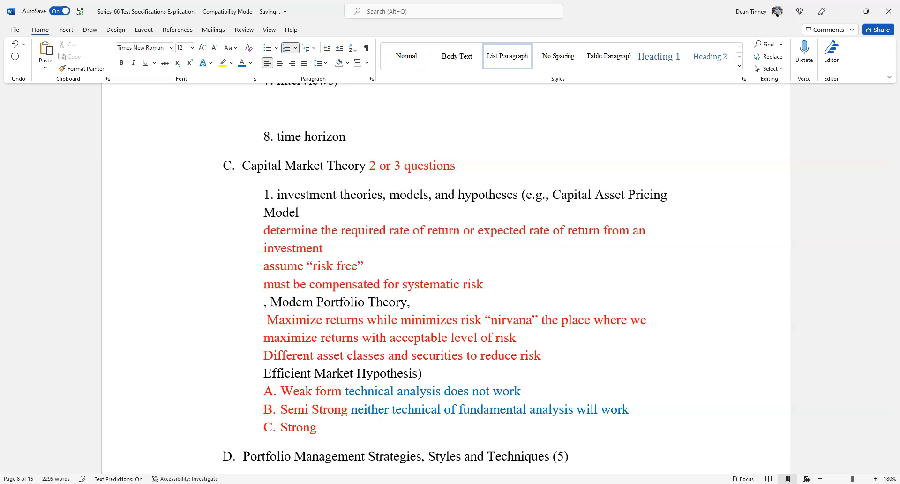
Step: Add the line 'Material NON public information may work' beneath it
text(INSI)
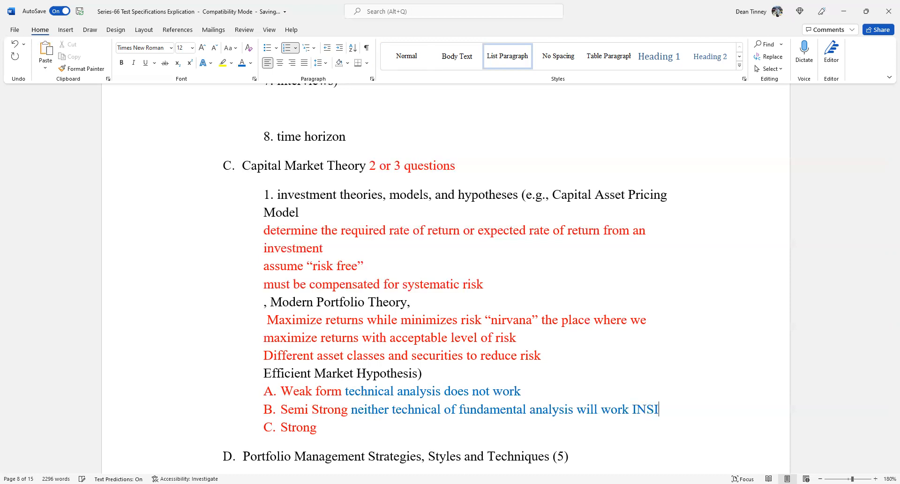
key(Backspace)
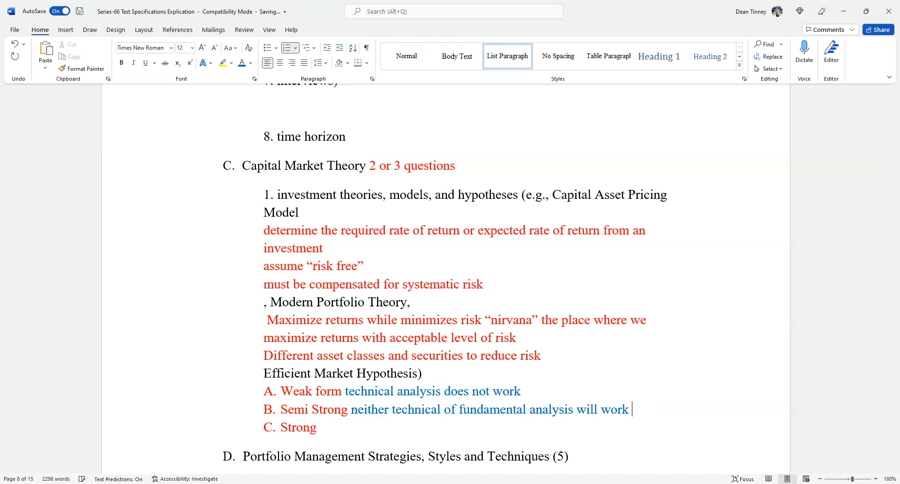
text(Material NON)
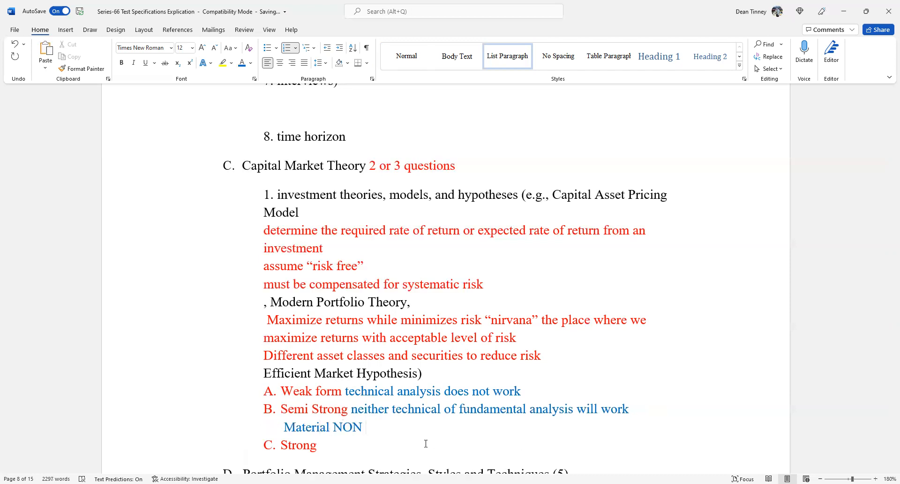
text(publications)
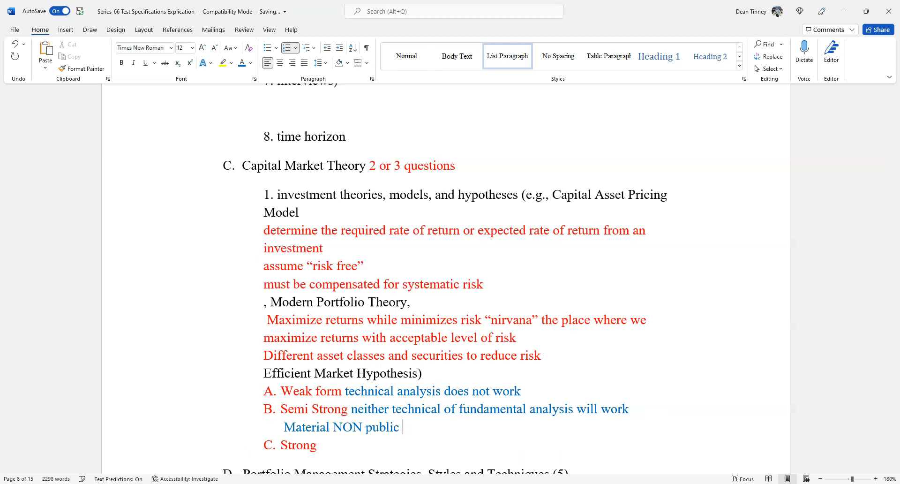
text(information)
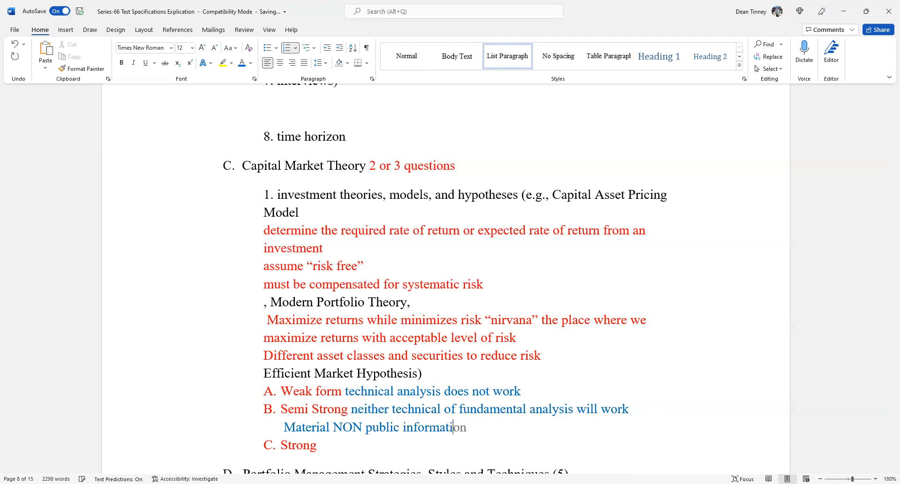
text(may)
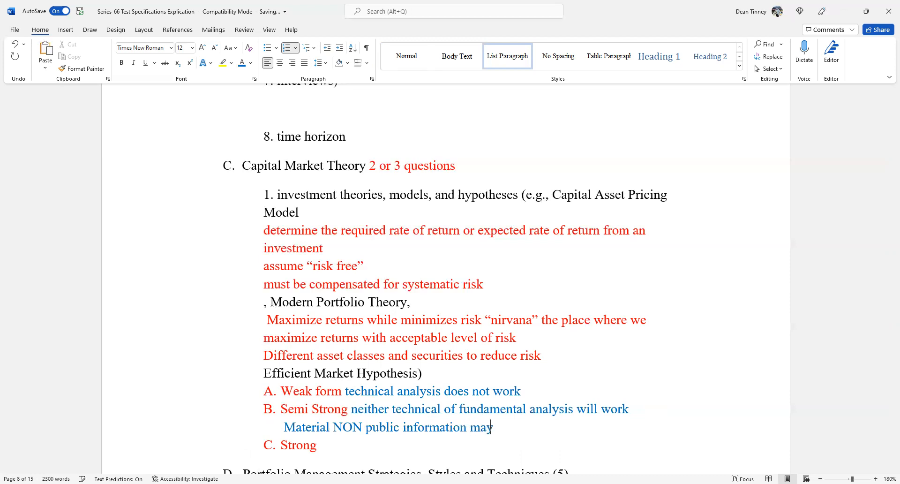
text(work)
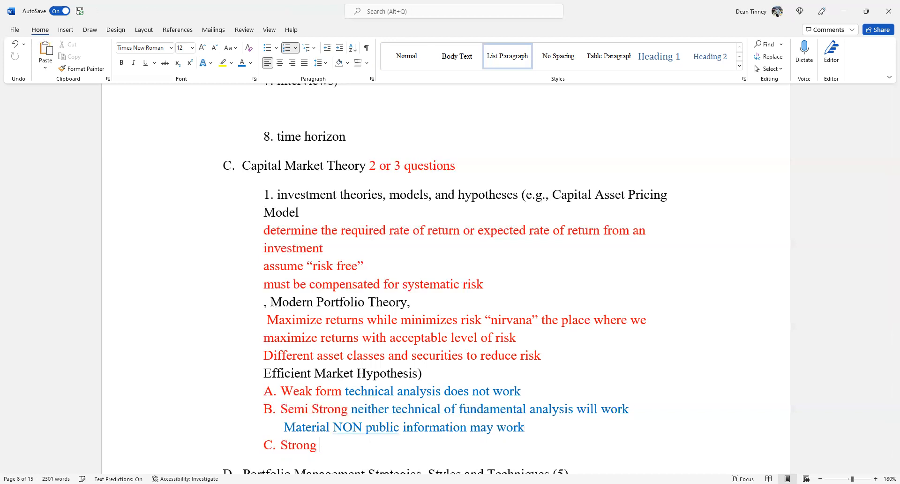
Step: Remove the stray letter after 'C. Strong' and write the blue note 'NOTHING WORKS'
text(N)
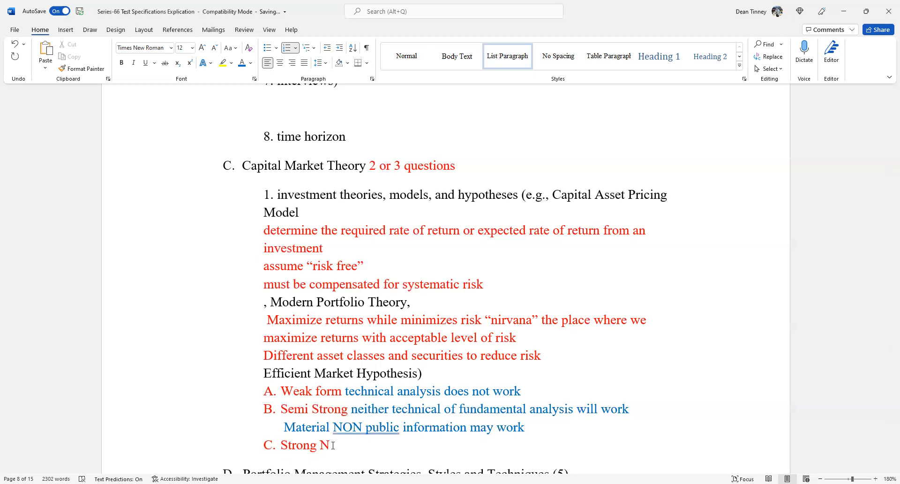
key(Backspace)
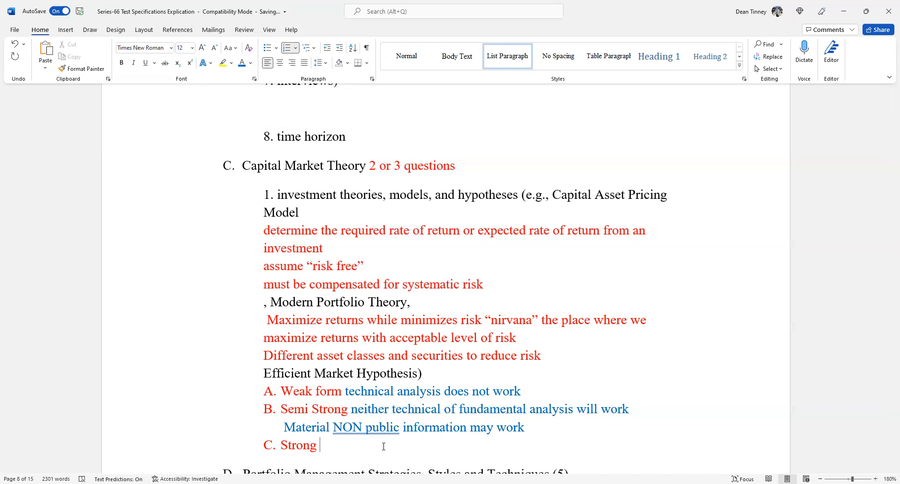
text(NOTHING W)
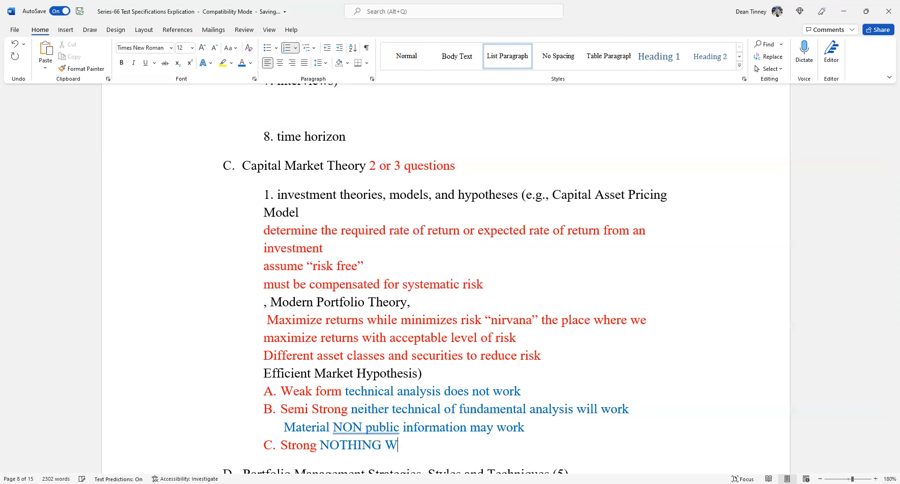
text(ORKS)
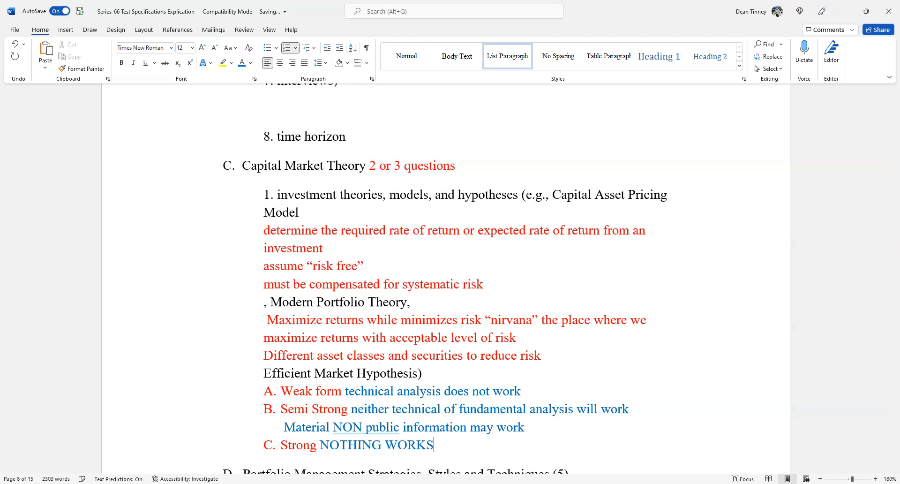
mouse_move(666, 456)
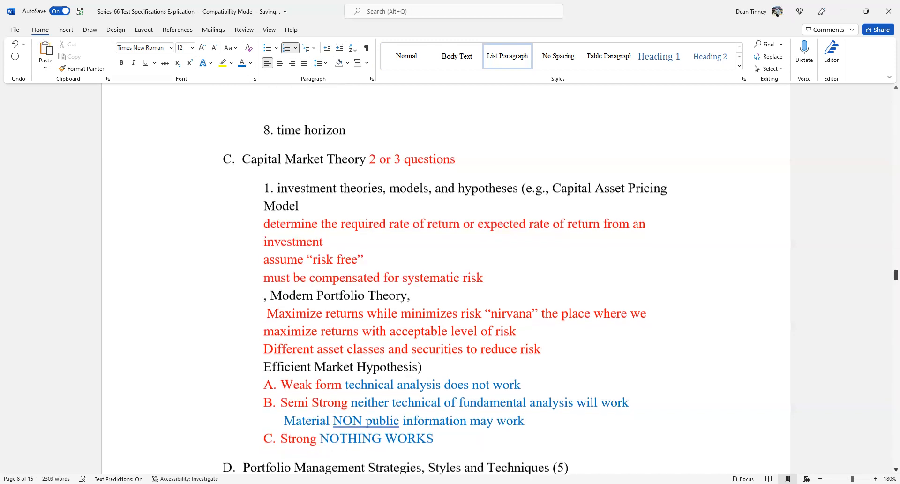
Step: Write 'Random Walk Down Wall Street' in red on a new line under the Strong entry
scroll(down, 3)
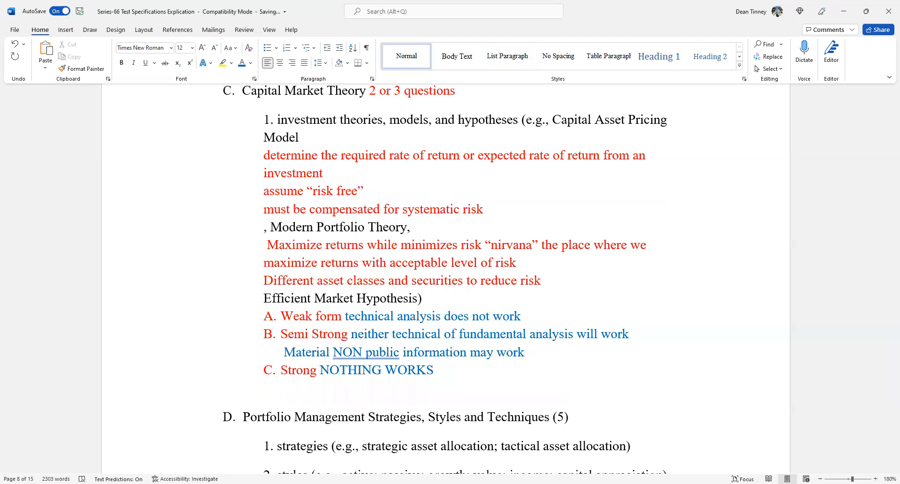
text(Random)
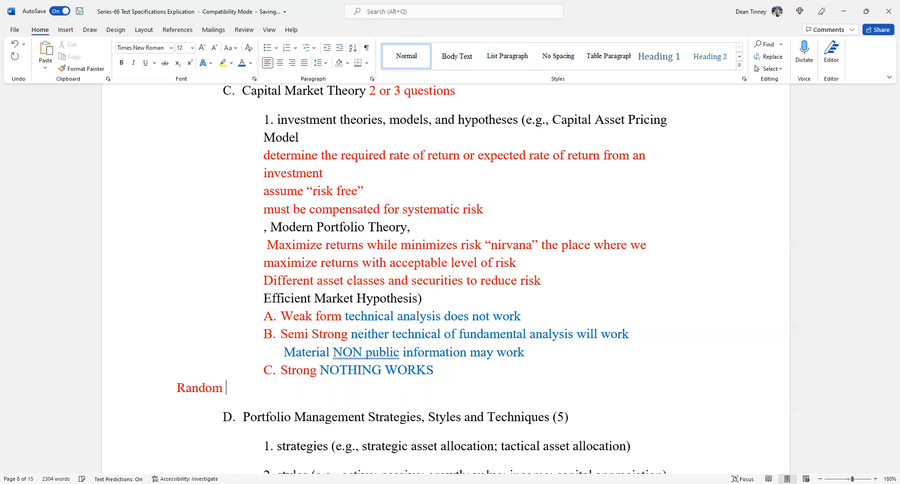
text(W)
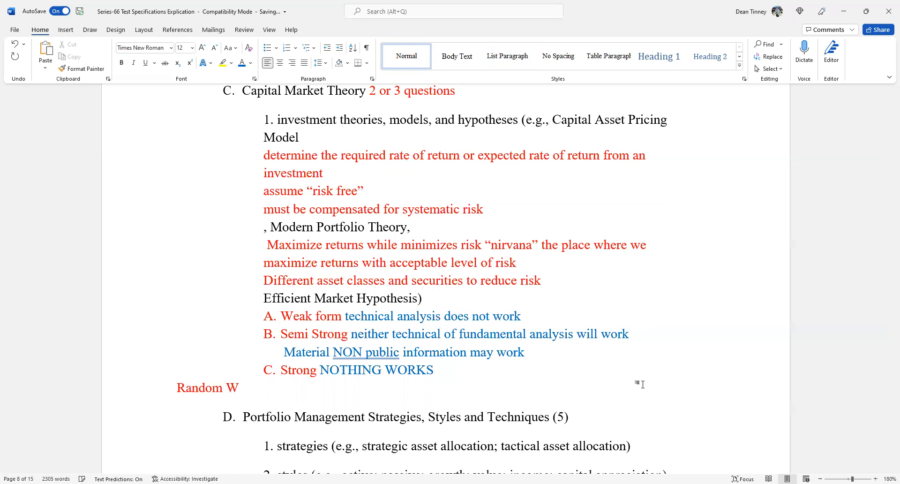
click(239, 387)
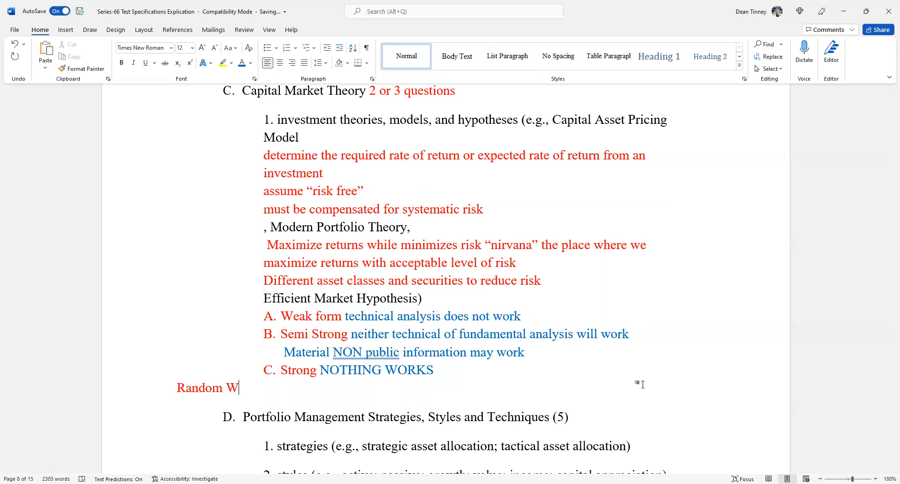
text(alk)
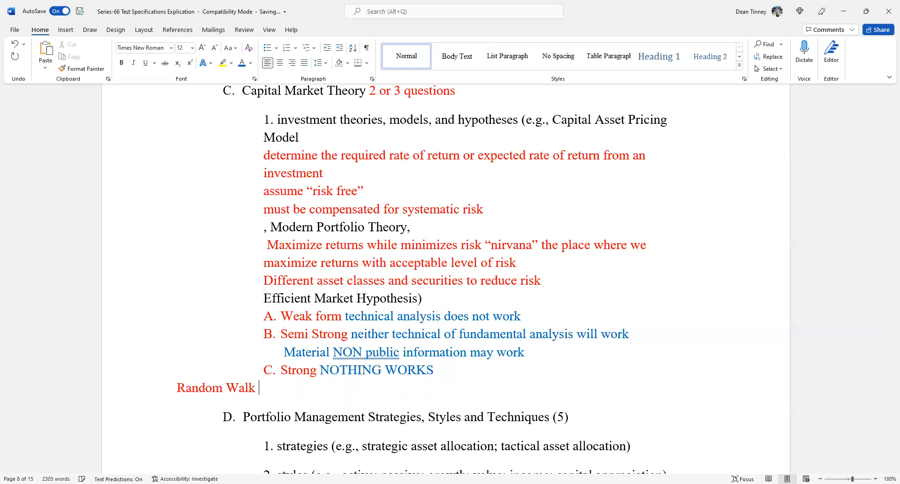
text(D)
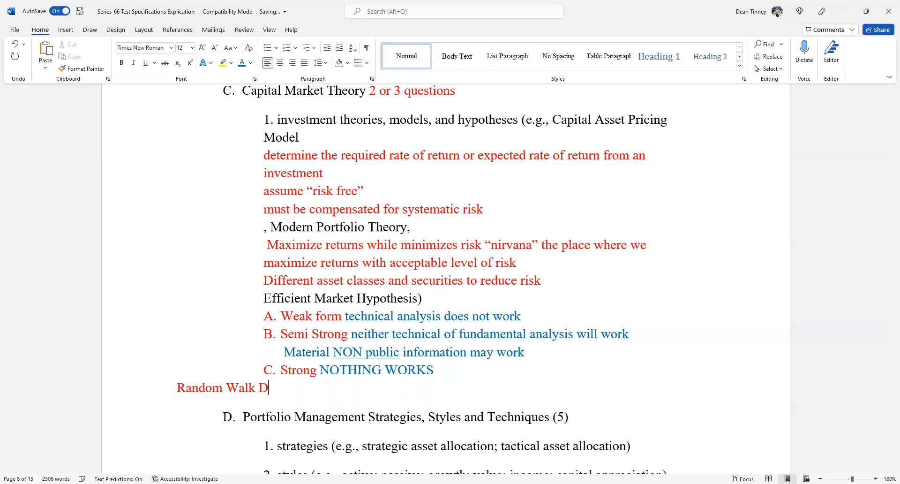
text(own)
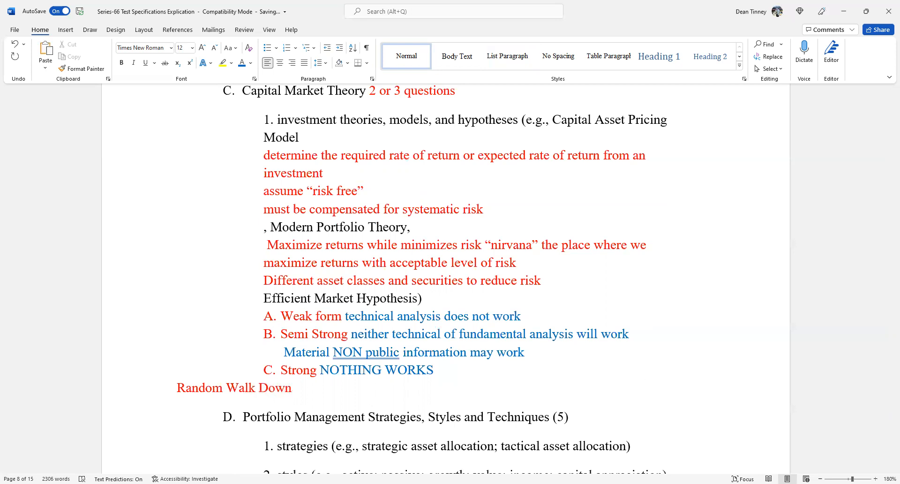
text(Wall St)
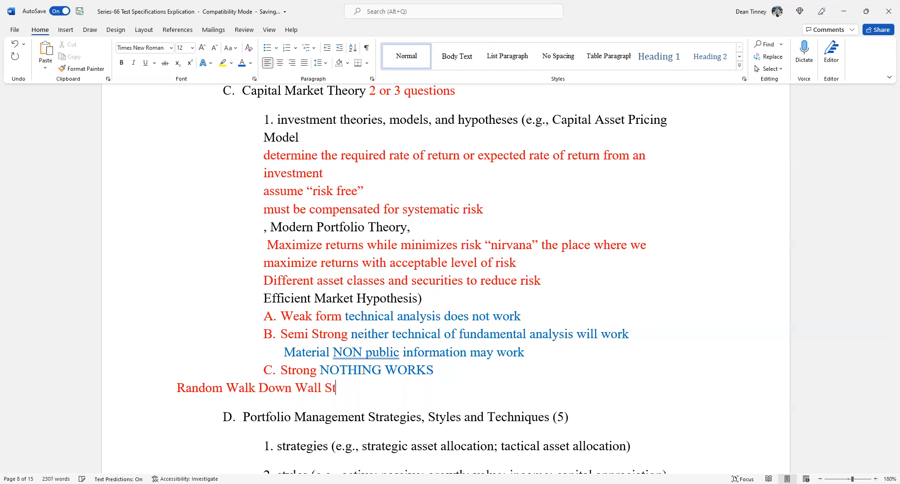
text(ree)
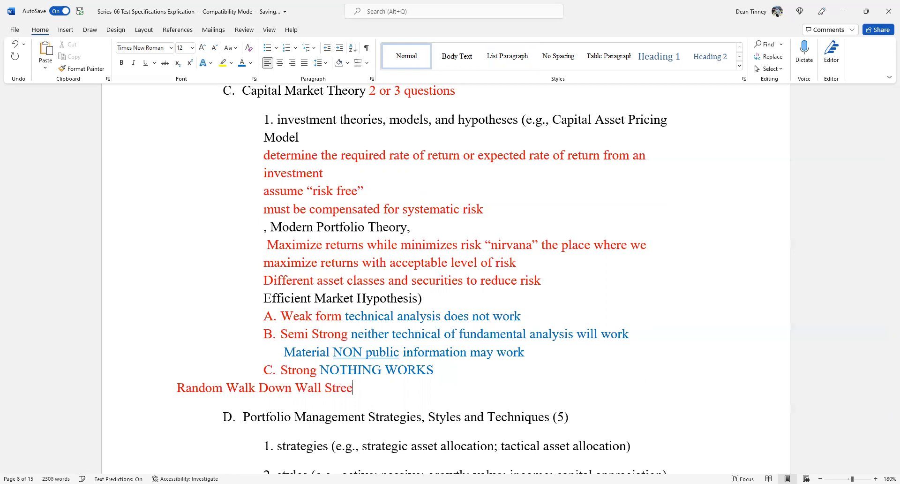
text(t)
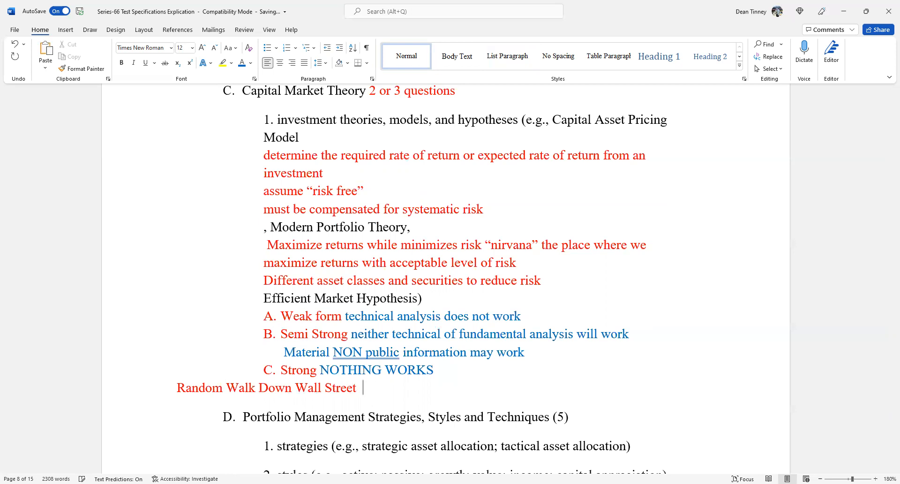
mouse_move(641, 383)
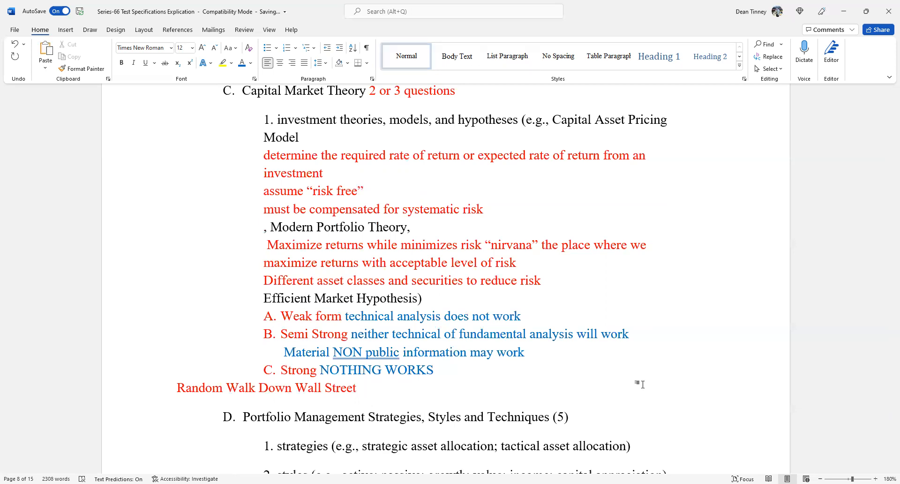
Step: Continue the Random Walk line with red caps 'PASSIVE INVESTING INDEX FUND'
click(366, 387)
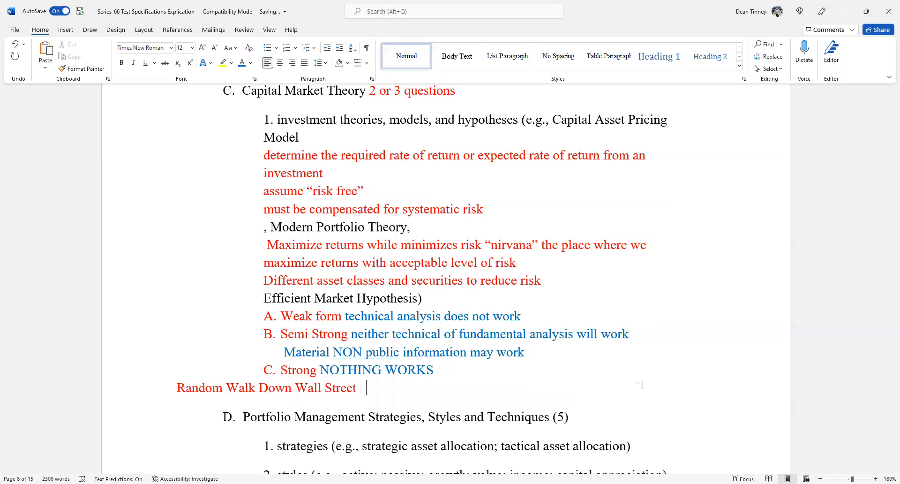
text(PASS)
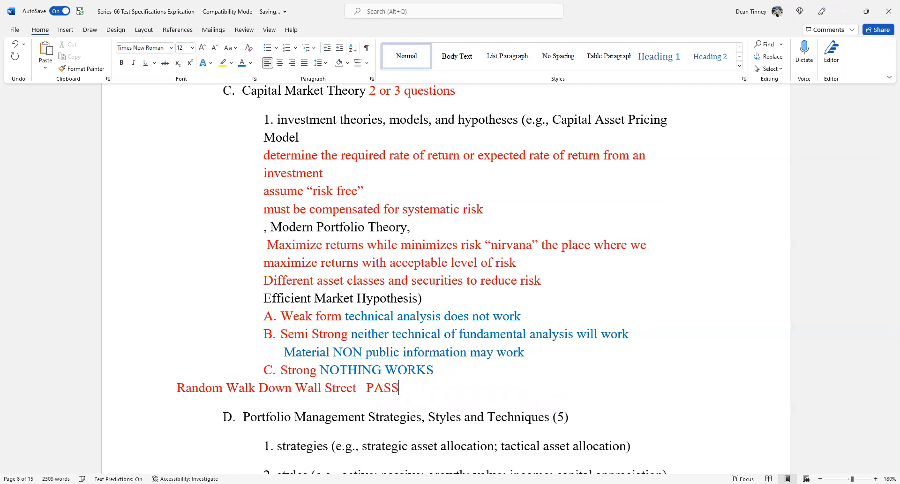
text(IVE)
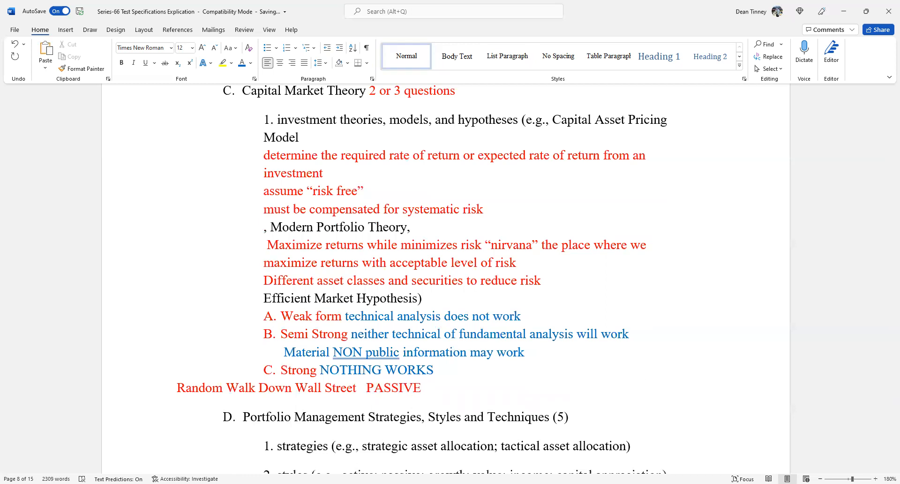
text(INVESR)
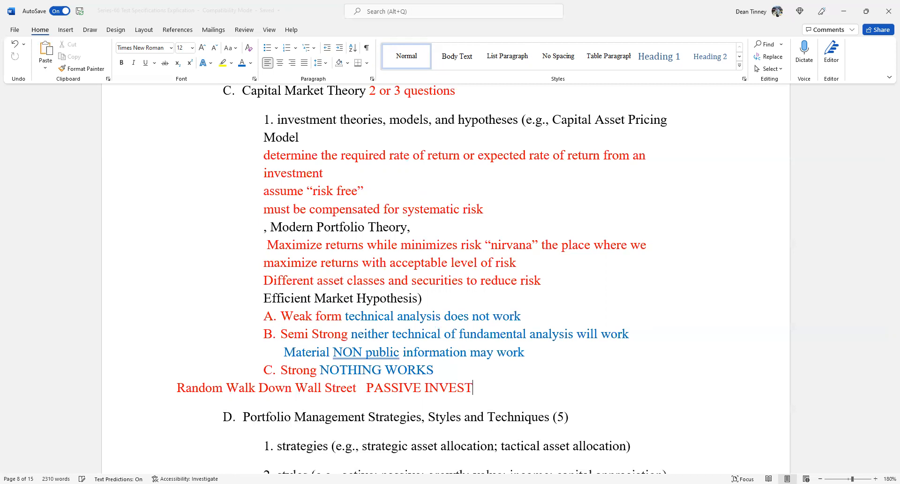
text(ING)
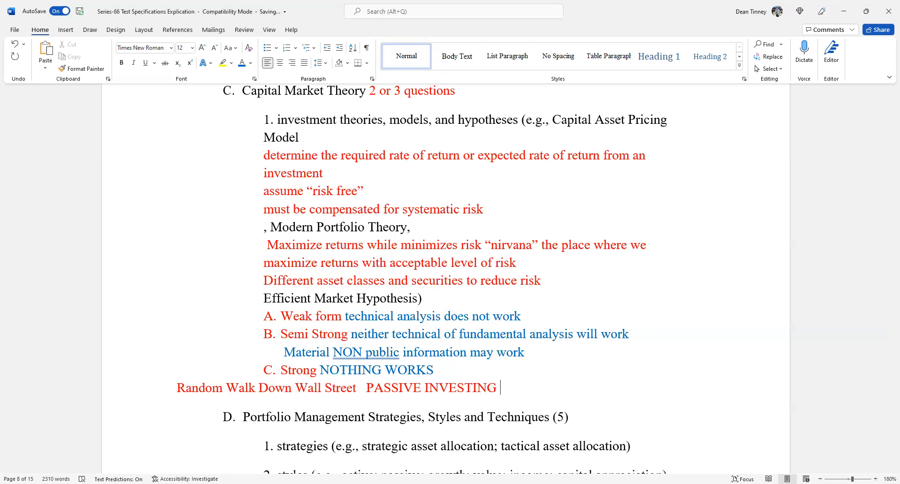
text(INDEX)
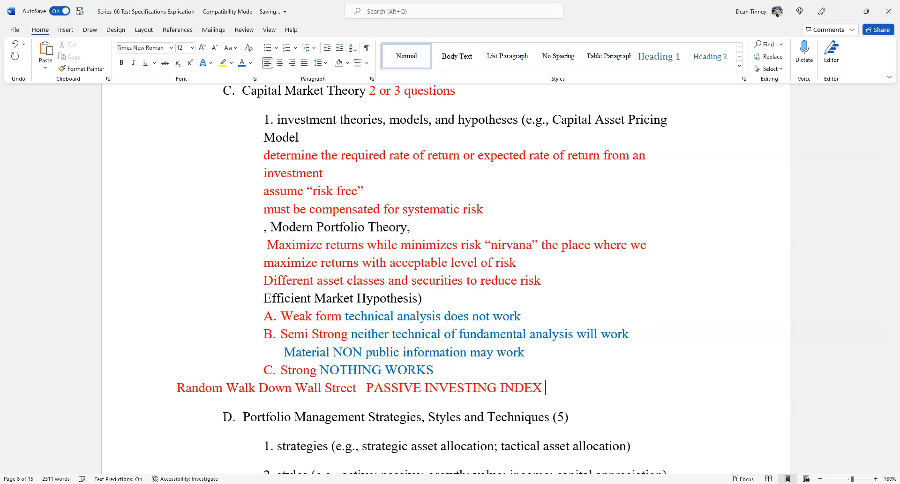
text(FUND)
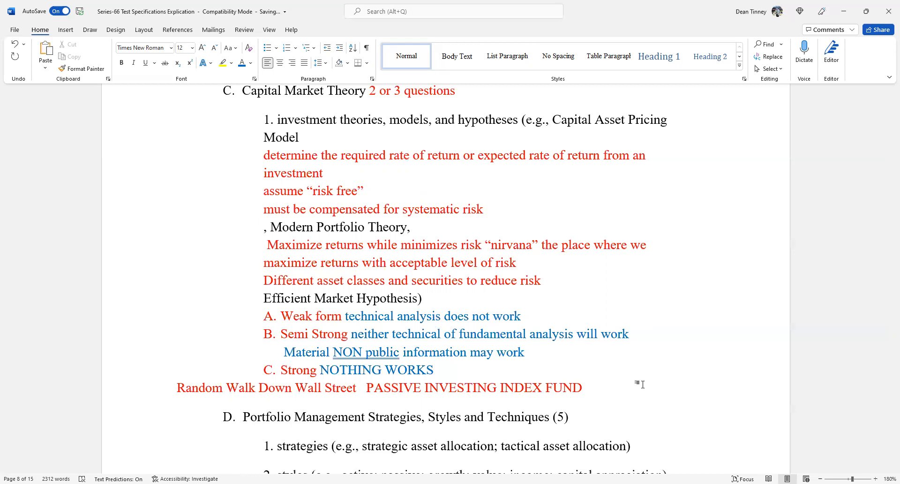
click(581, 387)
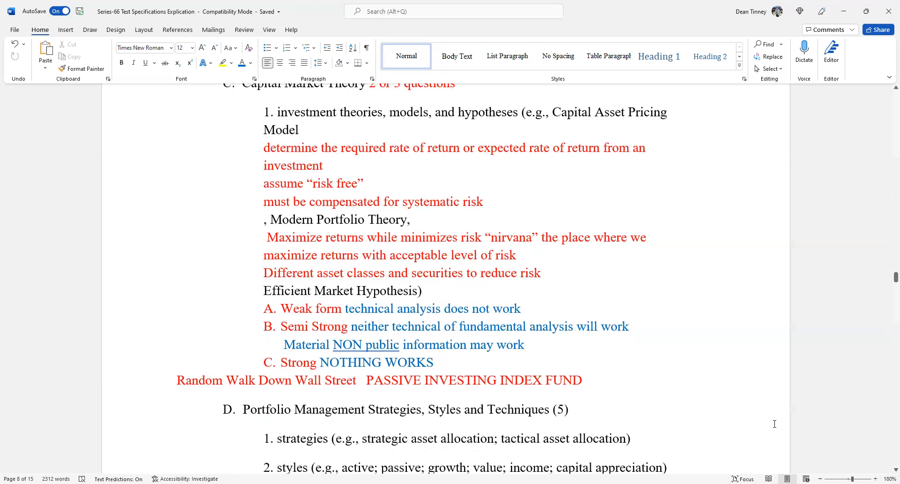
click(581, 380)
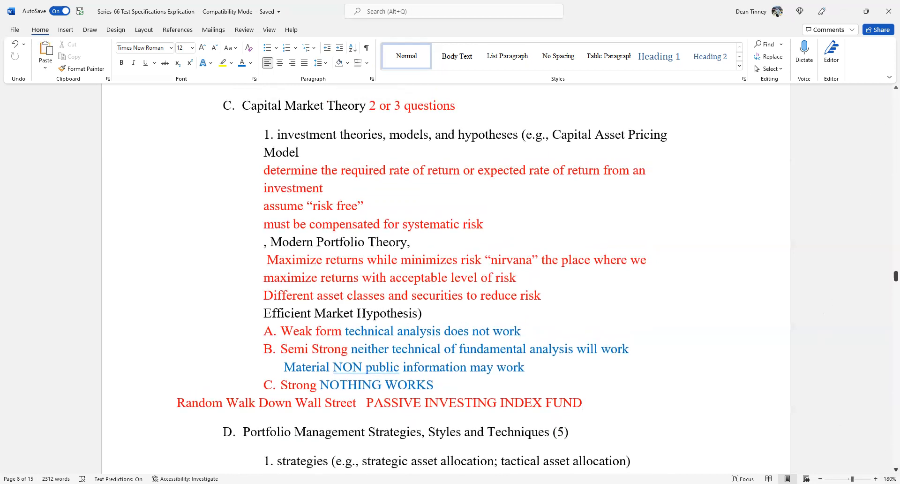
scroll(down, 3)
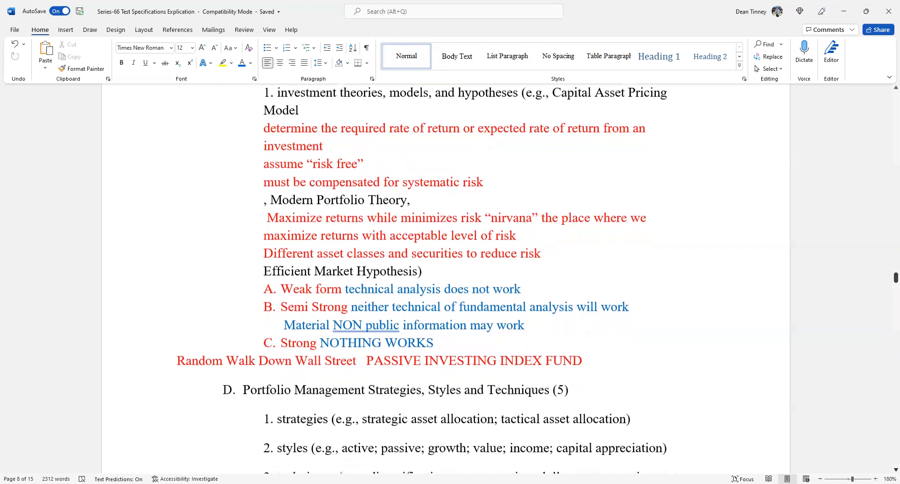
scroll(down, 3)
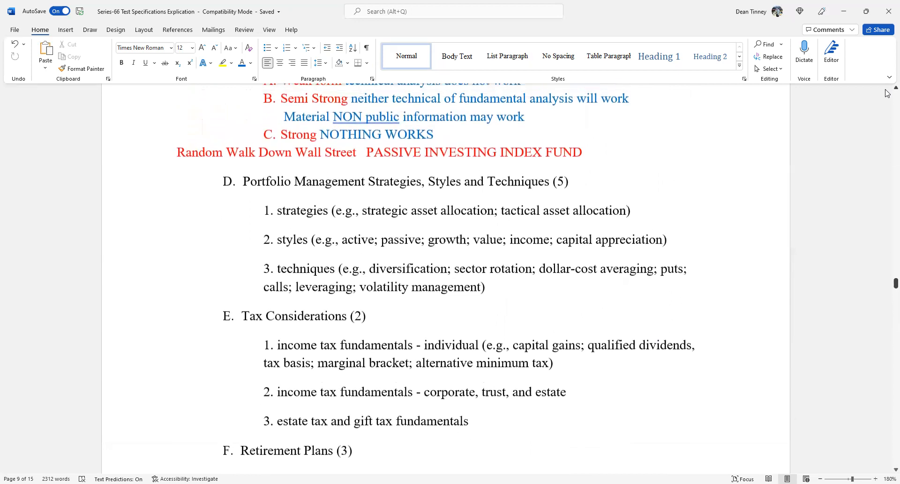
scroll(up, 3)
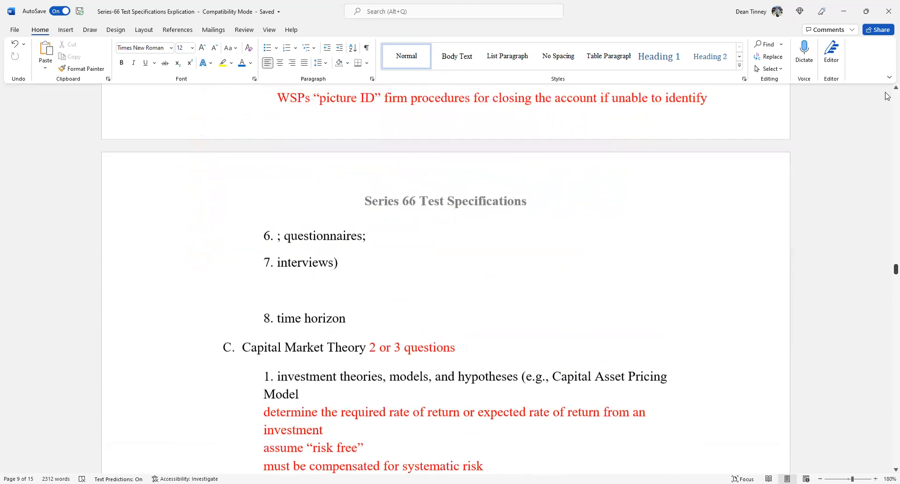
scroll(down, 3)
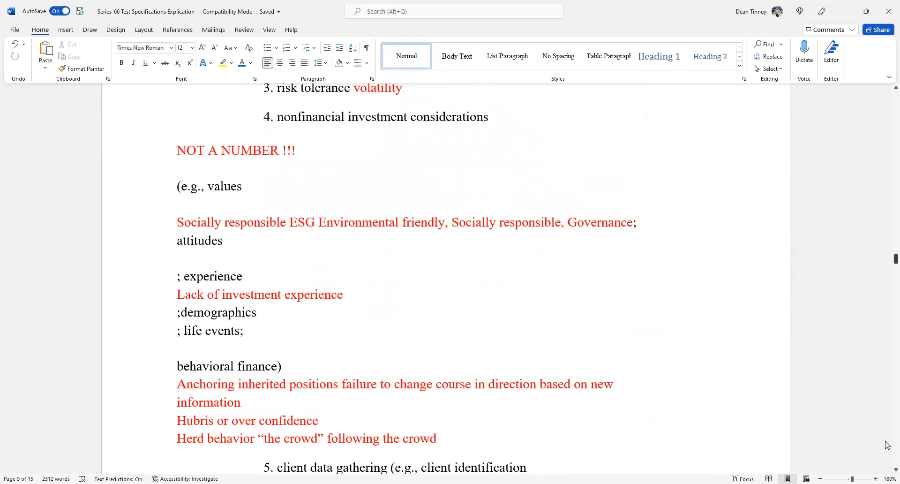
scroll(down, 3)
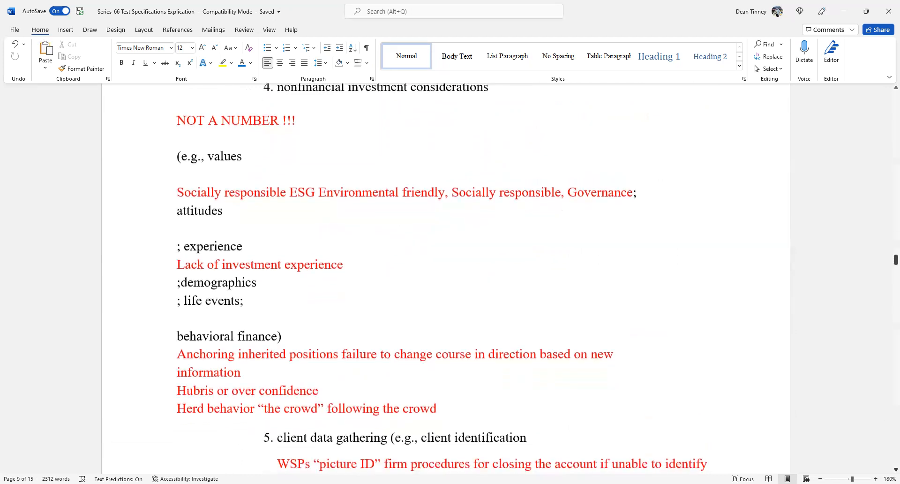
scroll(down, 3)
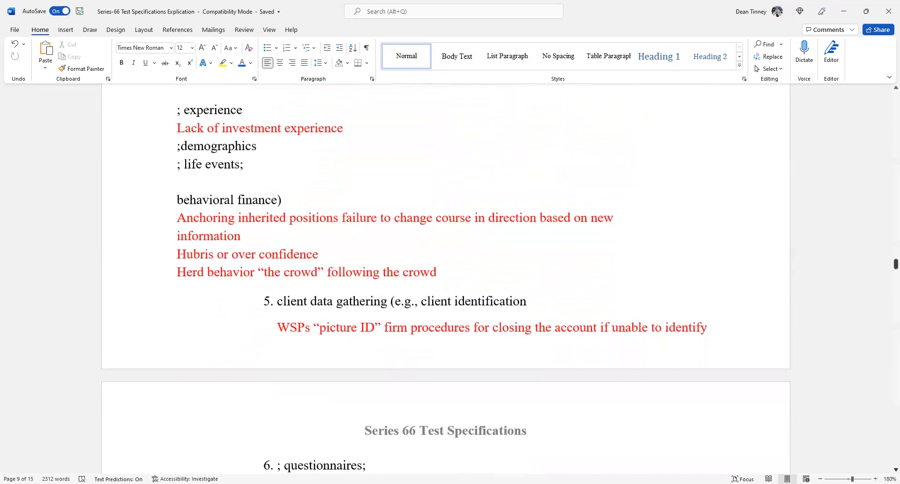
scroll(down, 3)
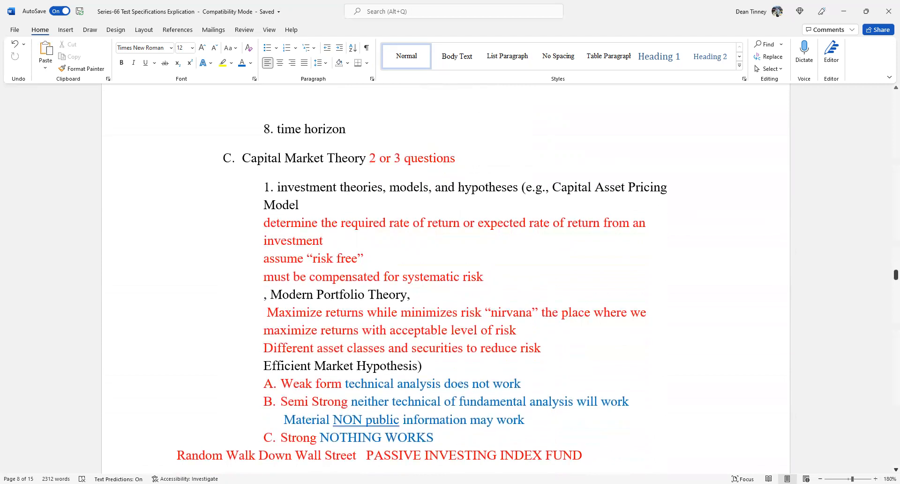
click(583, 455)
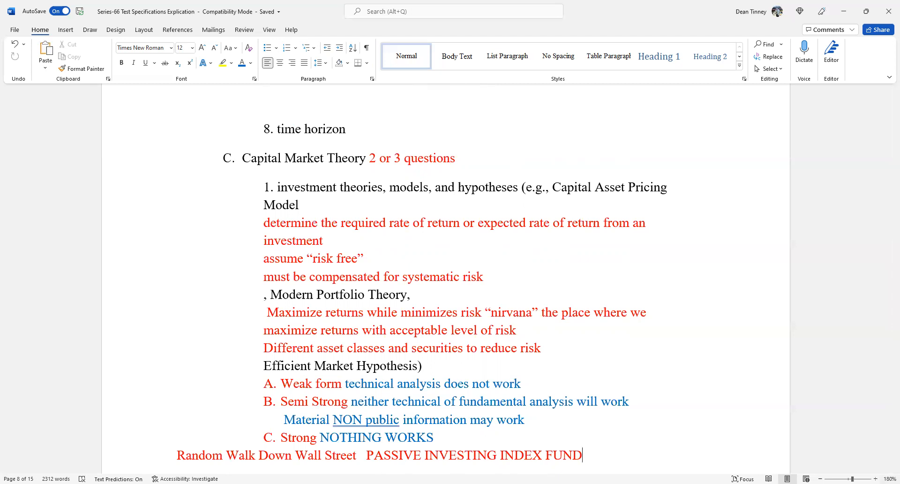
scroll(down, 3)
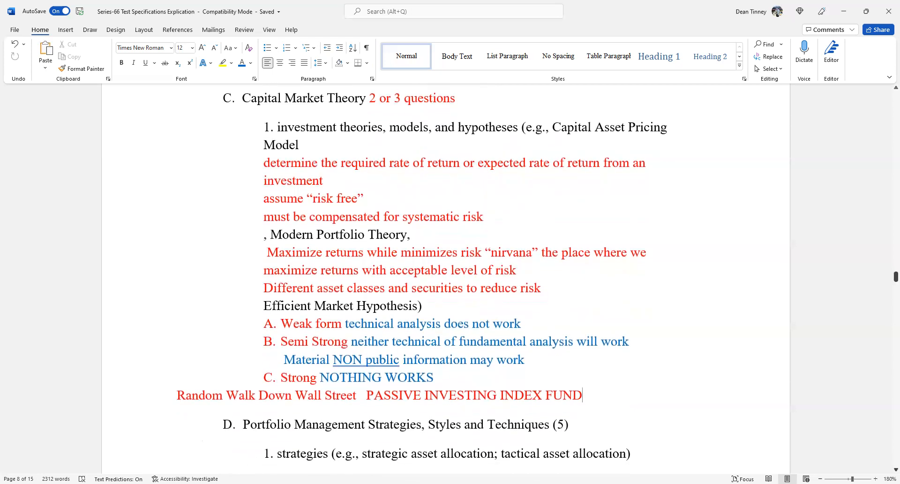
mouse_move(887, 95)
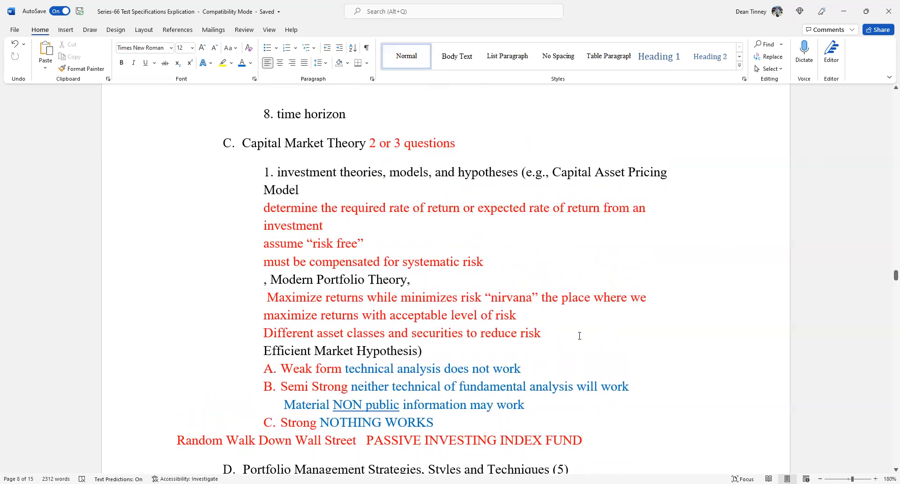
mouse_move(586, 319)
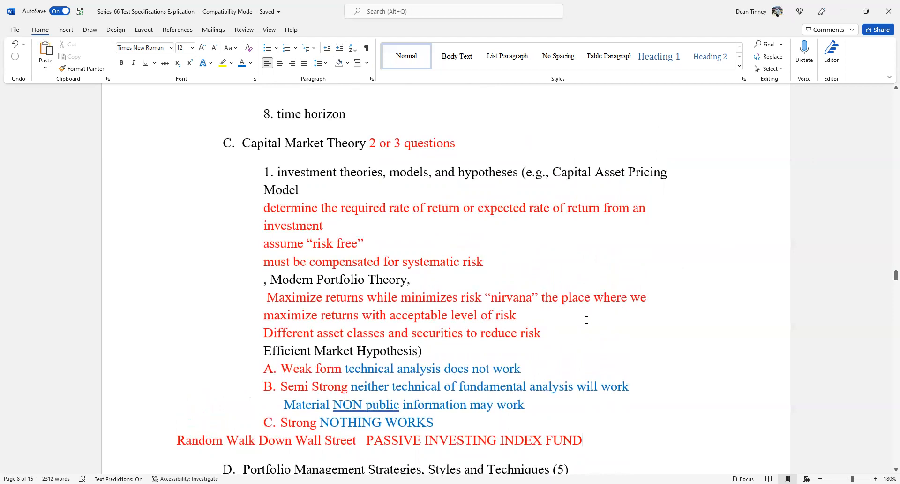
click(581, 440)
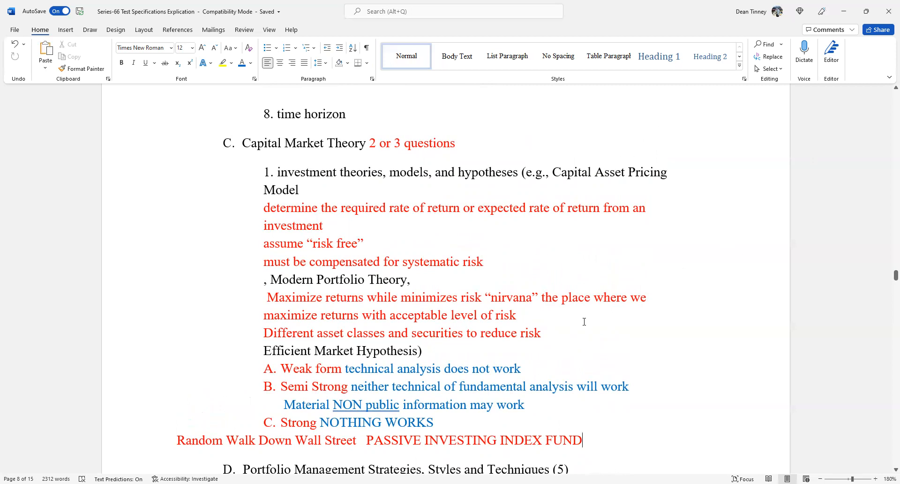
mouse_move(583, 326)
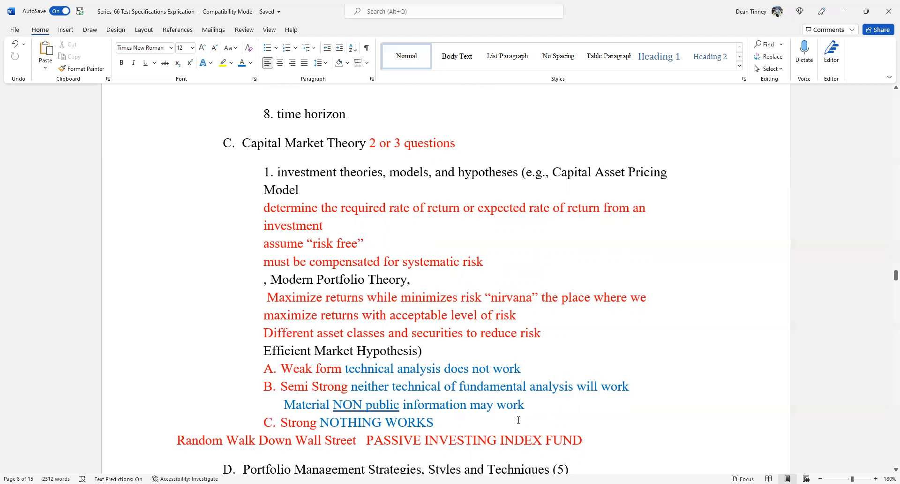
mouse_move(518, 417)
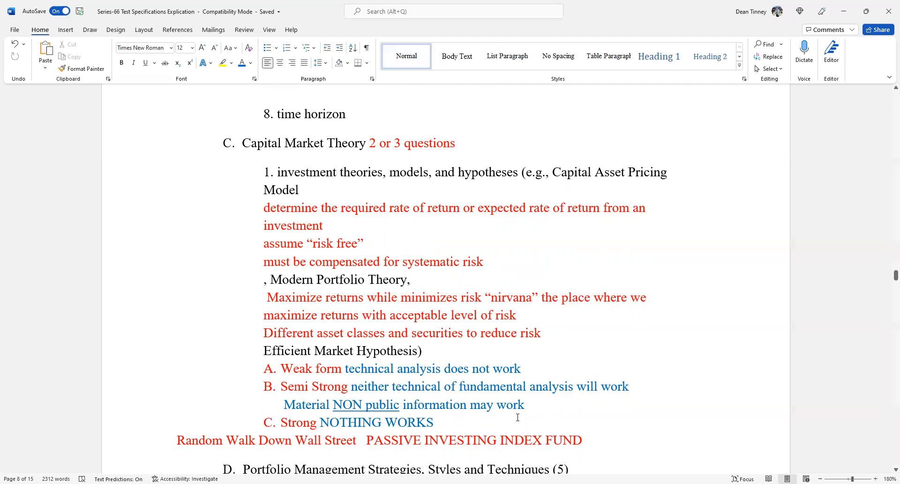
mouse_move(511, 421)
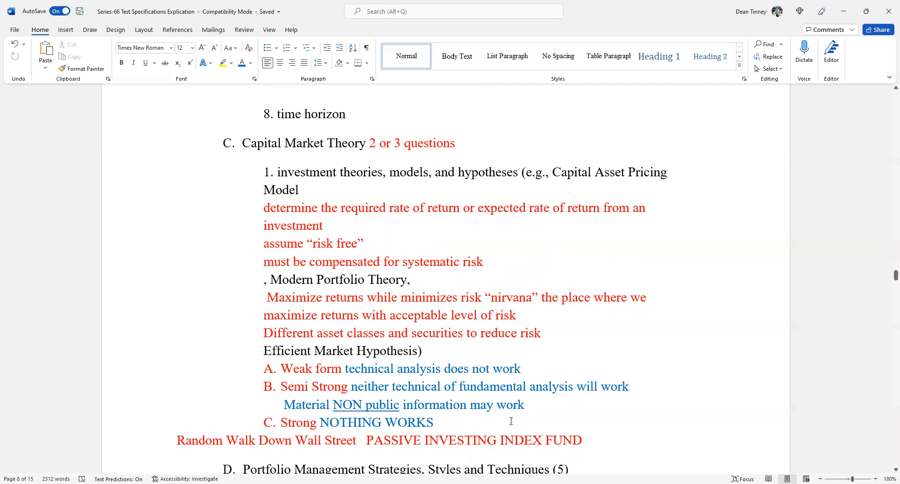
click(581, 439)
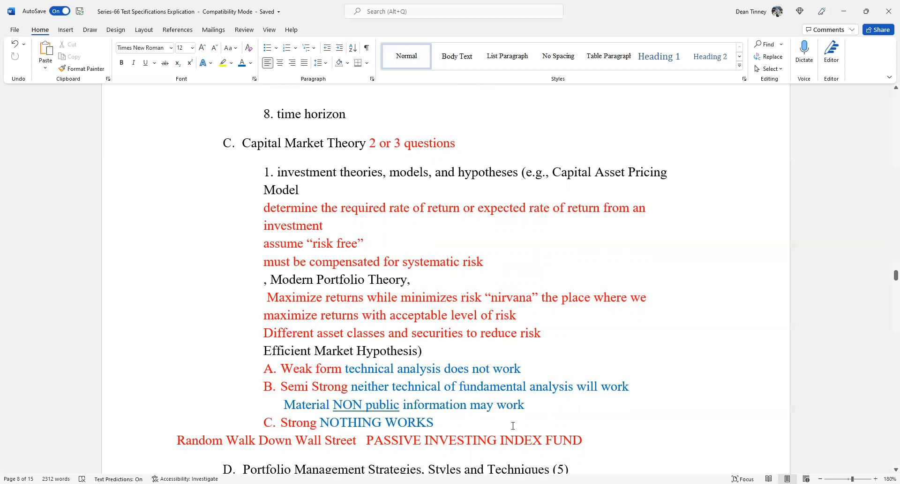
mouse_move(506, 420)
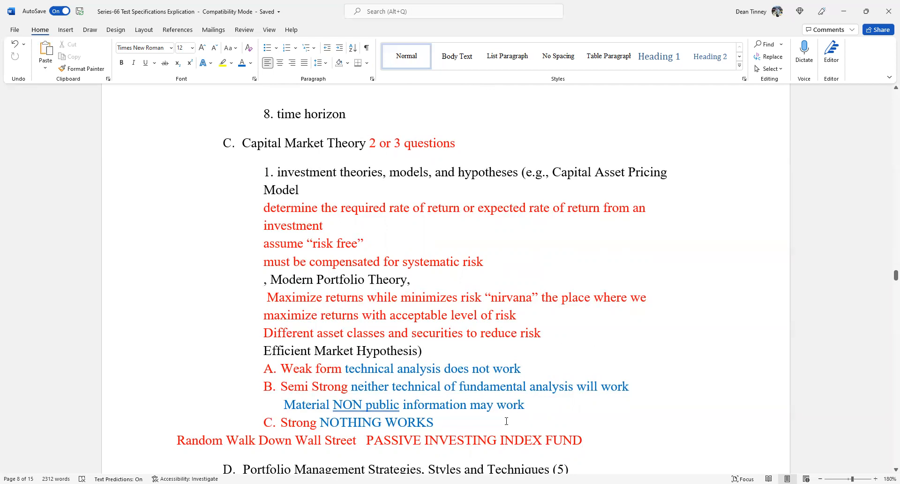
mouse_move(507, 425)
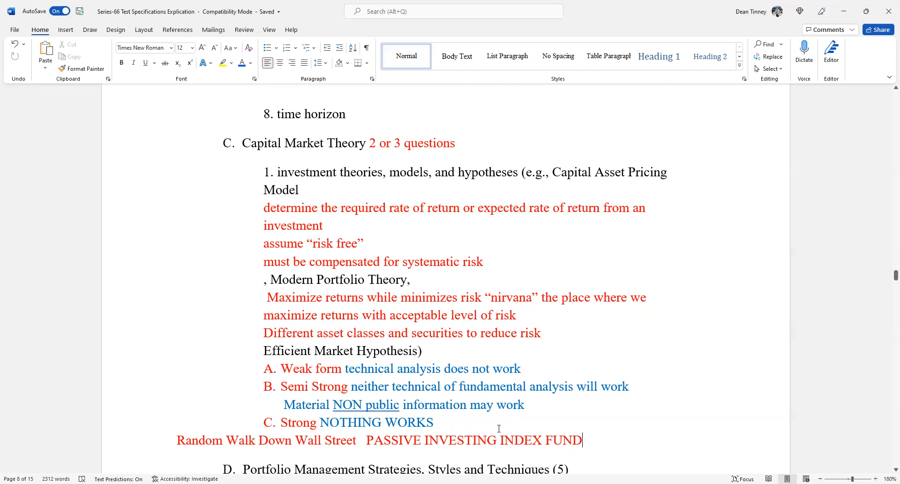
mouse_move(493, 424)
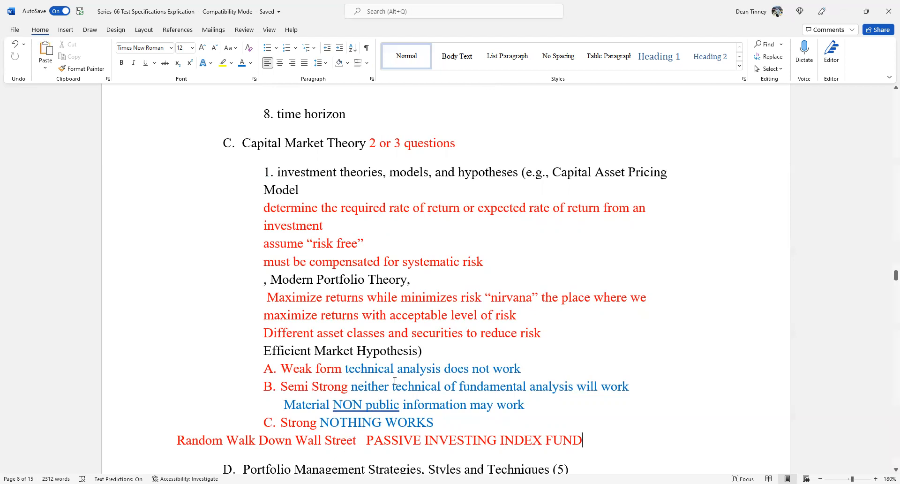
mouse_move(409, 378)
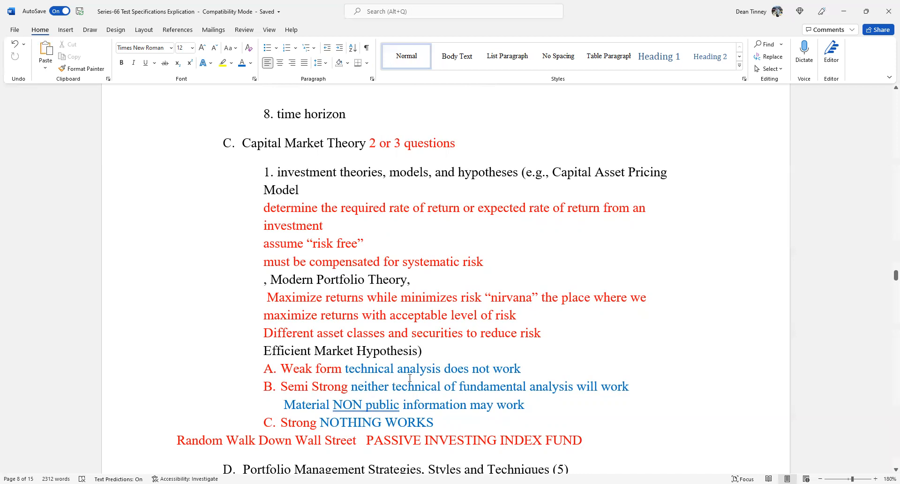